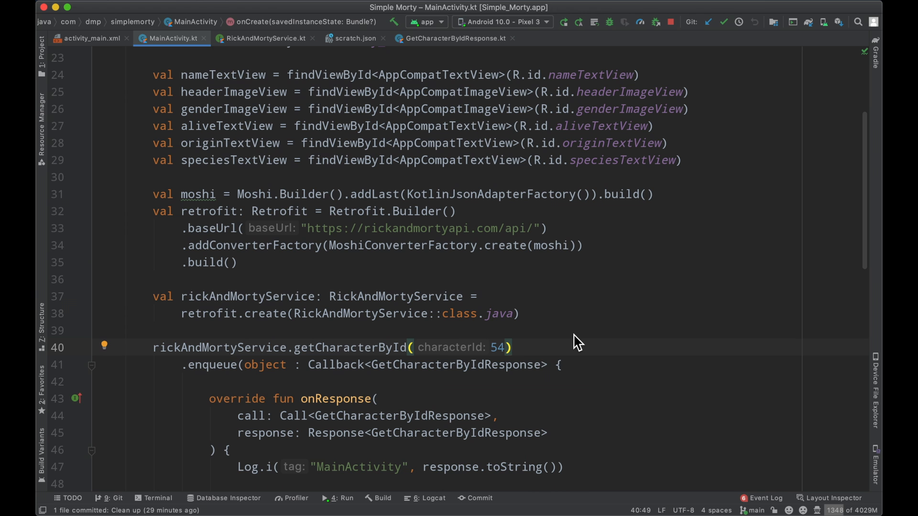
Step: Bring the emulator into view showing Simple Morty with character 54, Bobby Moynihan
scroll(down, 3)
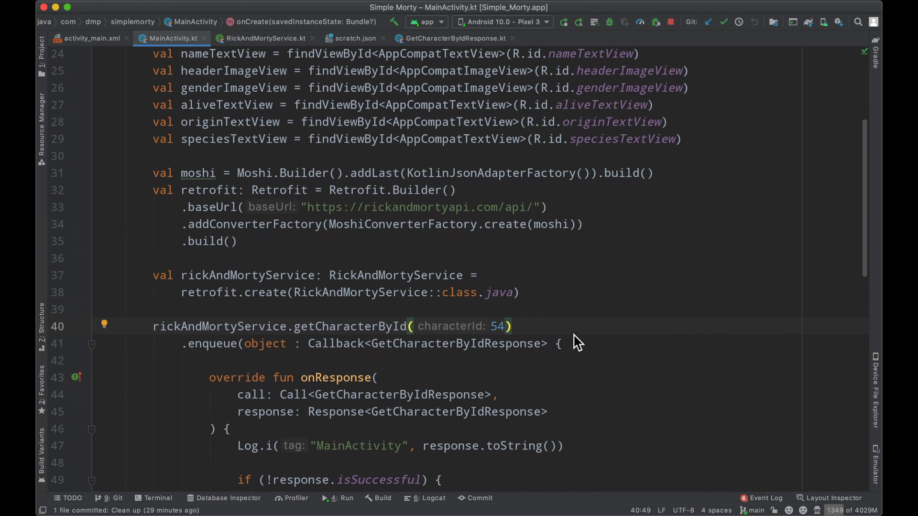
click(347, 498)
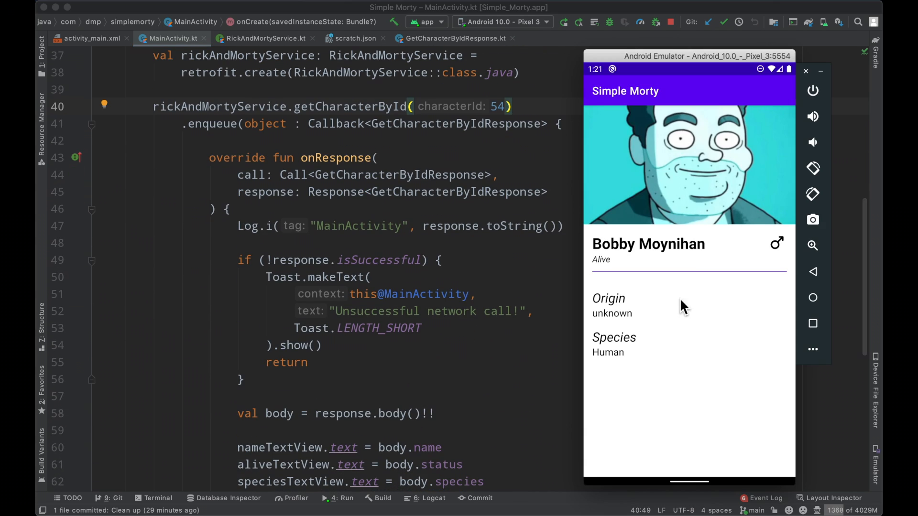
mouse_move(656, 267)
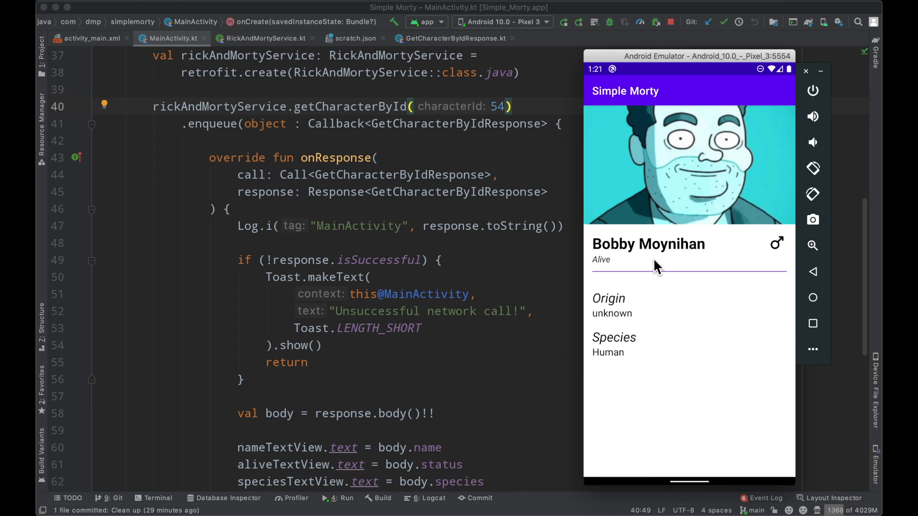
mouse_move(632, 309)
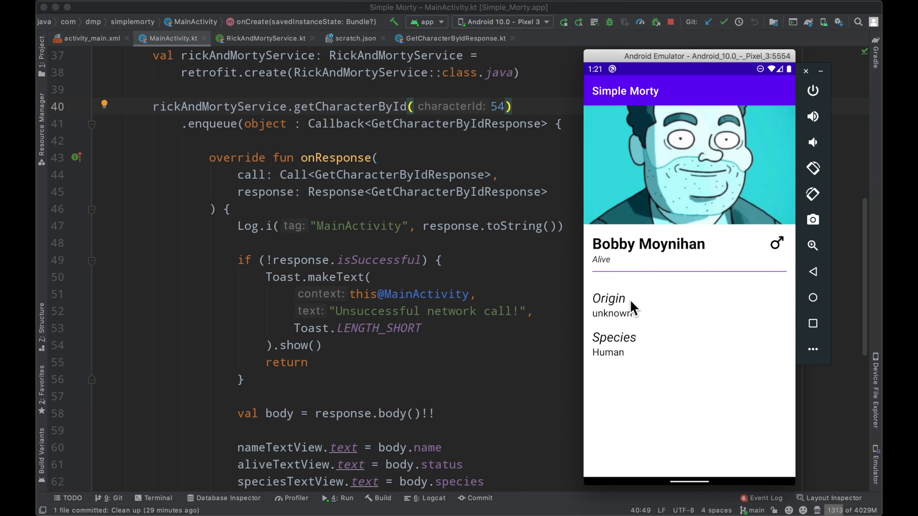
mouse_move(632, 314)
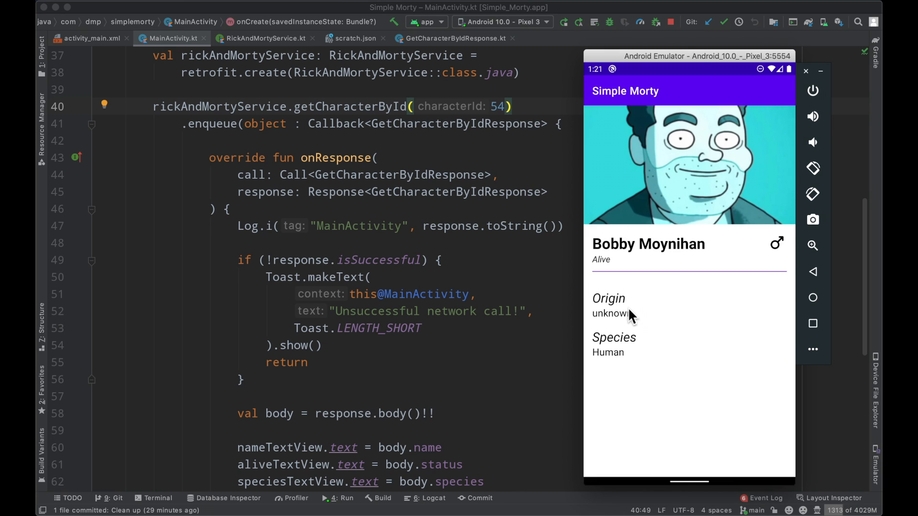
mouse_move(703, 170)
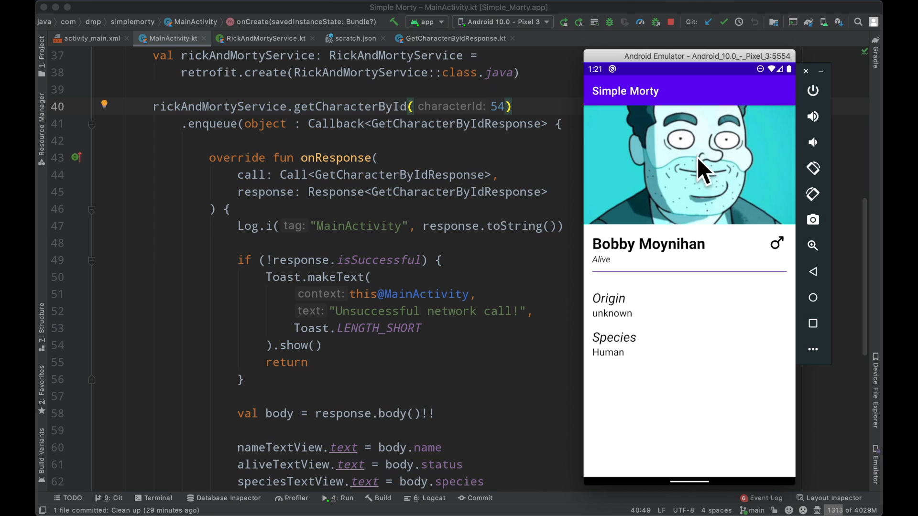
mouse_move(694, 167)
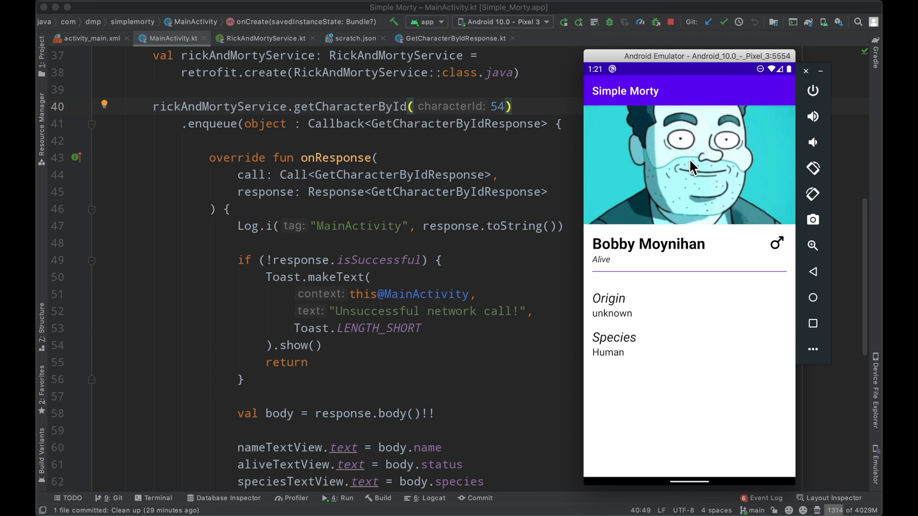
mouse_move(689, 170)
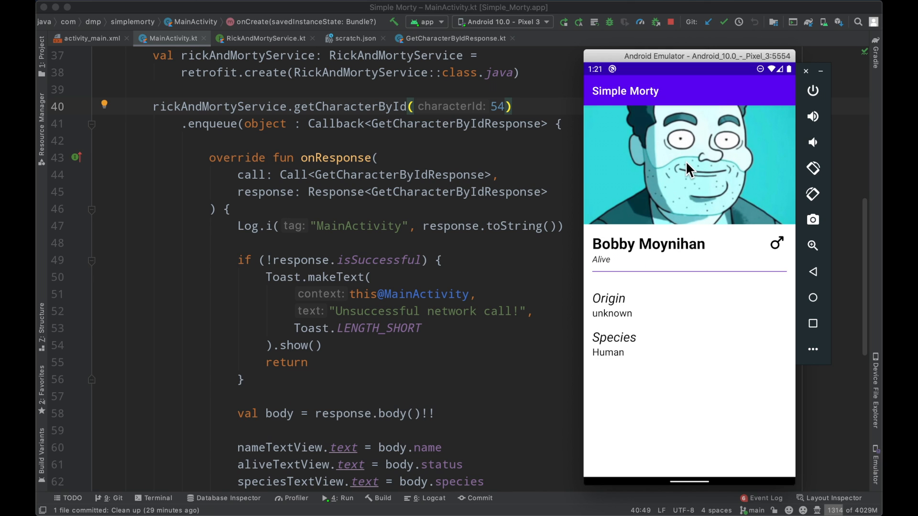
mouse_move(458, 301)
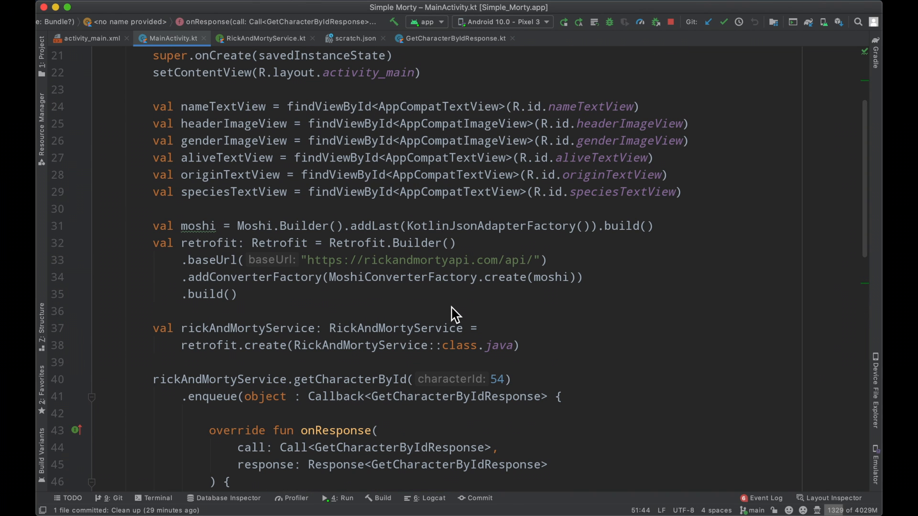
mouse_move(447, 318)
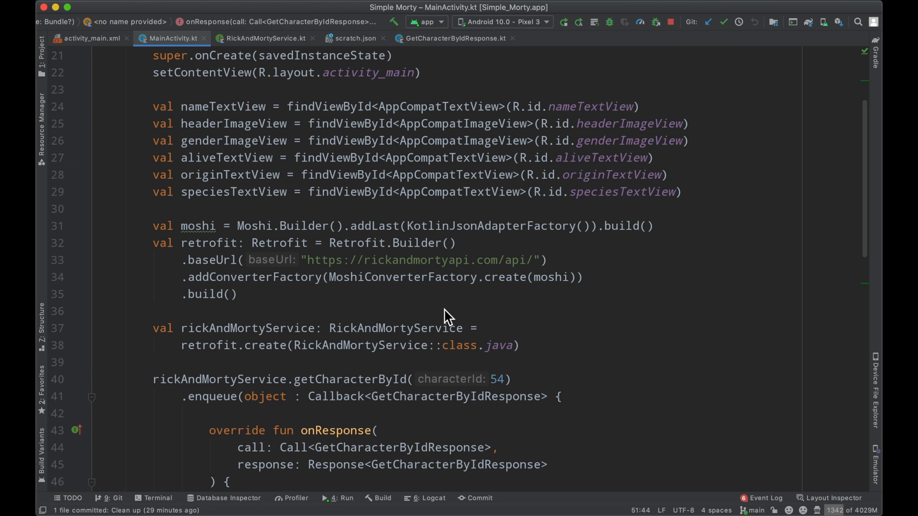
Step: Review the Moshi, Retrofit and service setup in MainActivity and create NetworkLayer.kt
scroll(down, 3)
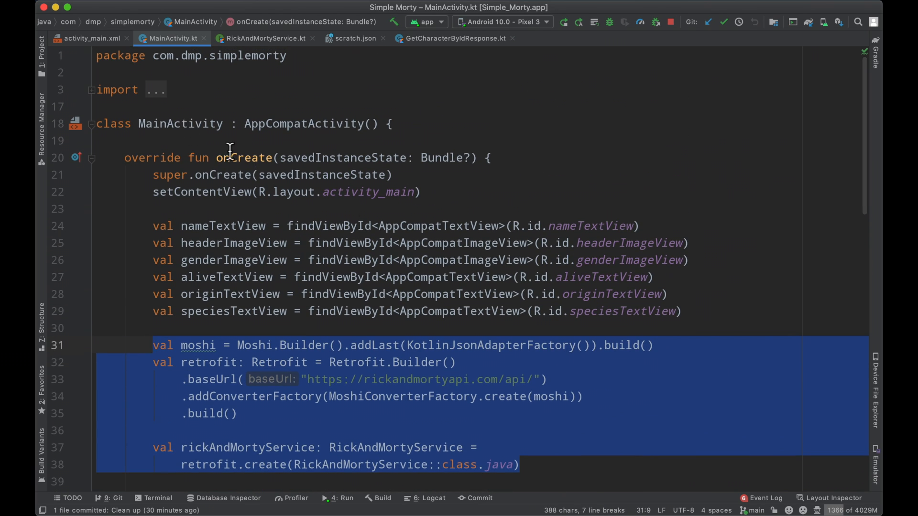
scroll(down, 3)
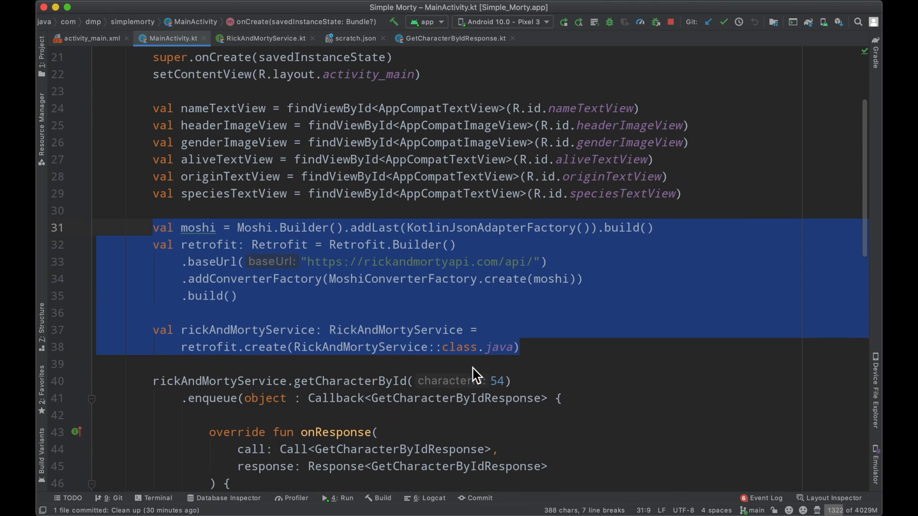
mouse_move(492, 362)
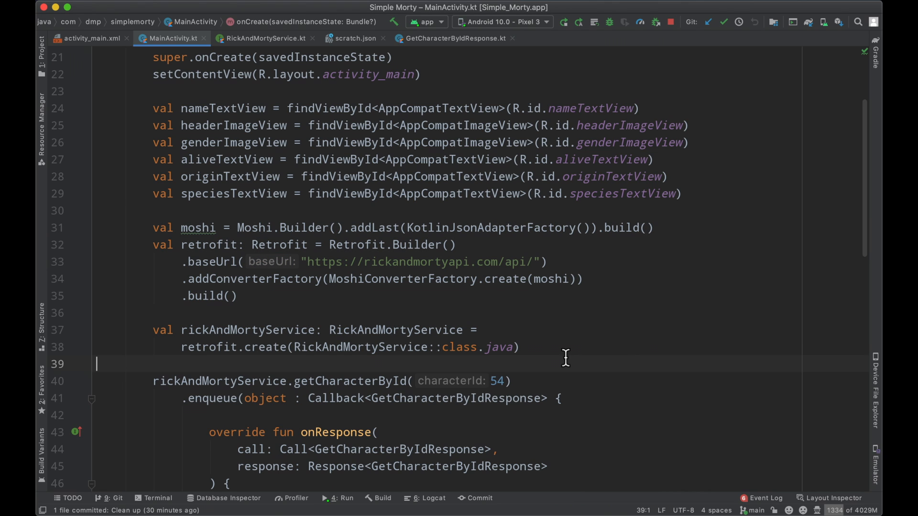
click(519, 346)
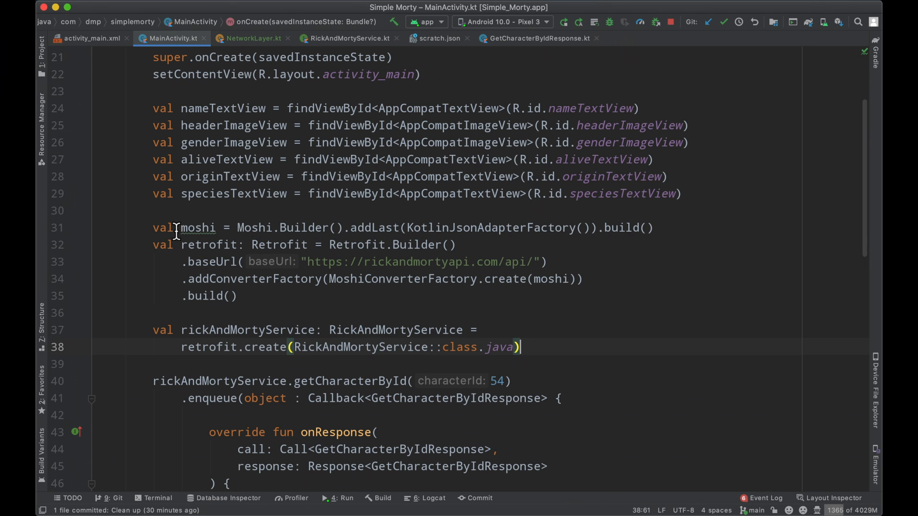
Step: In NetworkLayer make the Retrofit service 'by lazy', add an apiClient val and create ApiClient.kt
click(251, 38)
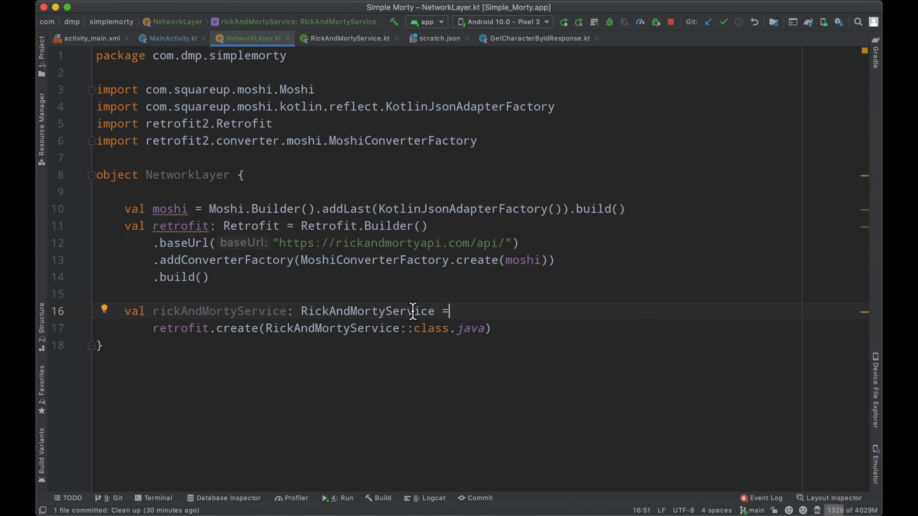
text(by lazy {)
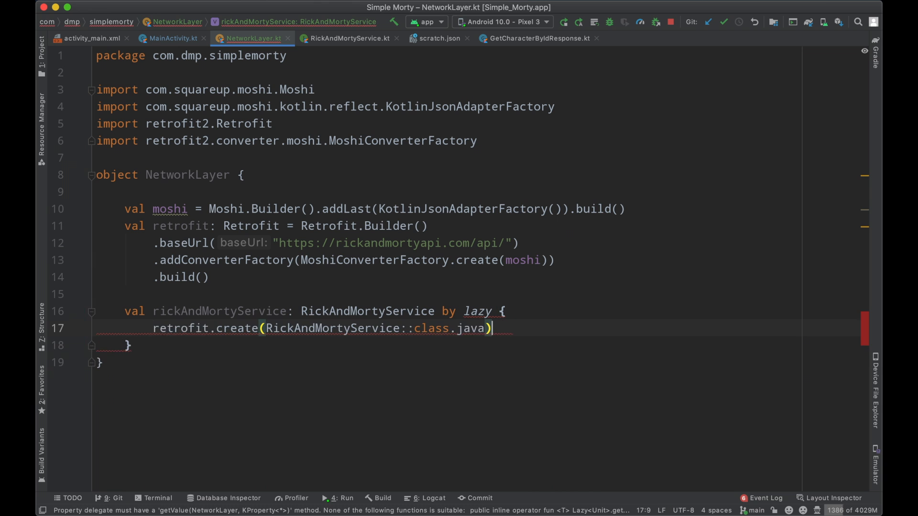
text(val apiService)
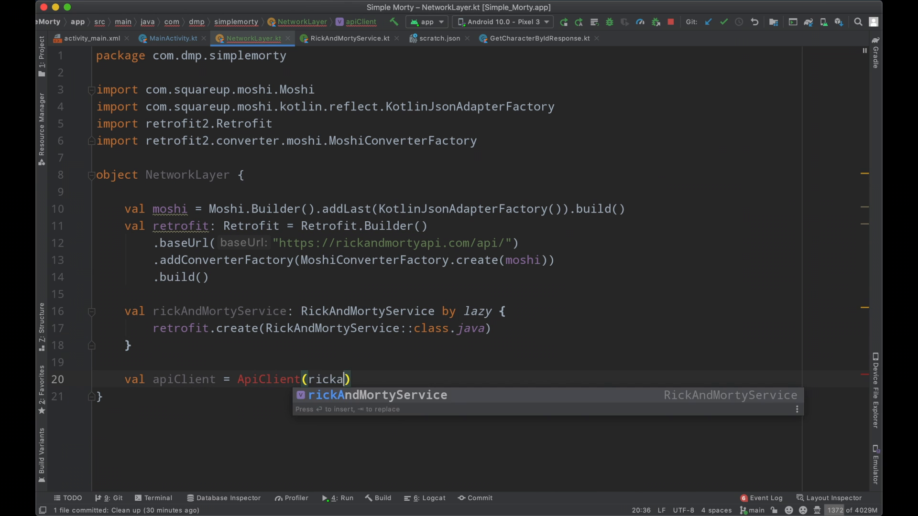
click(326, 39)
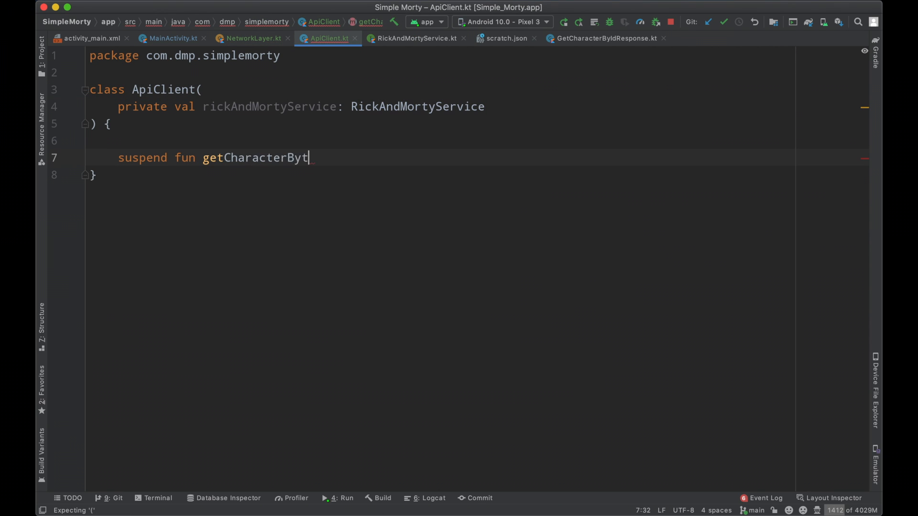
Step: Write ApiClient's suspend getCharacterById(characterId: Int) returning Response<GetCharacterByIdResponse> from rickAndMortyService
text(d(characterId: Int))
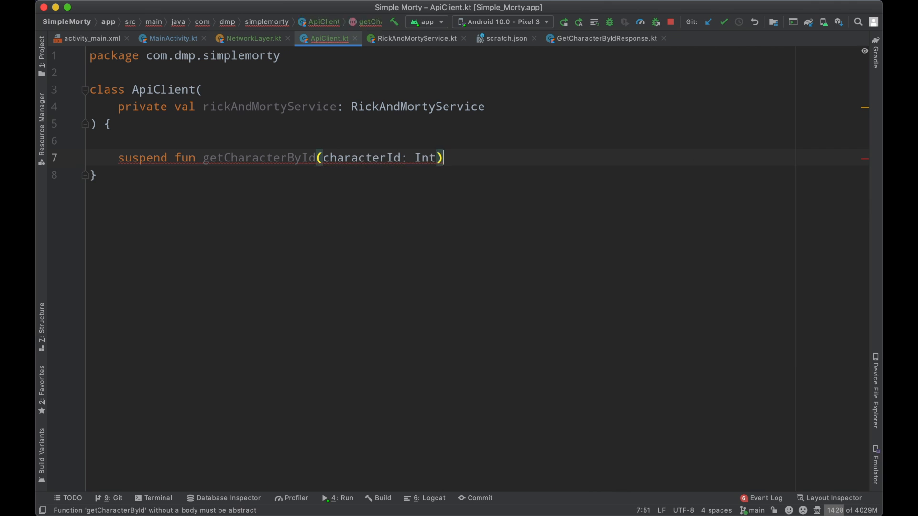
text(: Response<GetCharacterByIdResponse>)
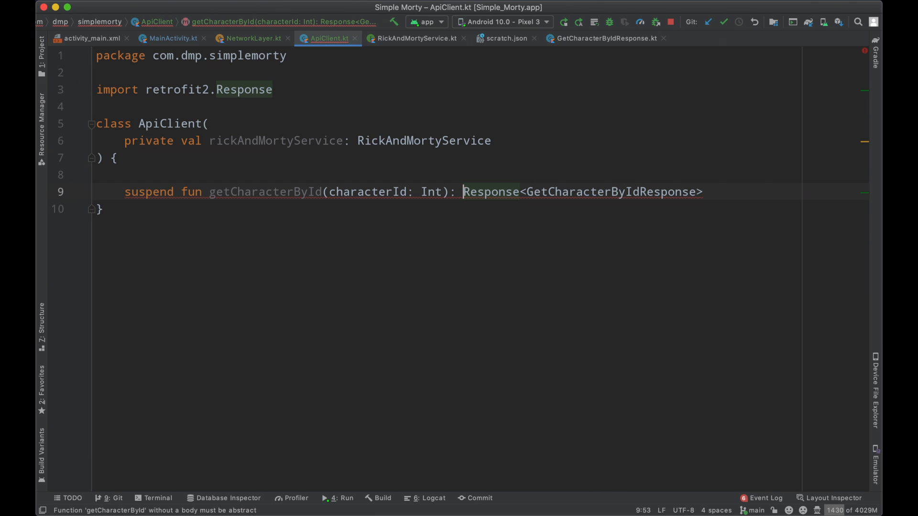
text({)
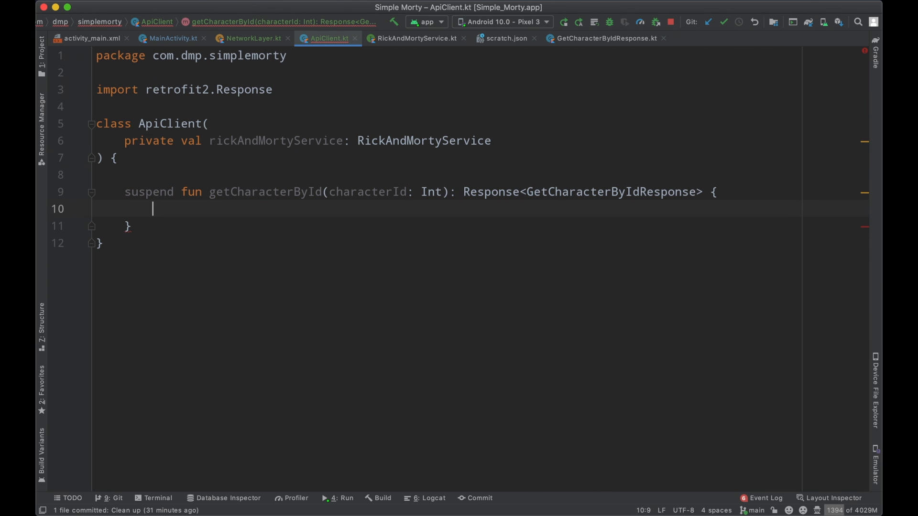
text(return rickAndMortyService.getCharacterById(characterId))
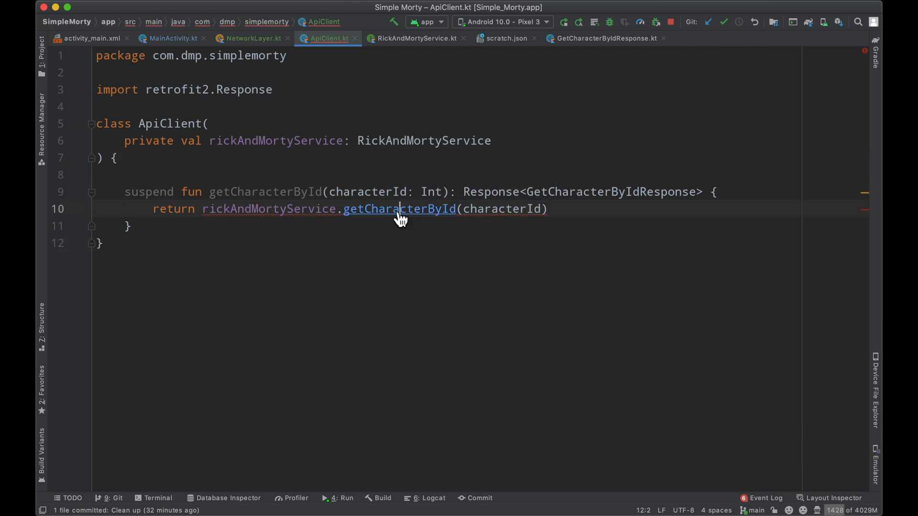
click(399, 209)
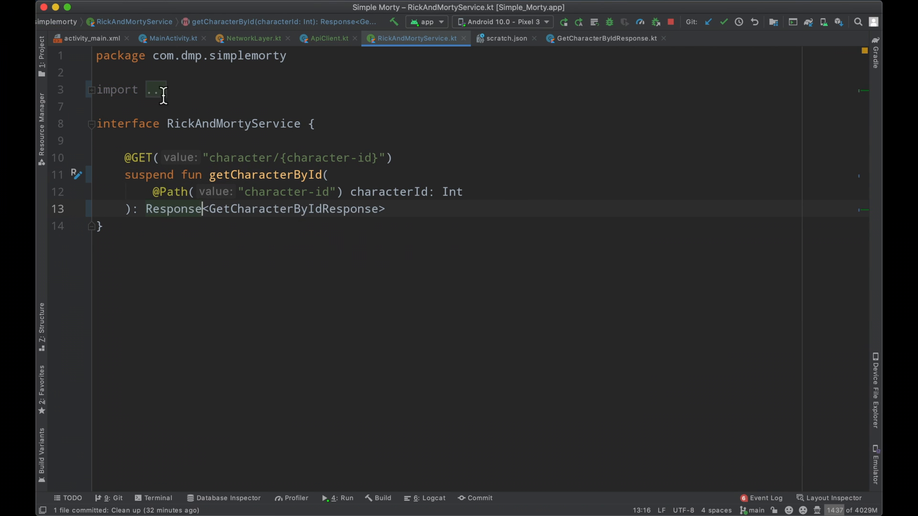
click(170, 38)
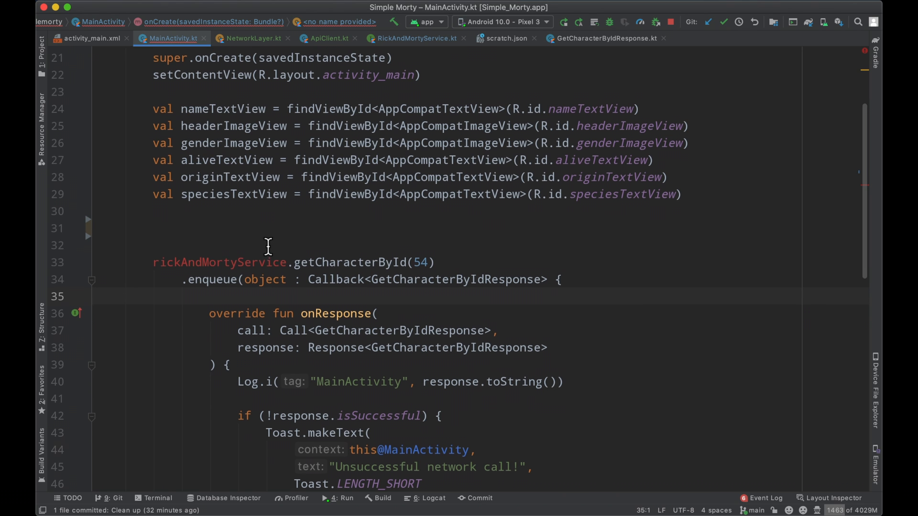
Step: Inspect the unresolved rickAndMortyService reference in NetworkLayer.kt
scroll(up, 3)
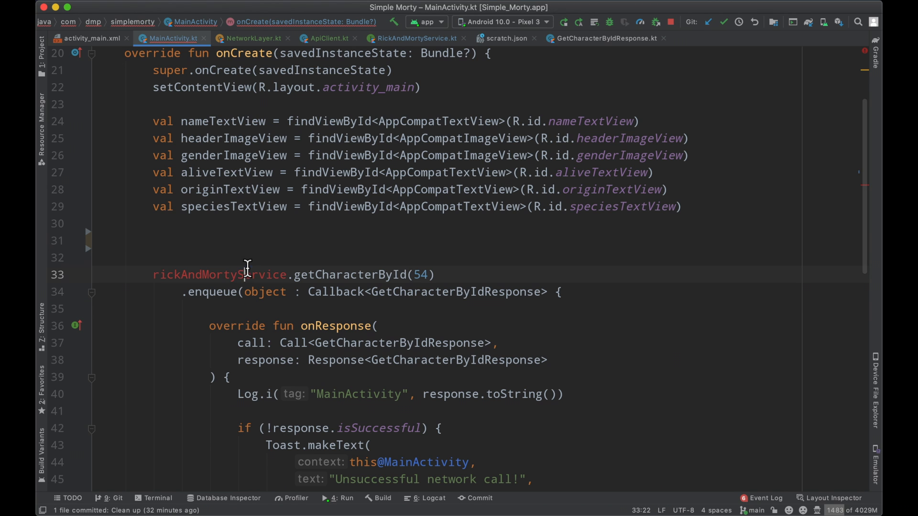
click(251, 38)
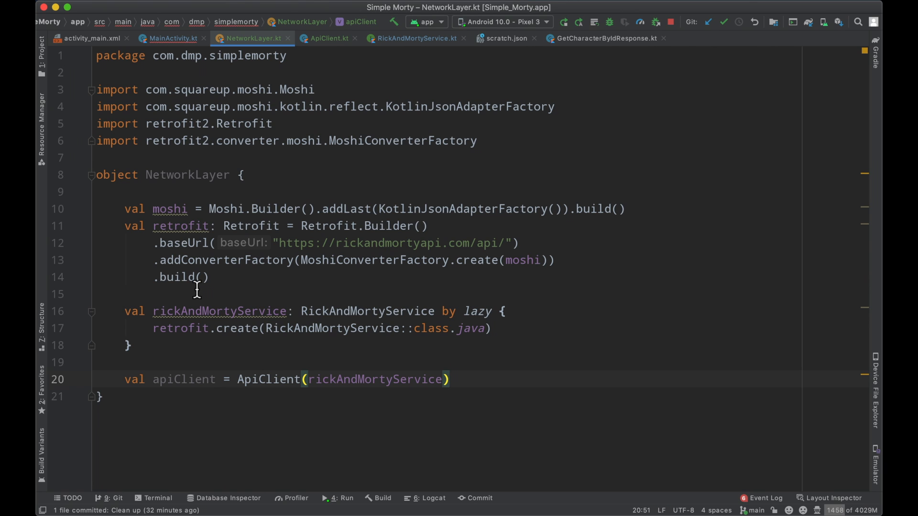
click(124, 209)
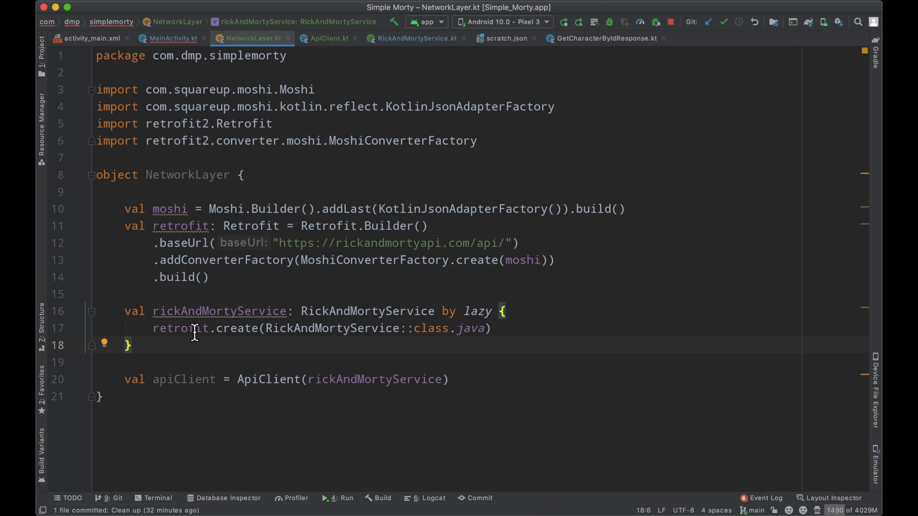
mouse_move(180, 328)
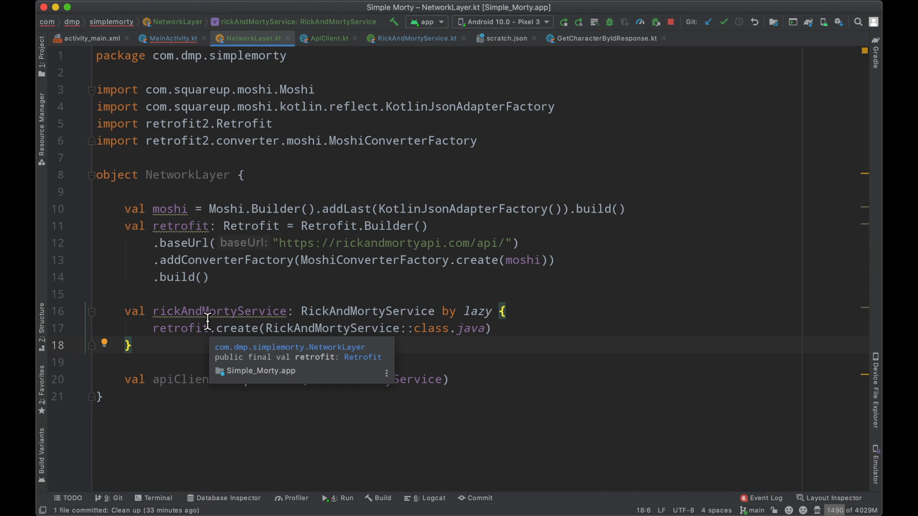
mouse_move(265, 294)
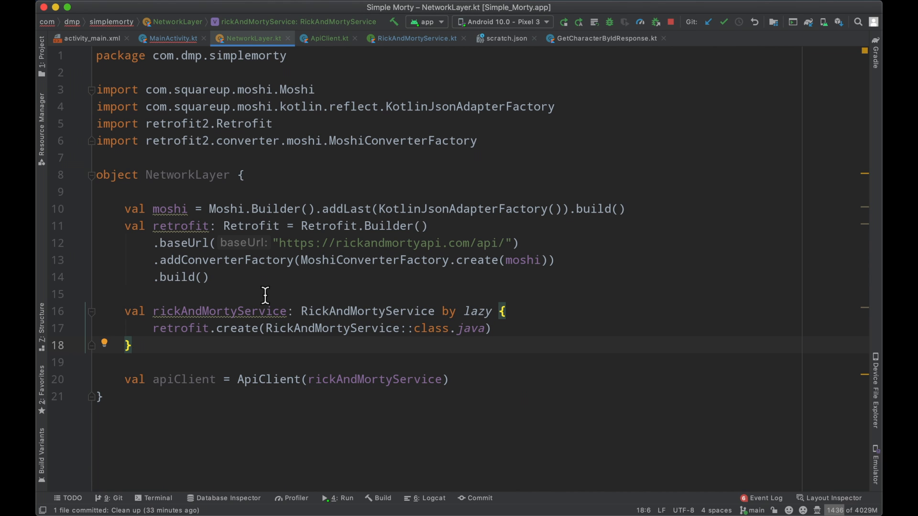
Step: Select the apiClient declaration's ApiClient(rickAndMortyService) call and navigate to ApiClient.kt
click(450, 380)
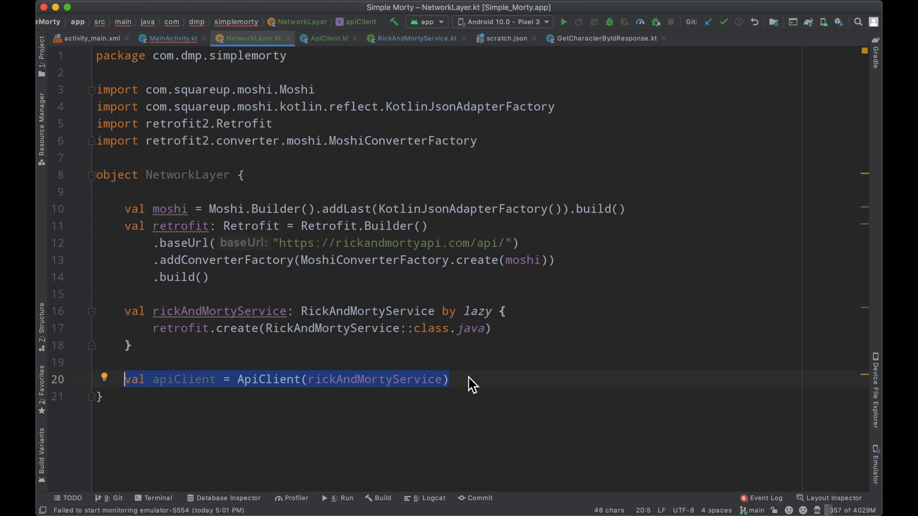
click(293, 380)
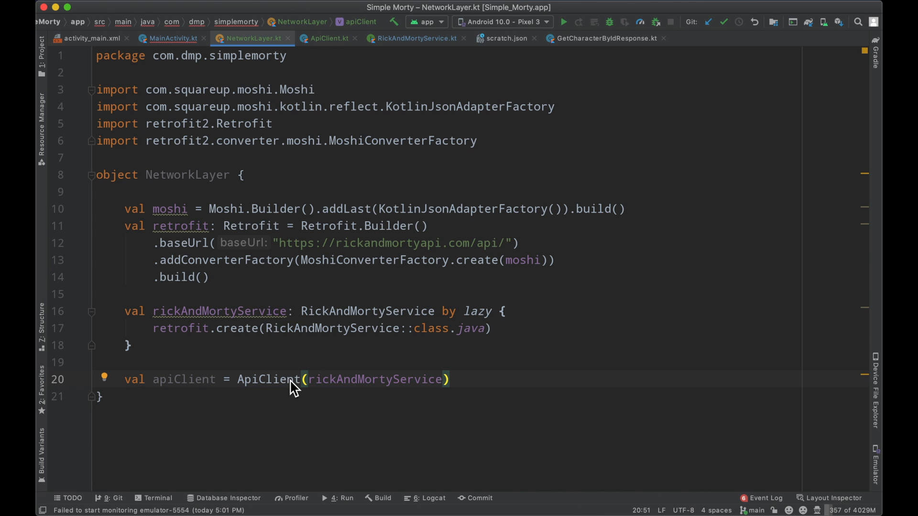
double_click(374, 380)
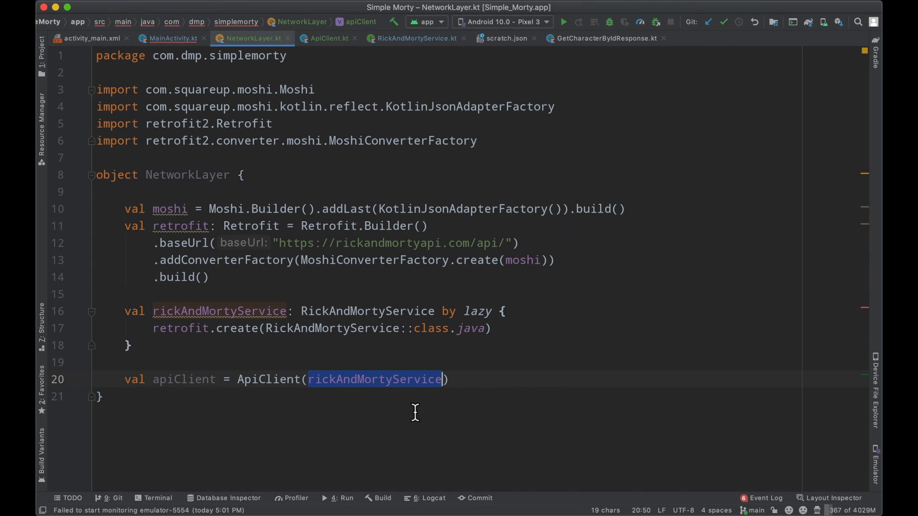
click(327, 39)
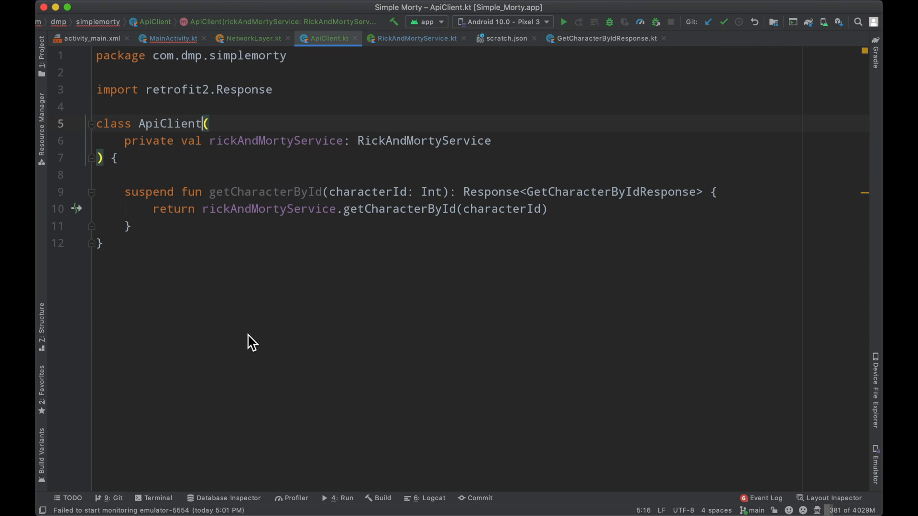
mouse_move(251, 333)
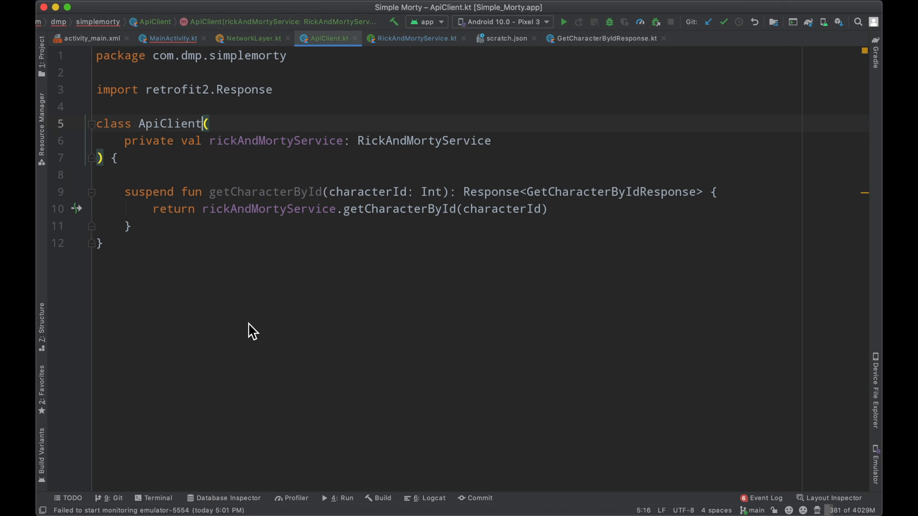
click(416, 38)
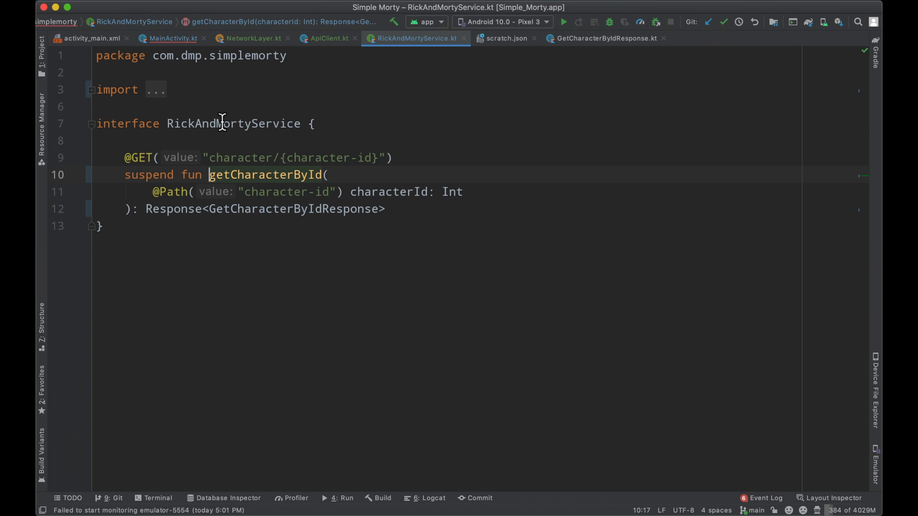
double_click(234, 123)
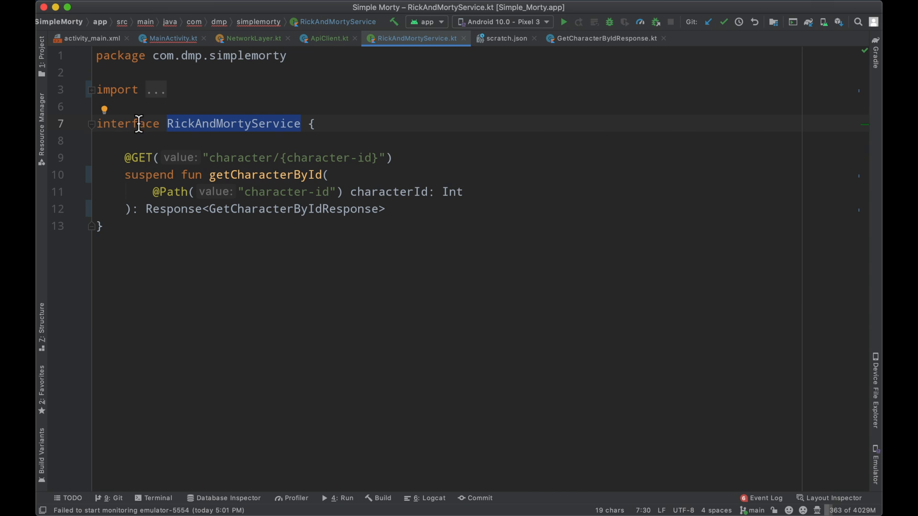
click(365, 130)
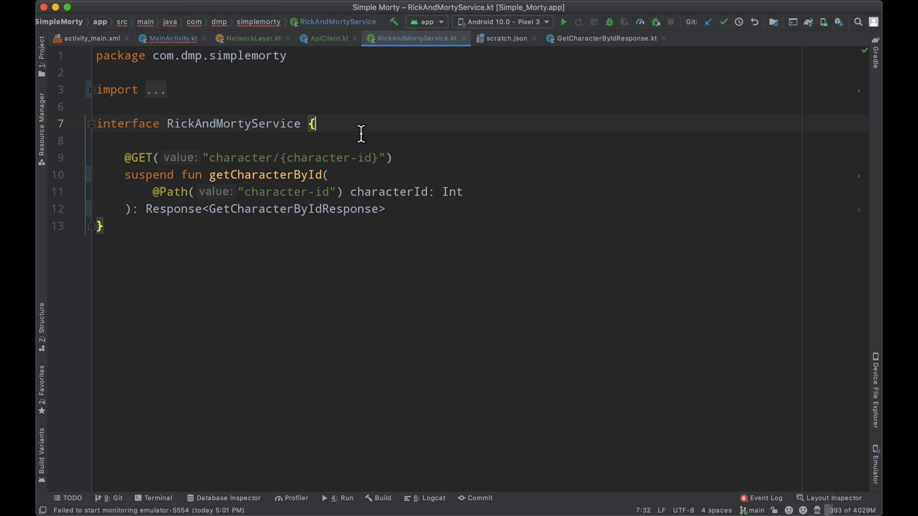
mouse_move(88, 177)
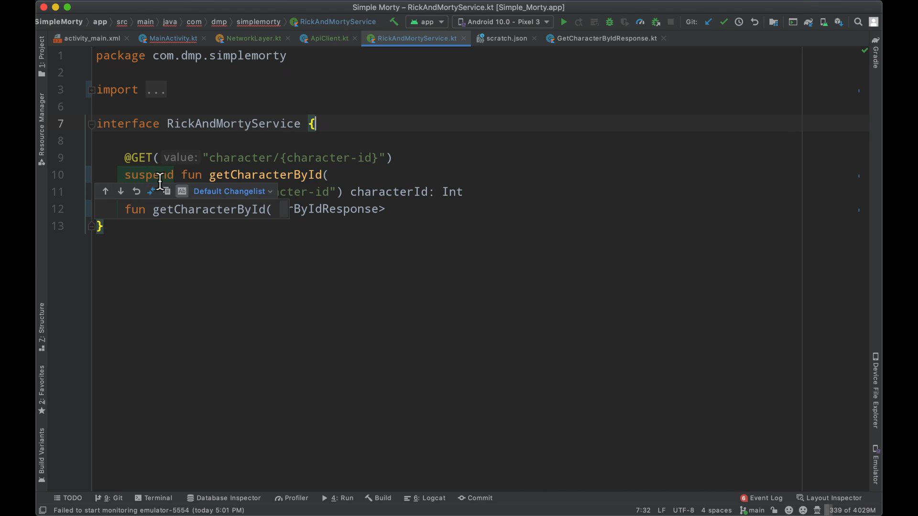
mouse_move(285, 218)
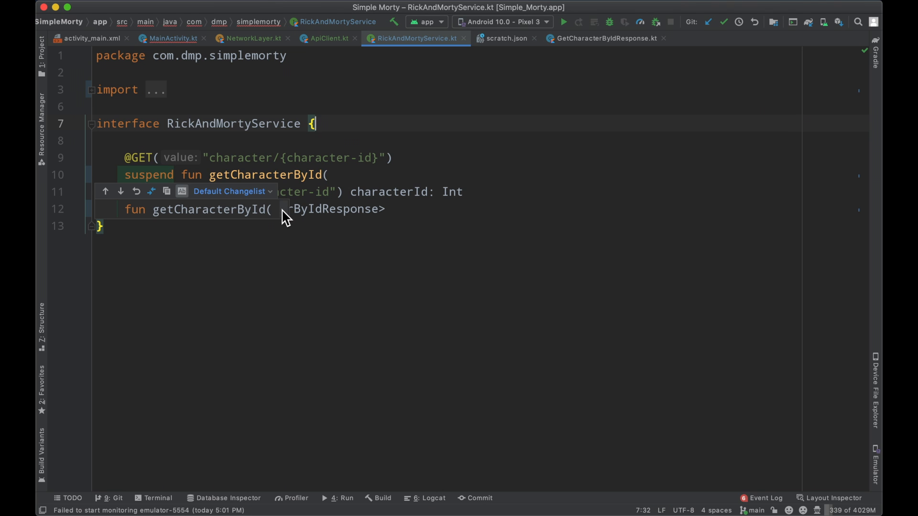
click(309, 157)
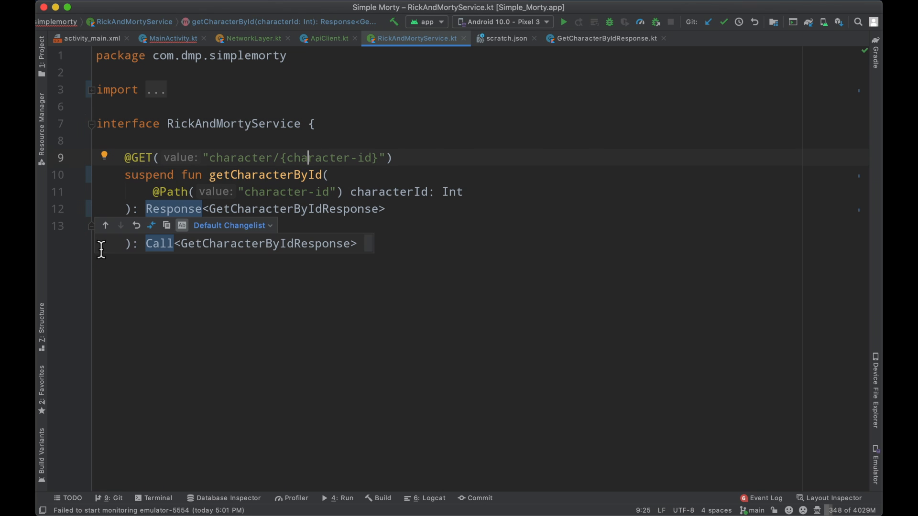
mouse_move(153, 243)
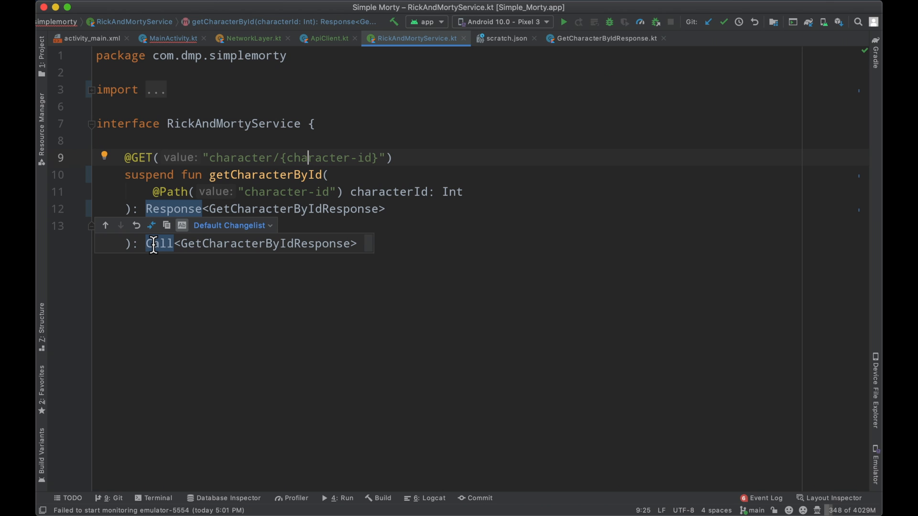
mouse_move(180, 238)
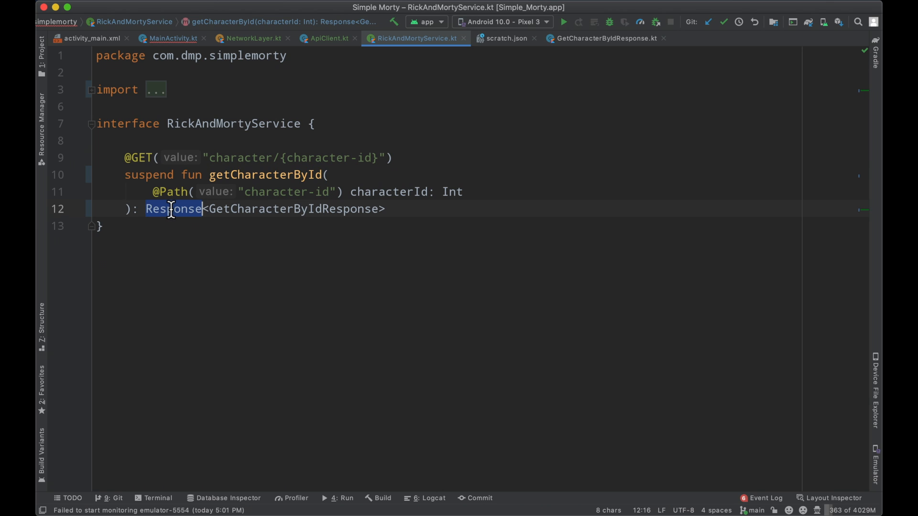
click(328, 38)
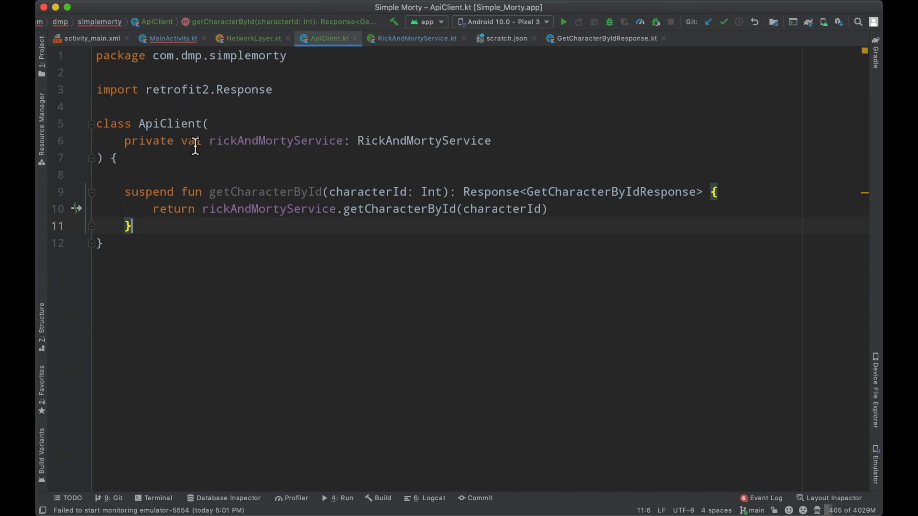
Step: Review ApiClient's getCharacterById name, characterId parameter and return statement
click(116, 157)
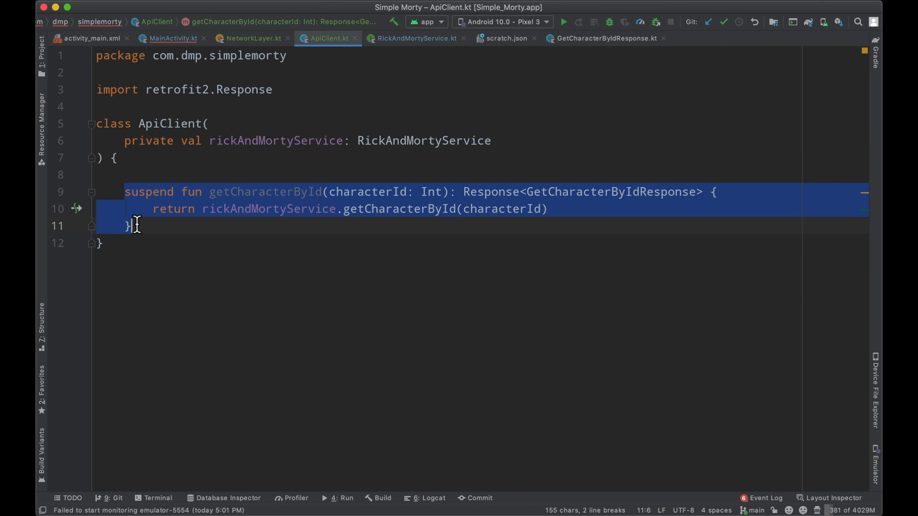
click(251, 191)
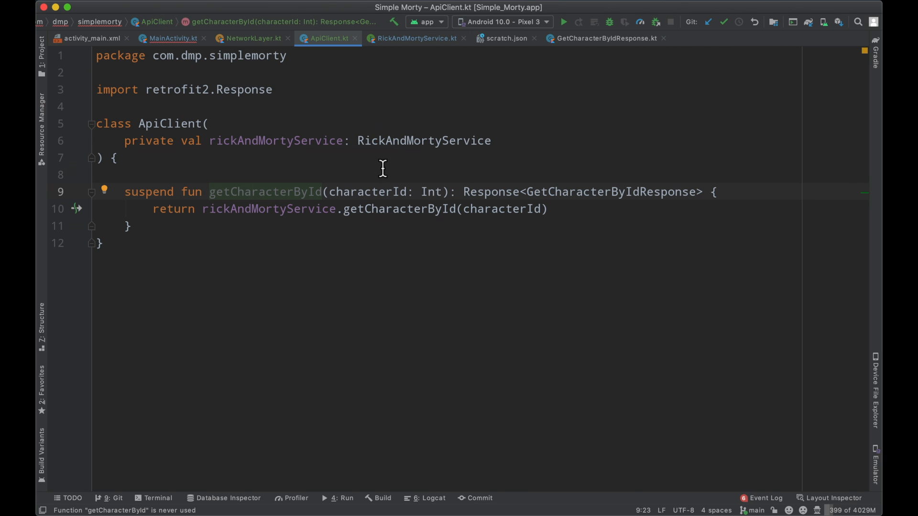
double_click(265, 192)
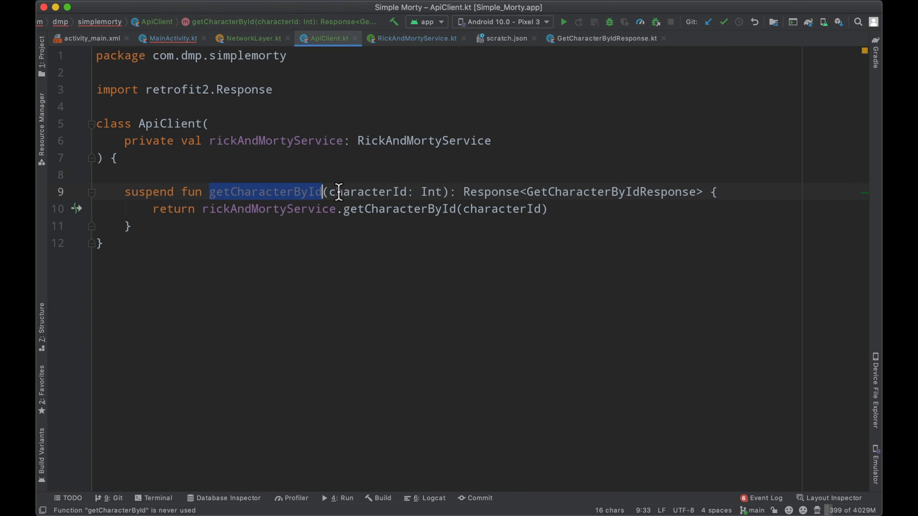
double_click(367, 192)
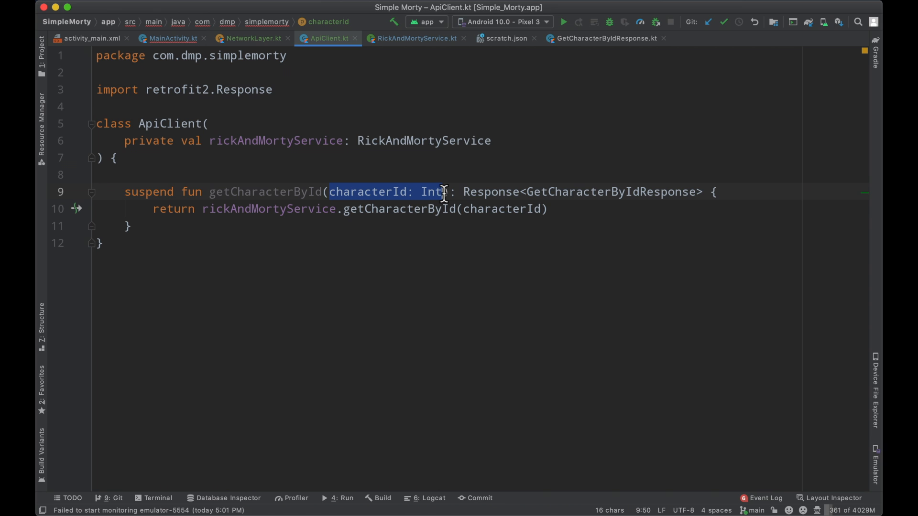
mouse_move(393, 201)
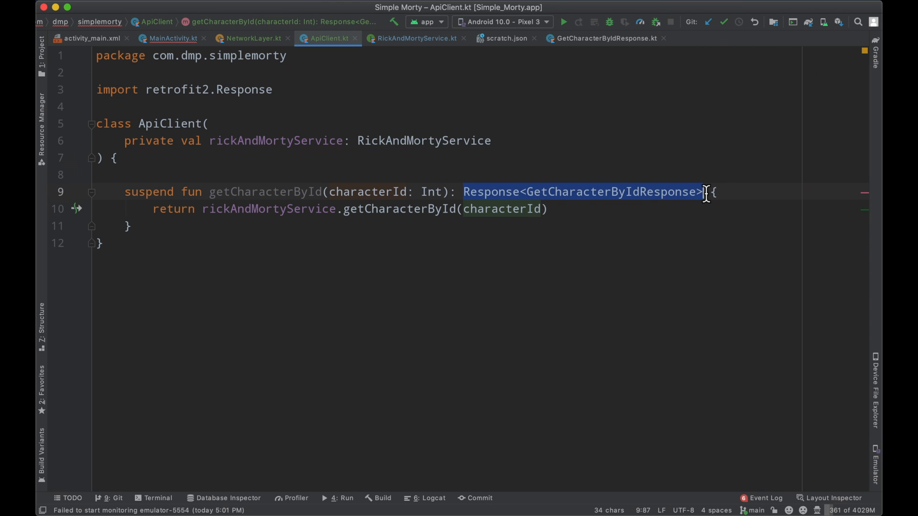
mouse_move(161, 209)
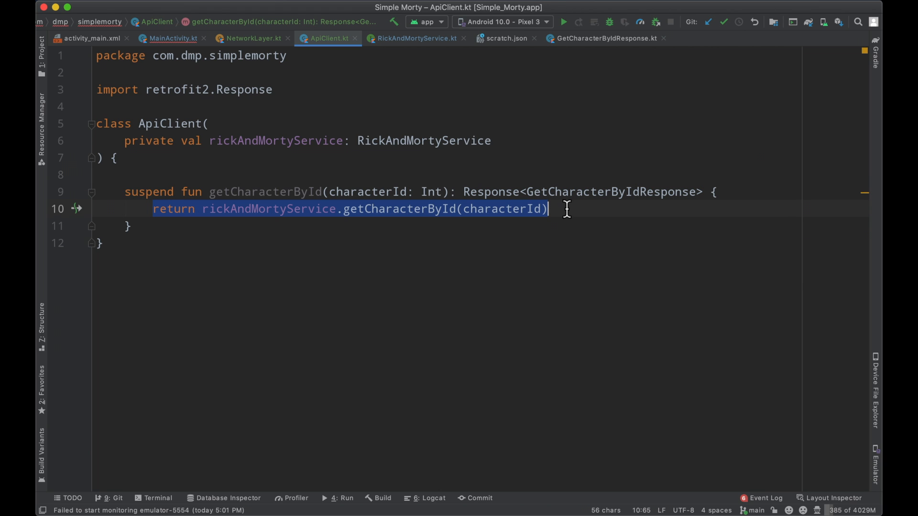
click(419, 209)
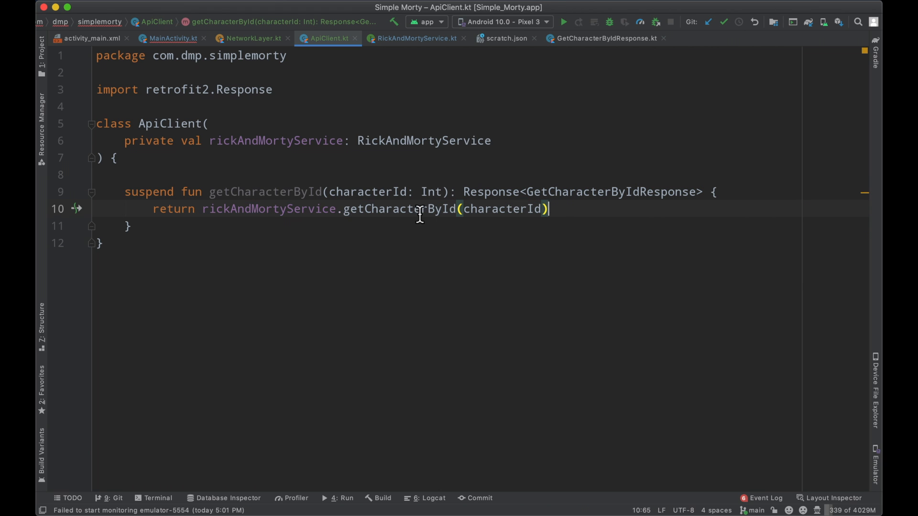
mouse_move(391, 210)
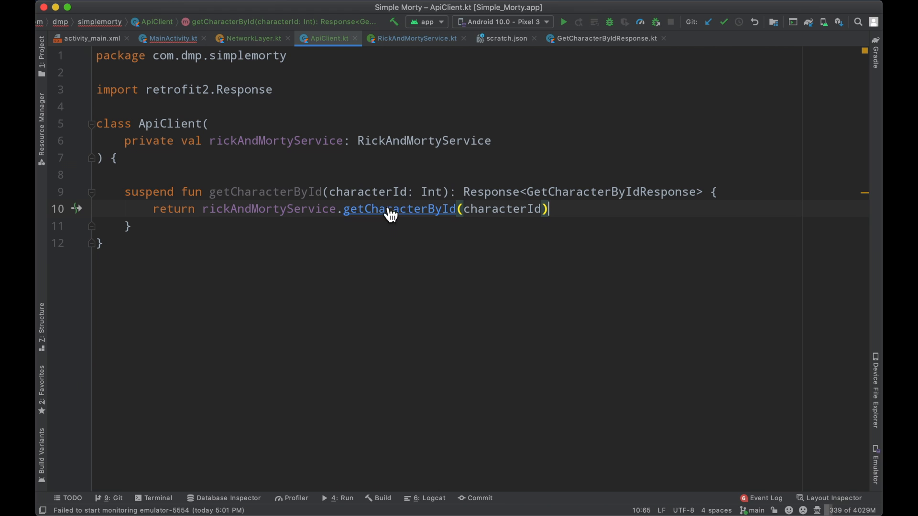
mouse_move(332, 240)
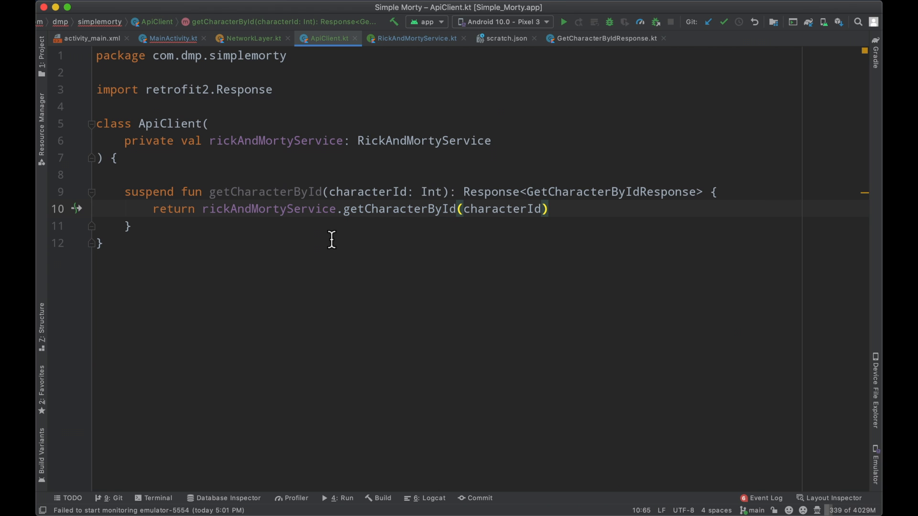
mouse_move(313, 239)
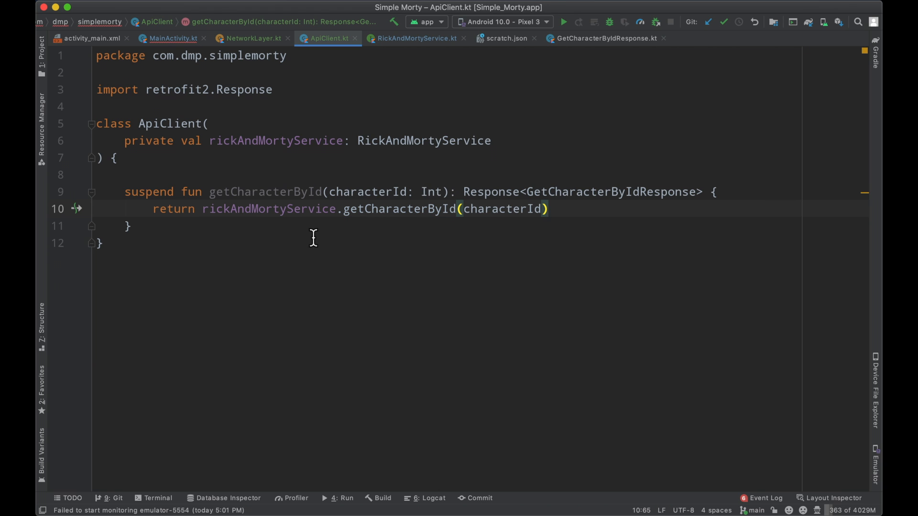
mouse_move(331, 228)
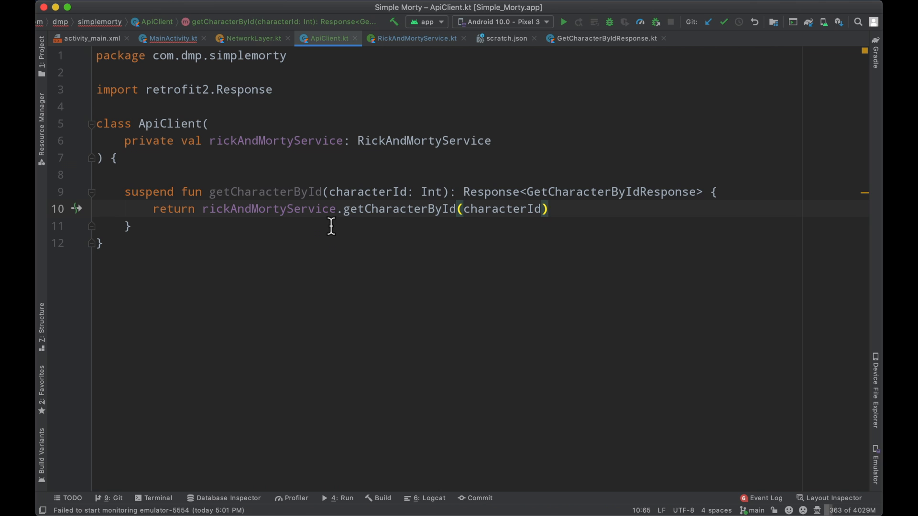
mouse_move(383, 49)
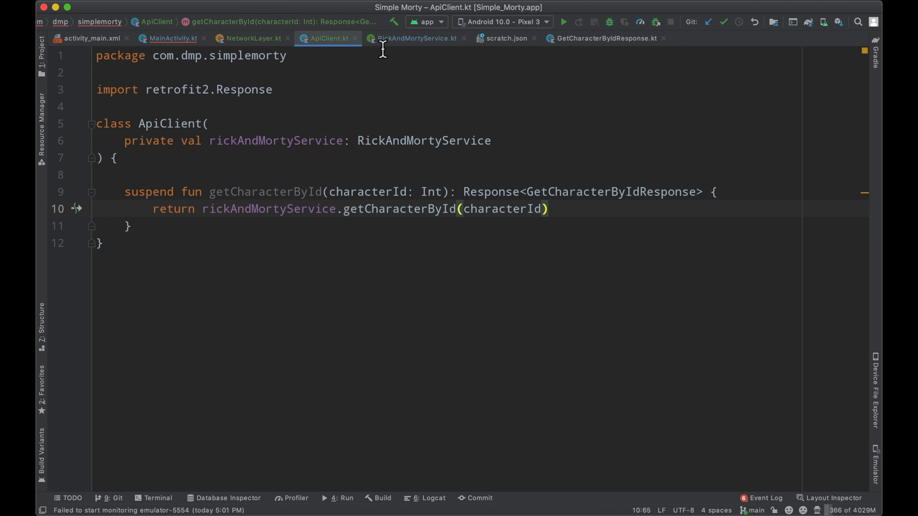
Step: Check the RickAndMortyService interface, then return toward MainActivity
click(416, 38)
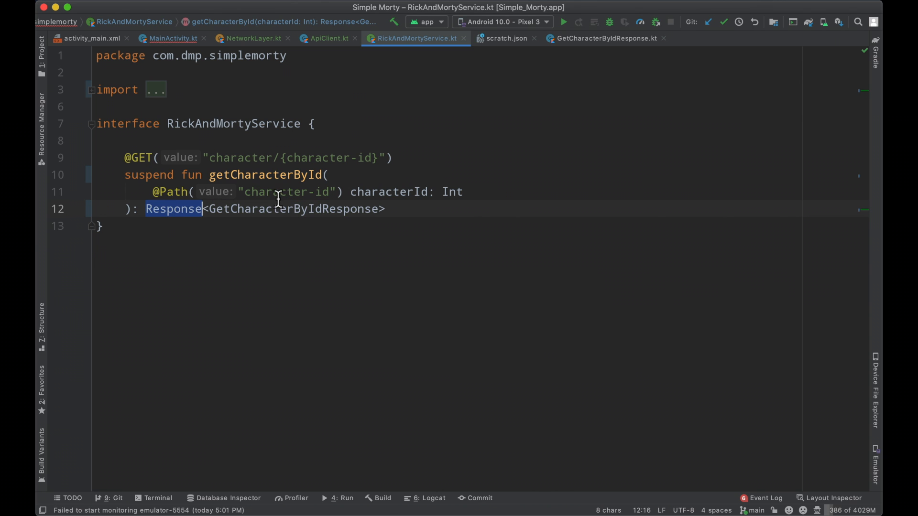
click(172, 38)
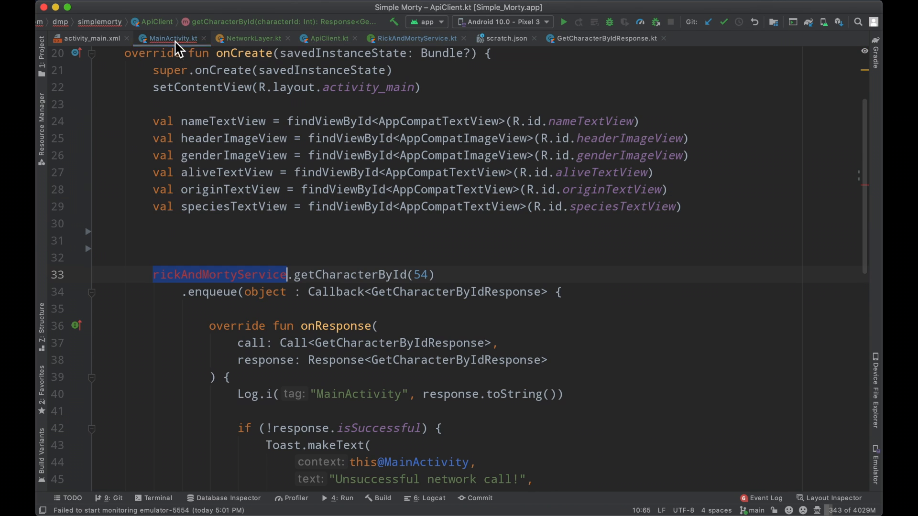
Step: In MainActivity add NetworkLayer.apiClient.getCharacterById(54) above the old rickAndMortyService enqueue call
click(392, 275)
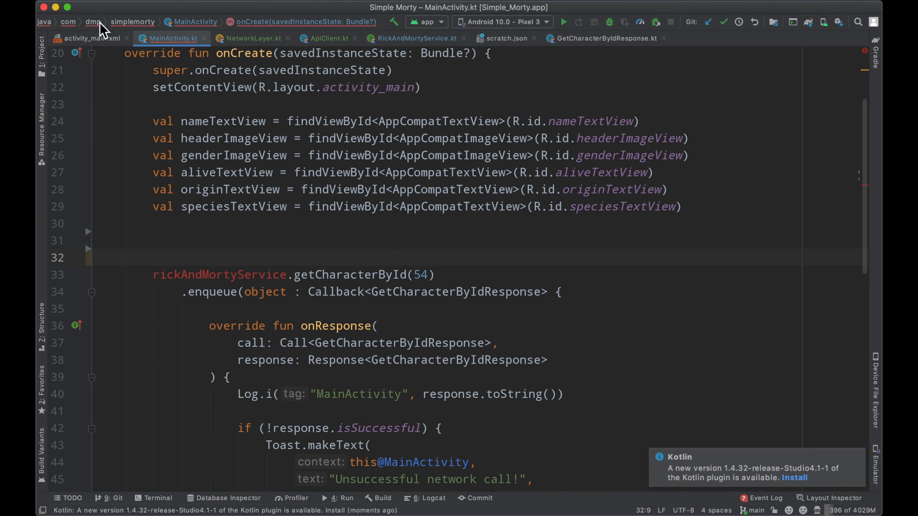
mouse_move(252, 262)
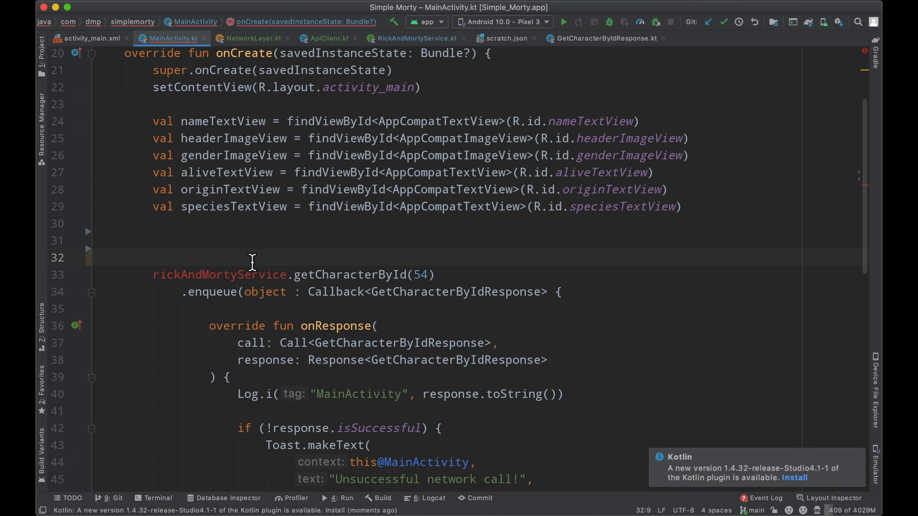
text(NetworkLayer.apiClient.)
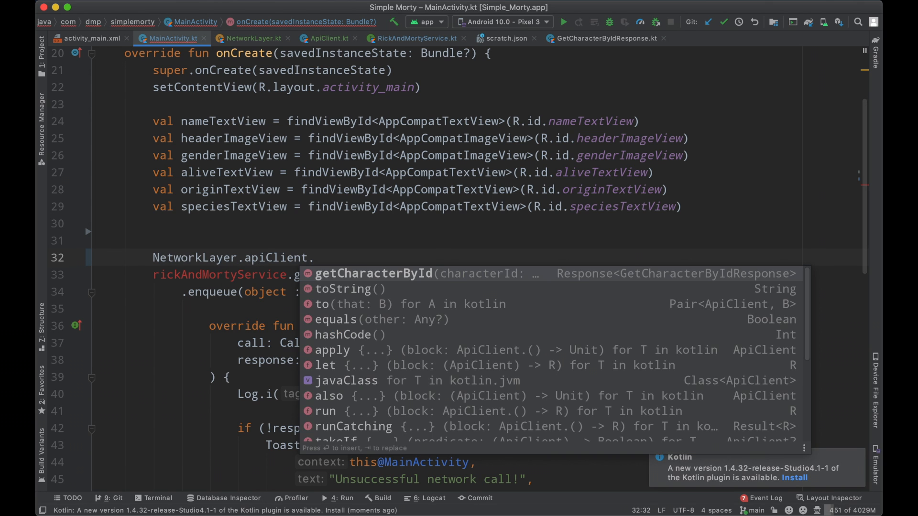
click(374, 274)
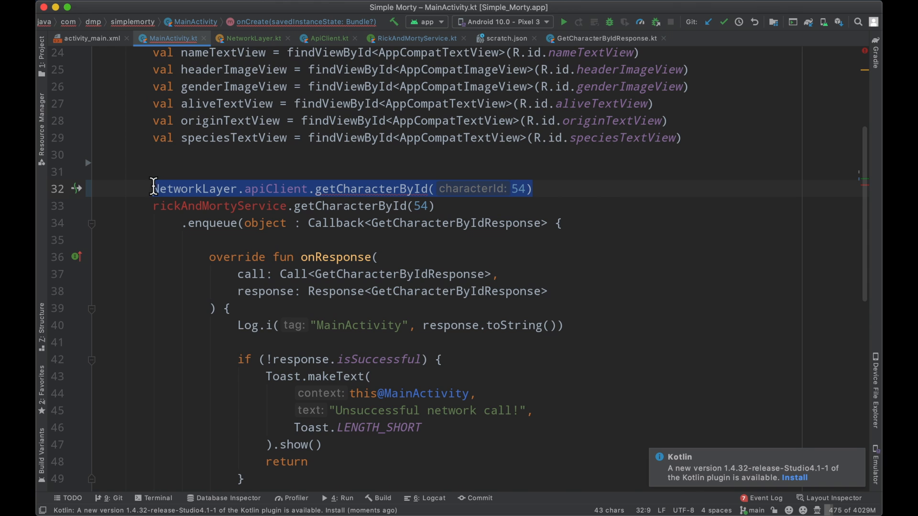
scroll(down, 3)
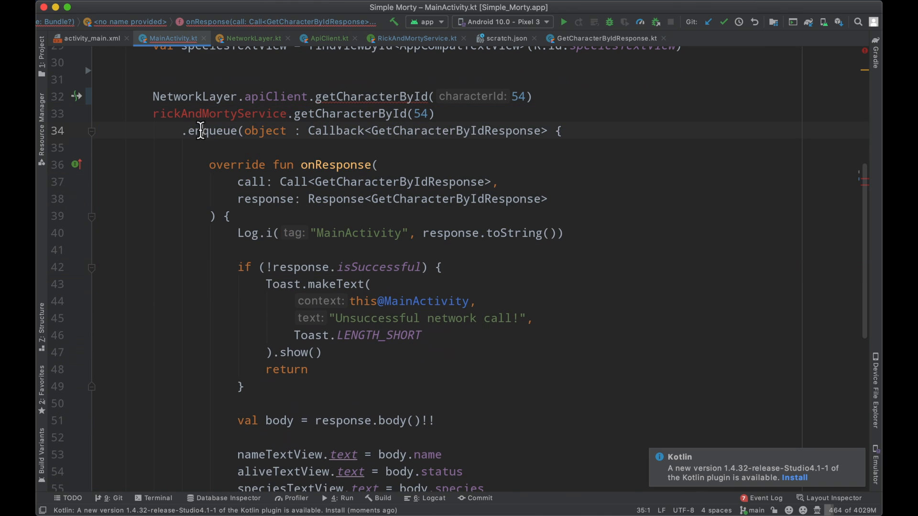
scroll(down, 3)
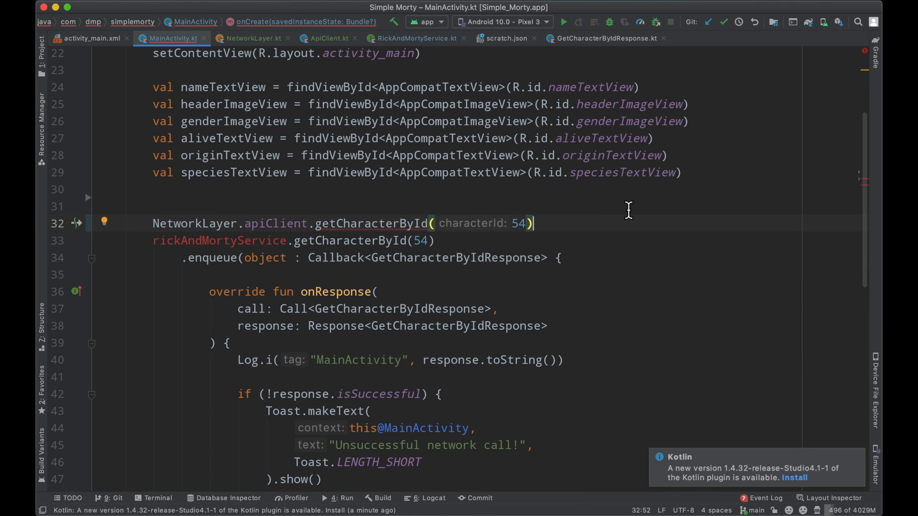
mouse_move(323, 224)
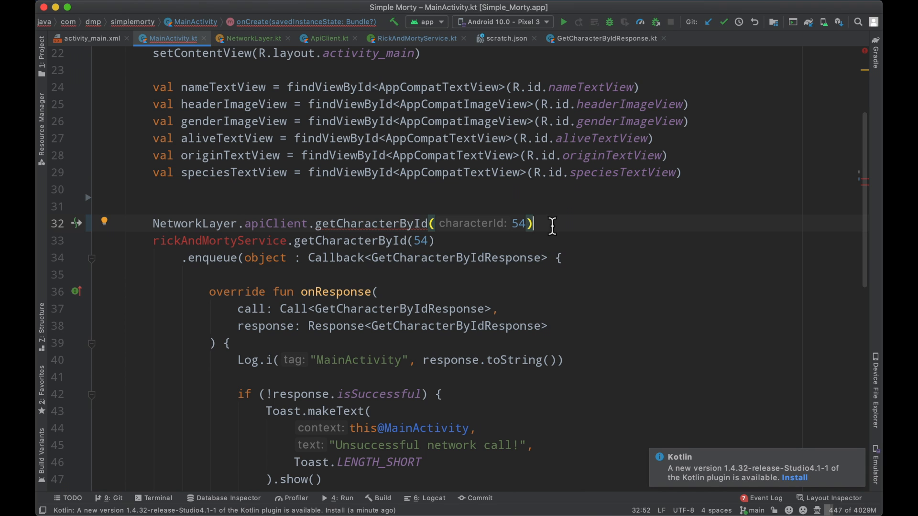
Step: Make SharedViewModel extend ViewModel() with 'private val repository = SharedRepository()' and create SharedRepository.kt
click(260, 38)
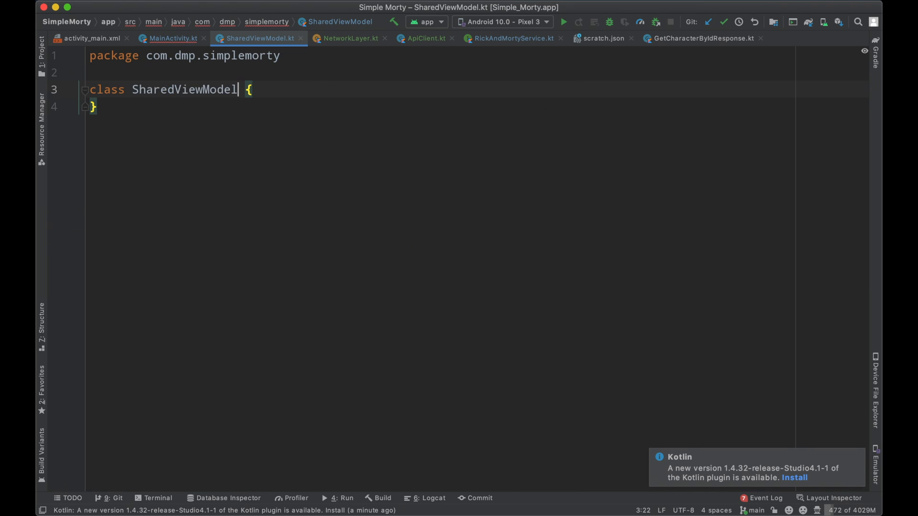
text(: ViewModel()
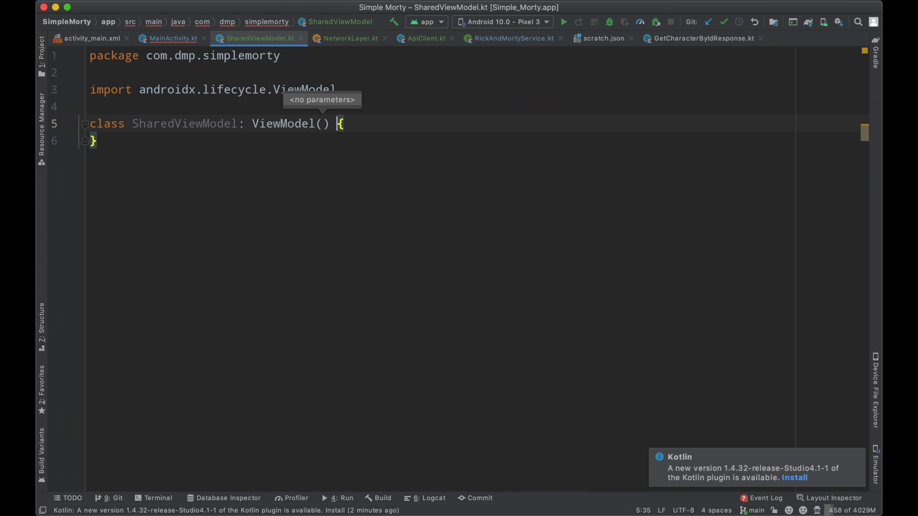
text(private)
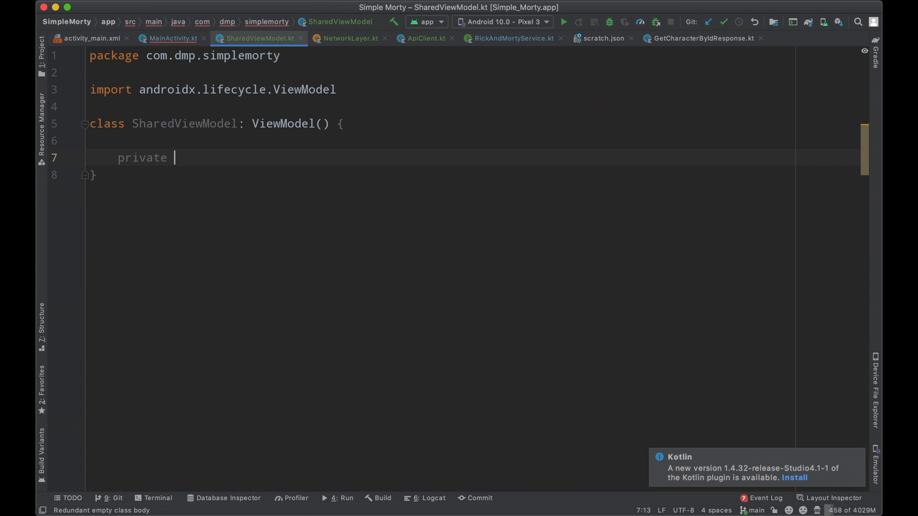
text(val repo)
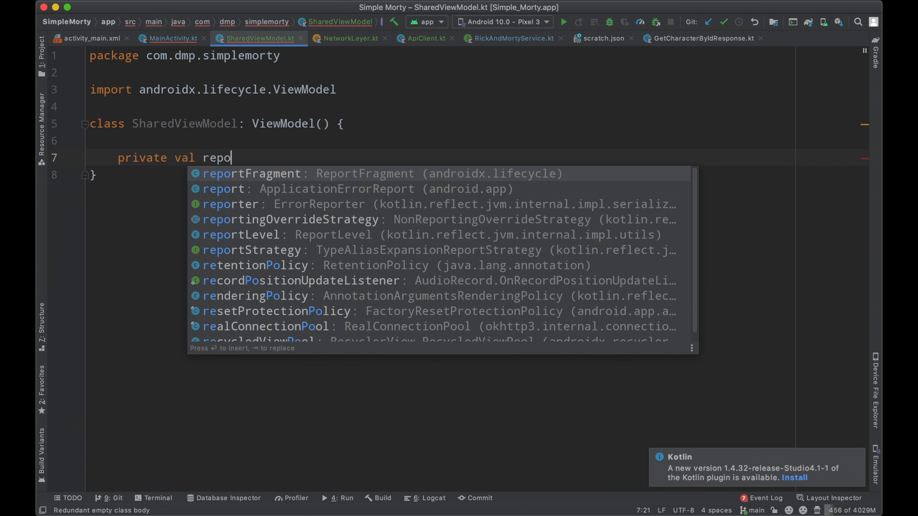
text(sitory = SharedRepository())
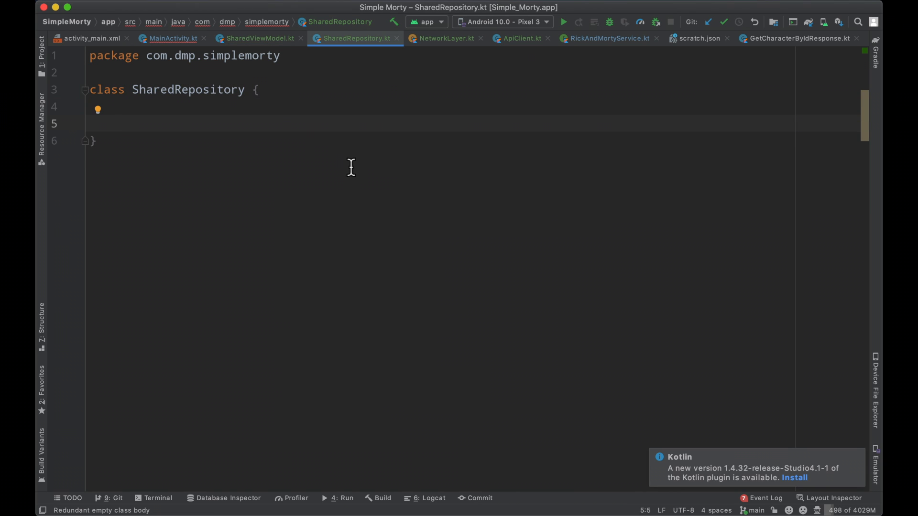
Step: Write suspend fun getCharacterById(characterId: Int) with val request = NetworkLayer.apiClient.getCharacterById(characterId)
text(suspend fun getCharacterById(characterId: Int): GetCharacterByIdResponse {)
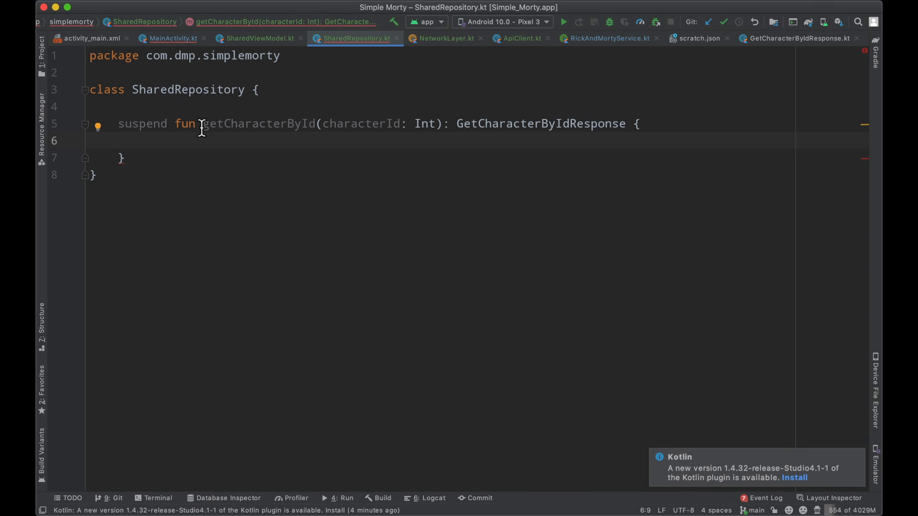
double_click(257, 123)
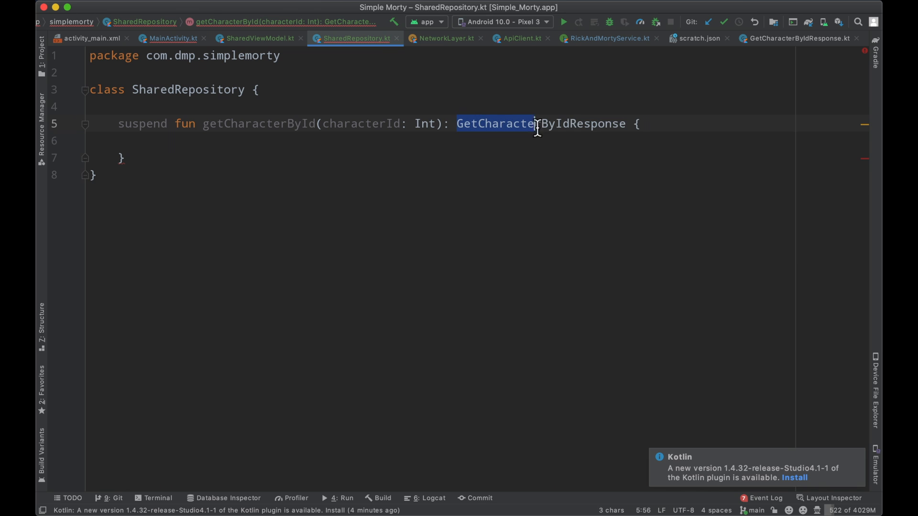
double_click(539, 123)
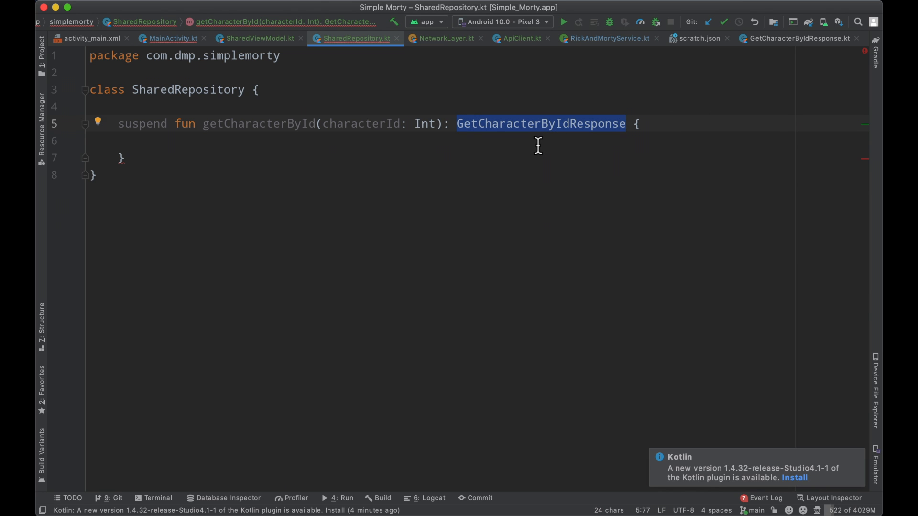
text(val req)
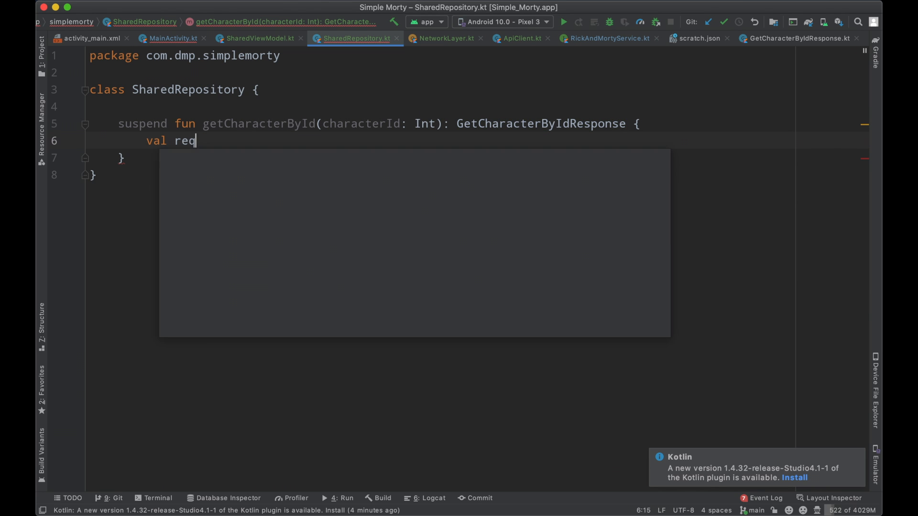
text(uest = Netwo)
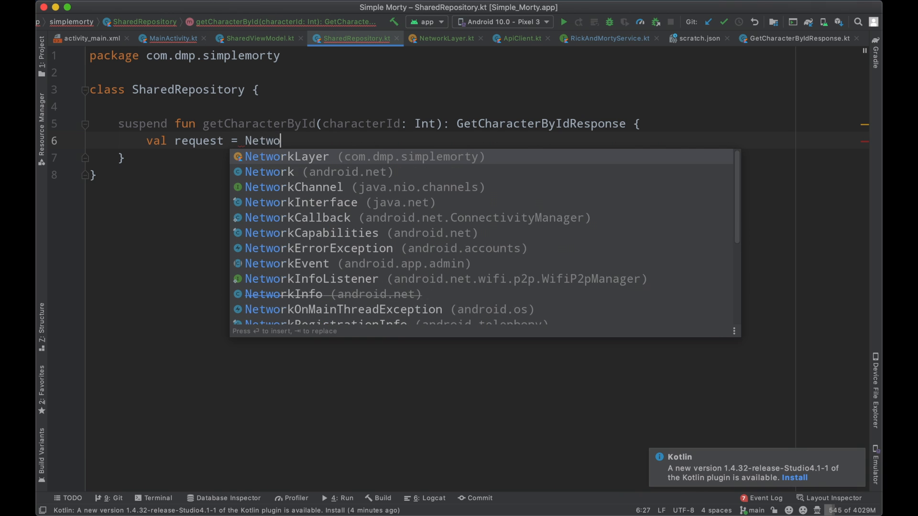
text(NetworkLayer.apiClient.)
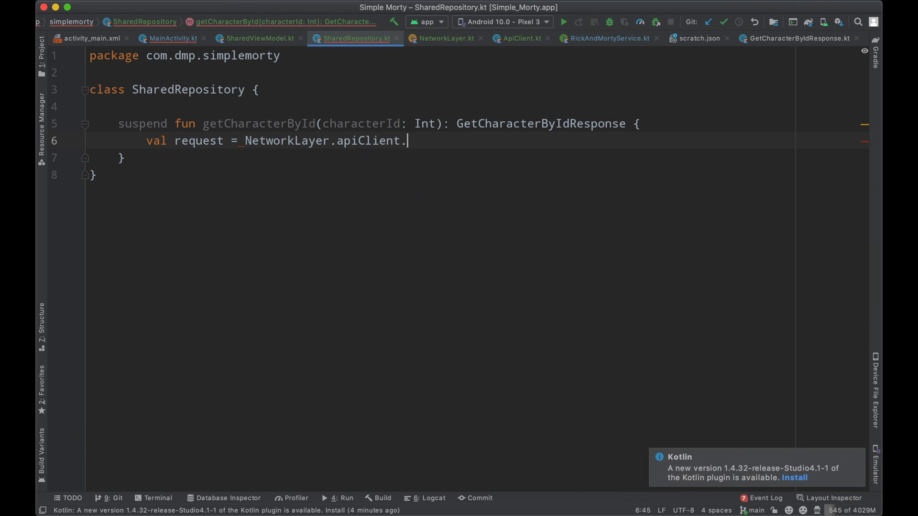
text(.)
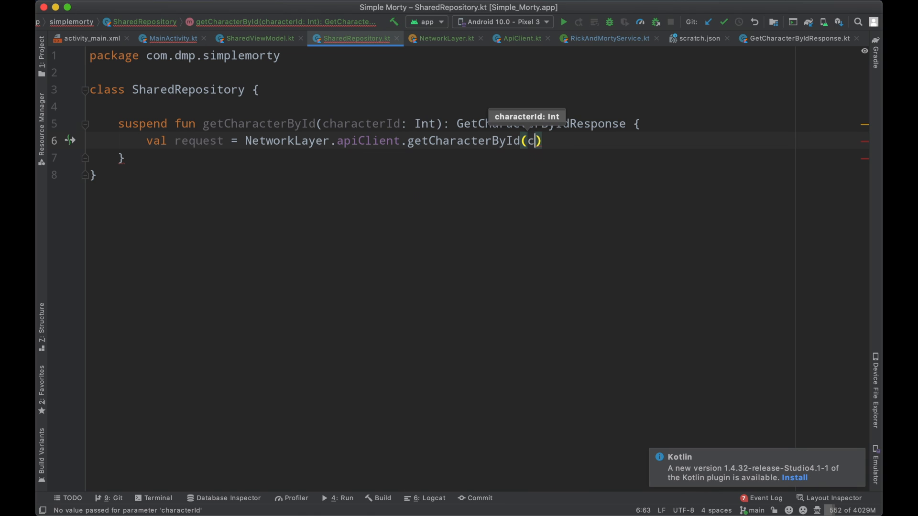
text(haracterId)
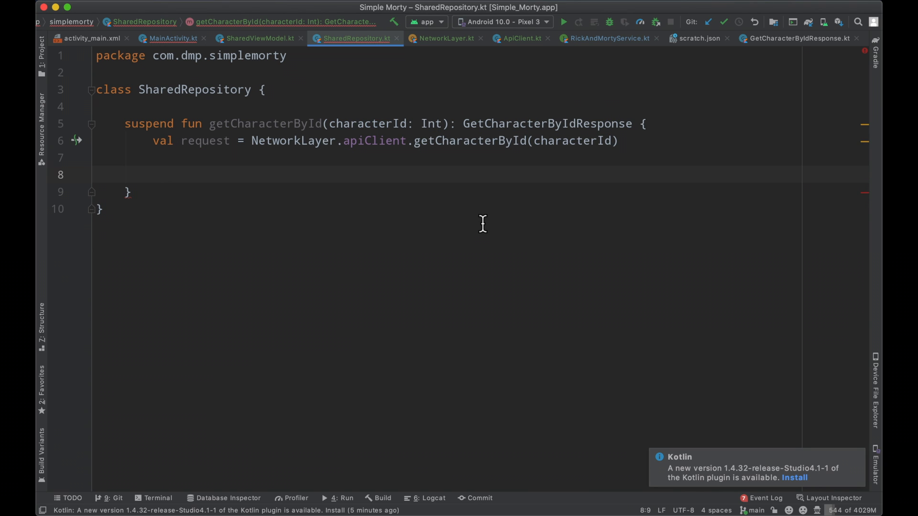
Step: Return request.body()!! when request.isSuccessful, otherwise null, making the return type nullable
click(153, 174)
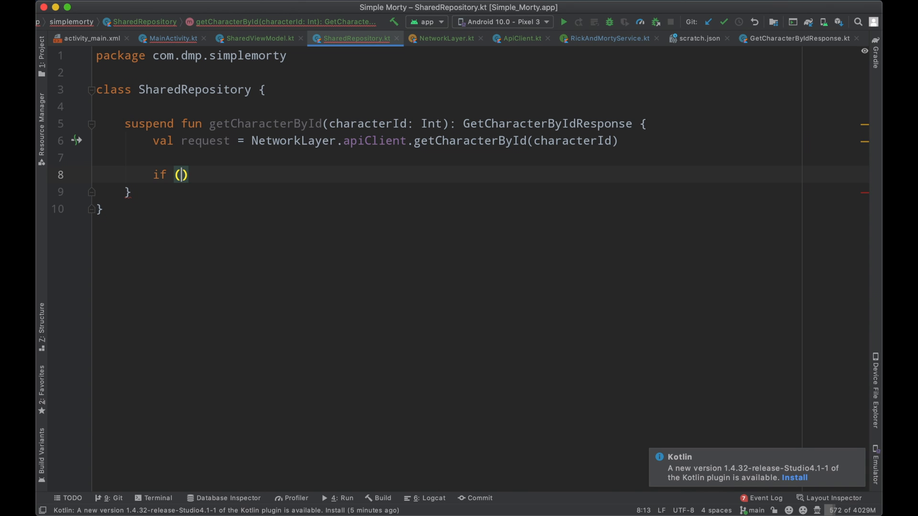
text(request.isSuccessful)
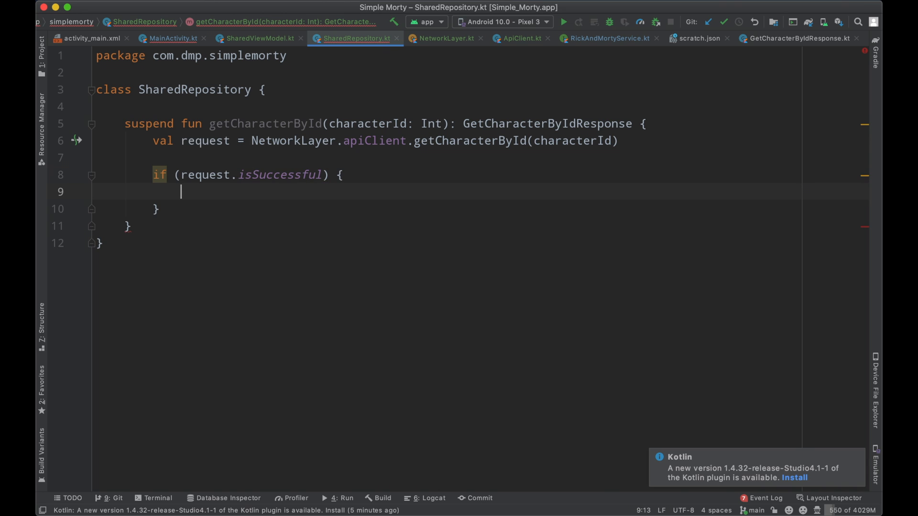
text(return)
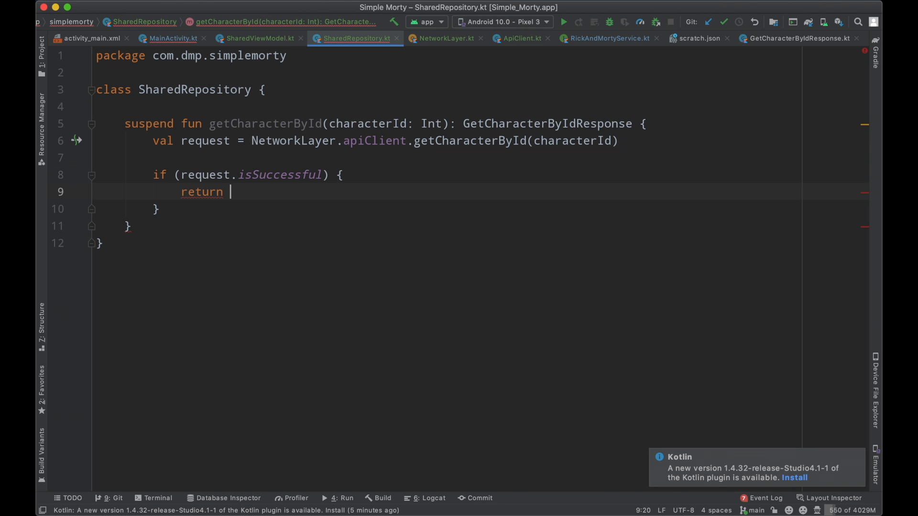
text(request.body()!!)
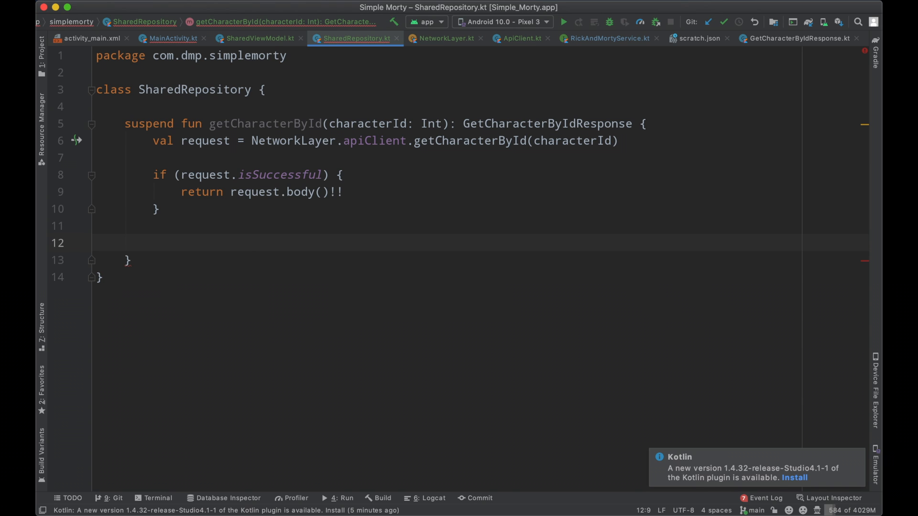
text(return)
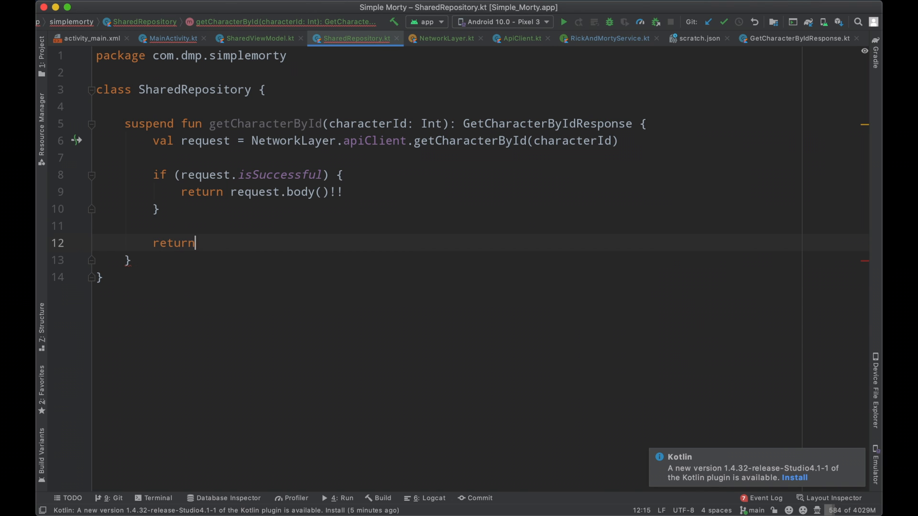
text(null)
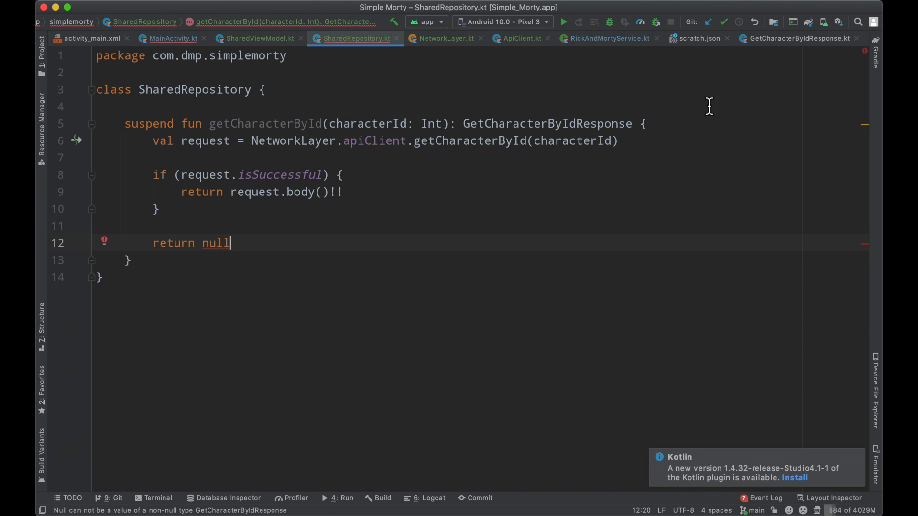
text(?)
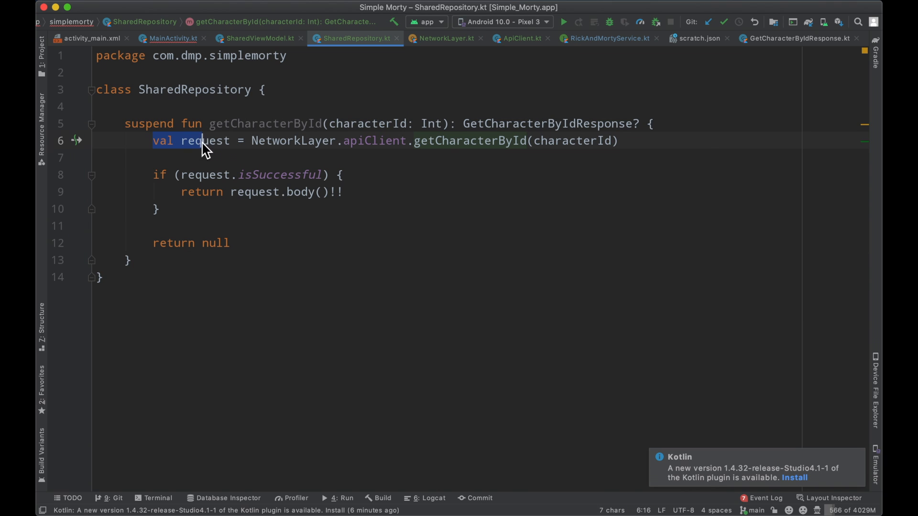
click(433, 158)
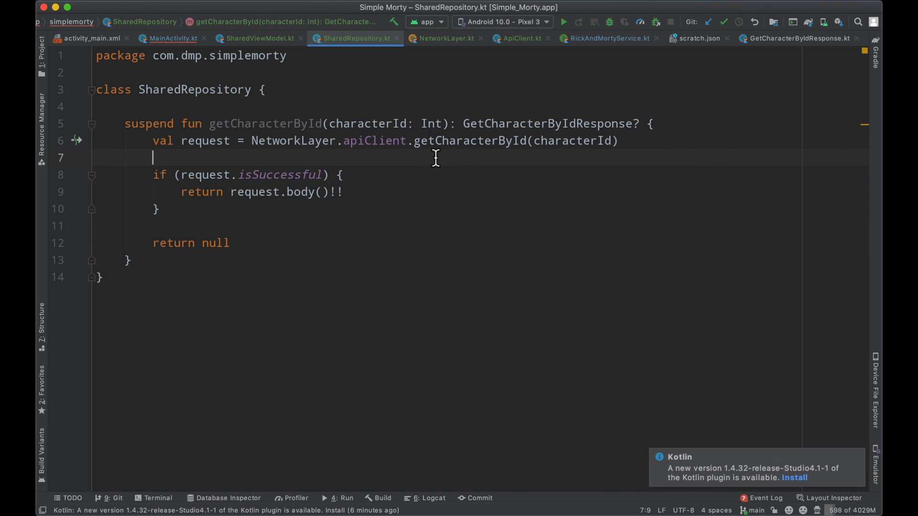
mouse_move(100, 130)
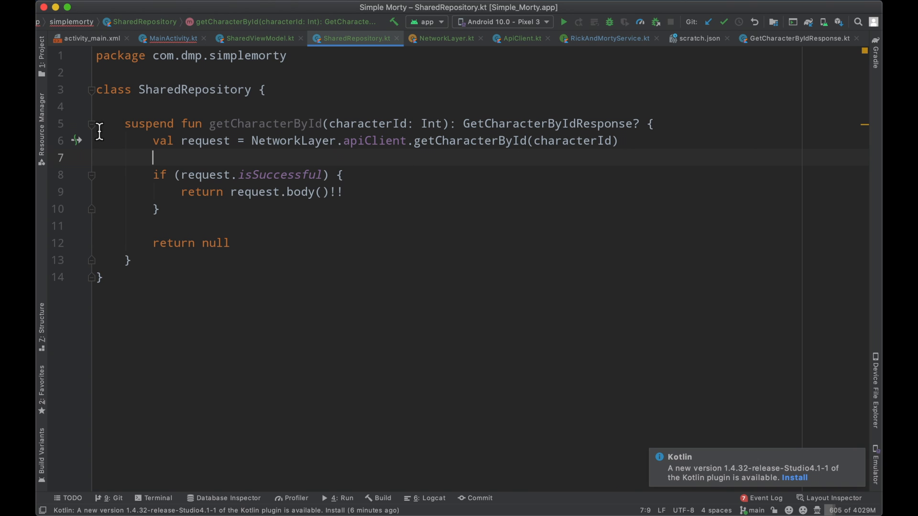
mouse_move(80, 146)
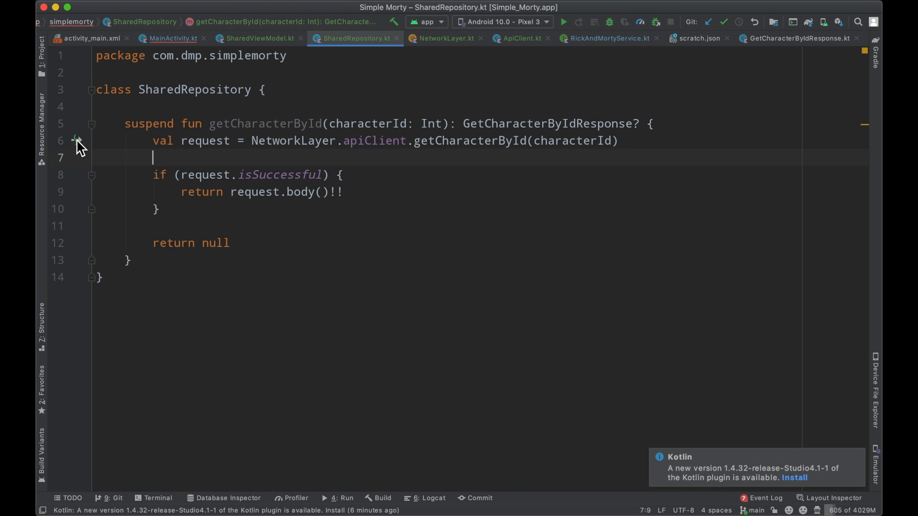
mouse_move(375, 141)
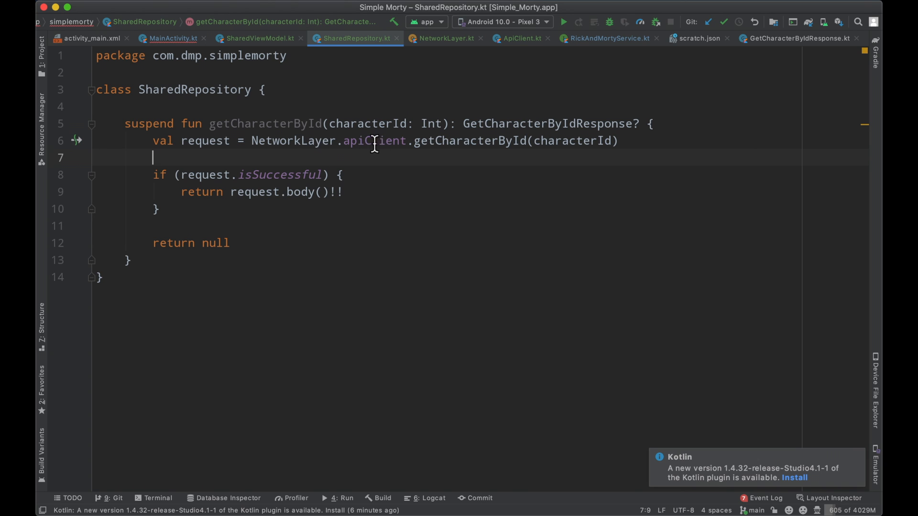
Step: Trace getCharacterById through ApiClient and RickAndMortyService, then switch to SharedViewModel.kt
click(518, 38)
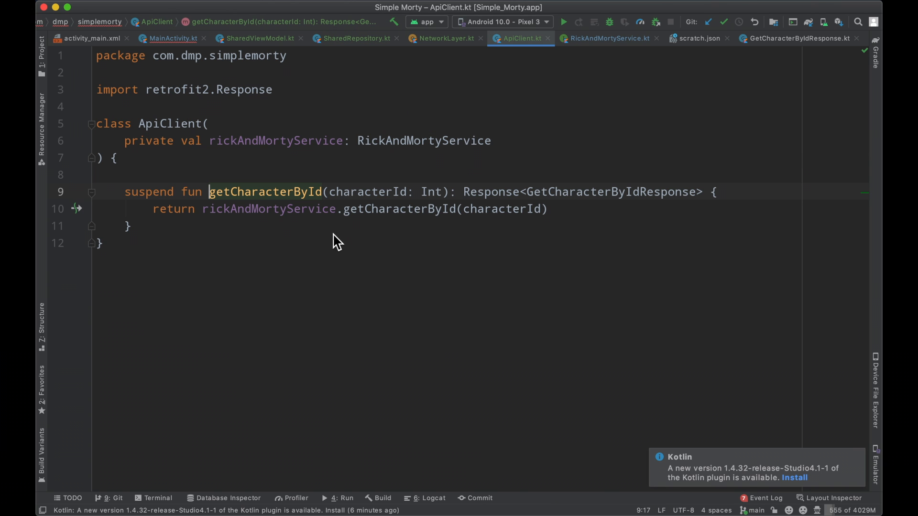
mouse_move(278, 220)
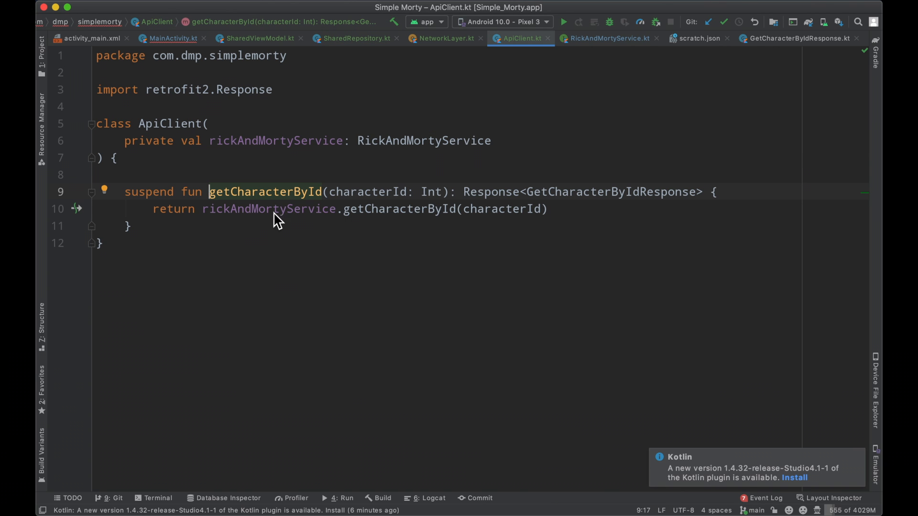
mouse_move(348, 219)
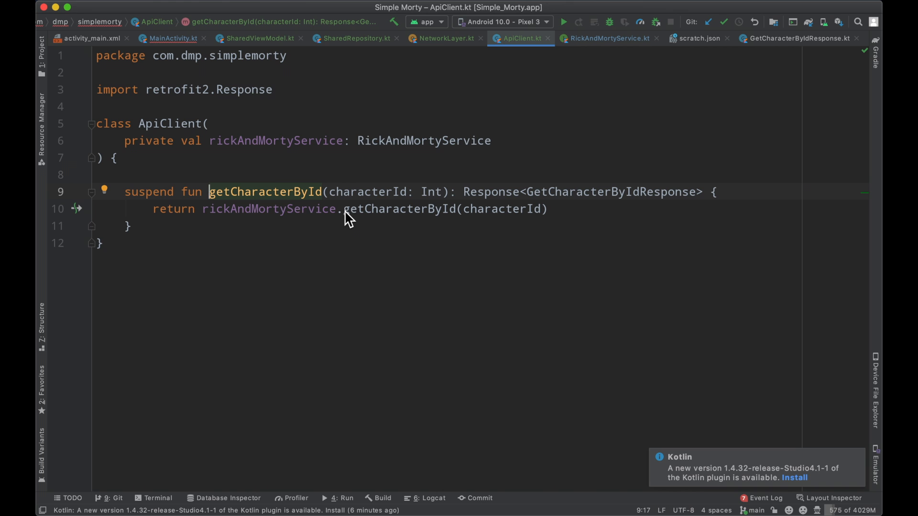
click(610, 38)
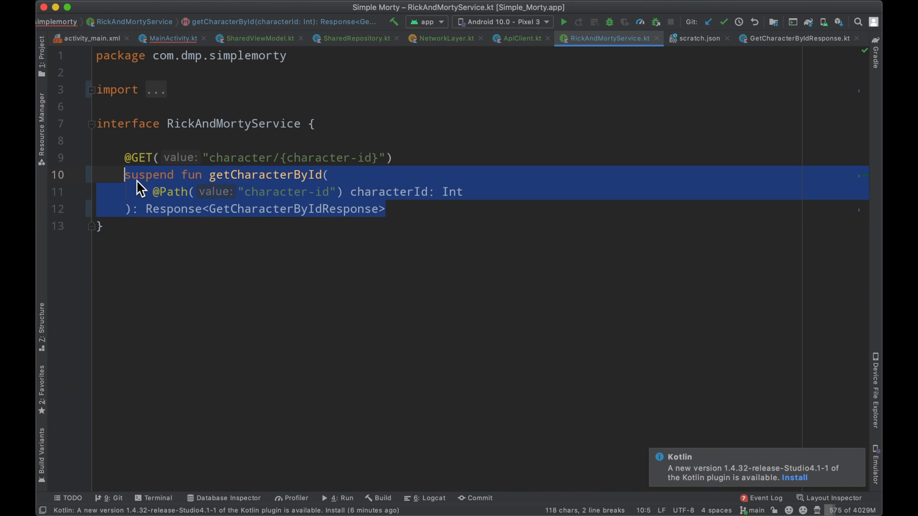
click(260, 38)
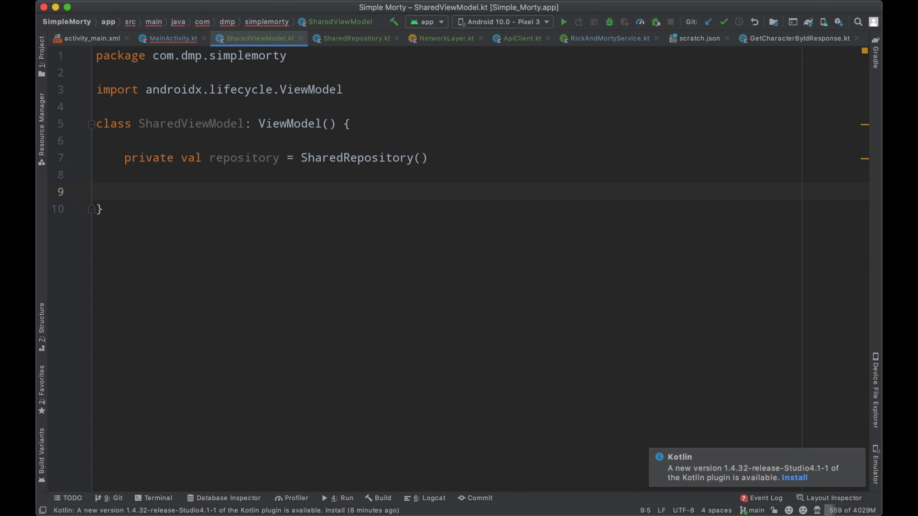
Step: Add private _characterByIdLiveData = MutableLiveData<GetCharacterByIdResponse>() and a public LiveData getter in SharedViewModel
click(123, 192)
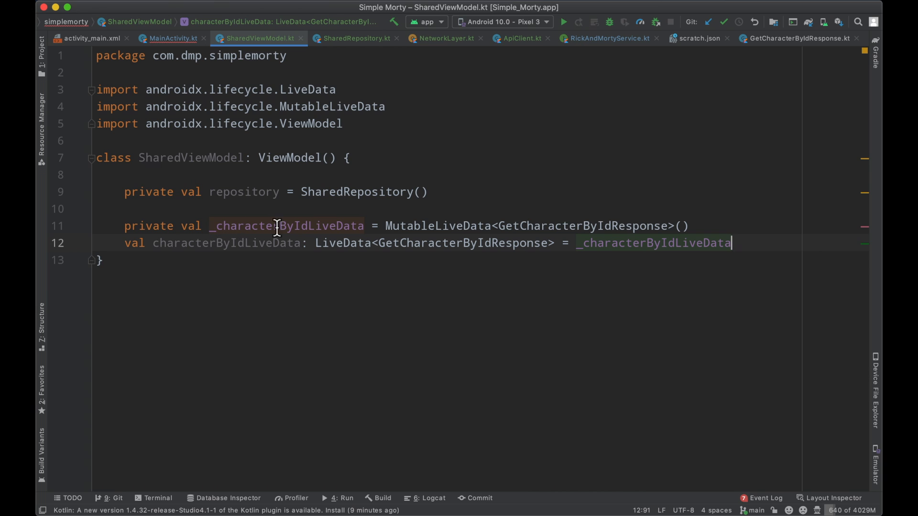
mouse_move(383, 225)
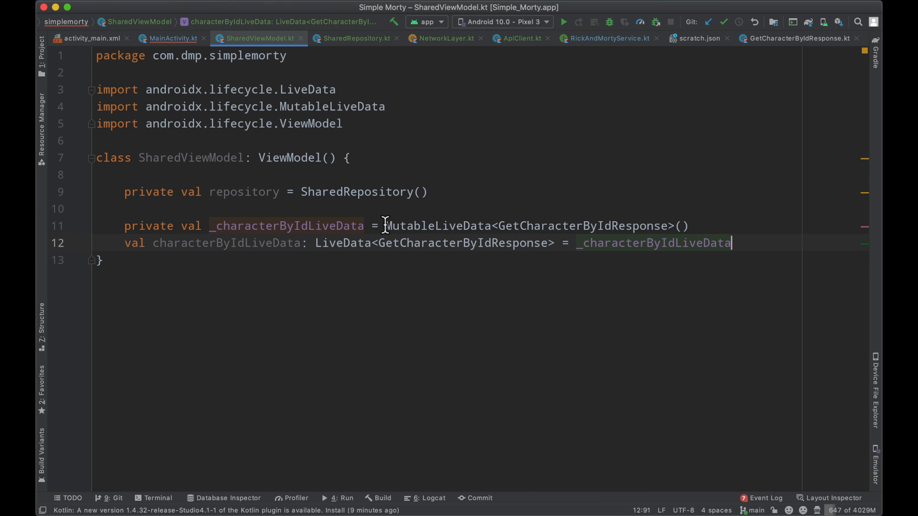
double_click(582, 226)
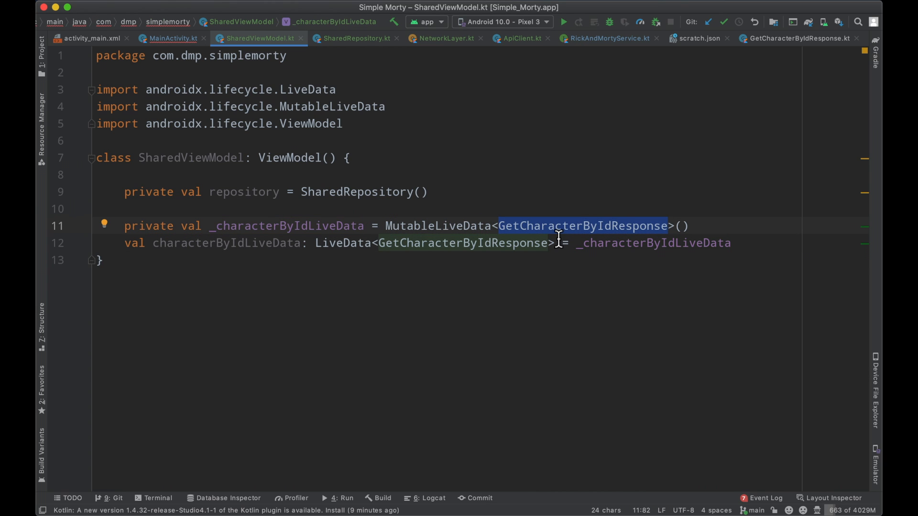
mouse_move(582, 225)
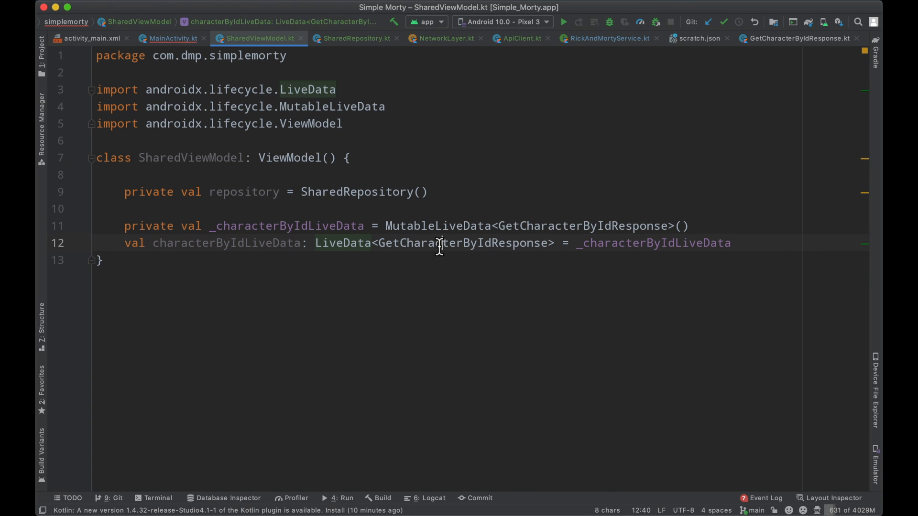
double_click(463, 243)
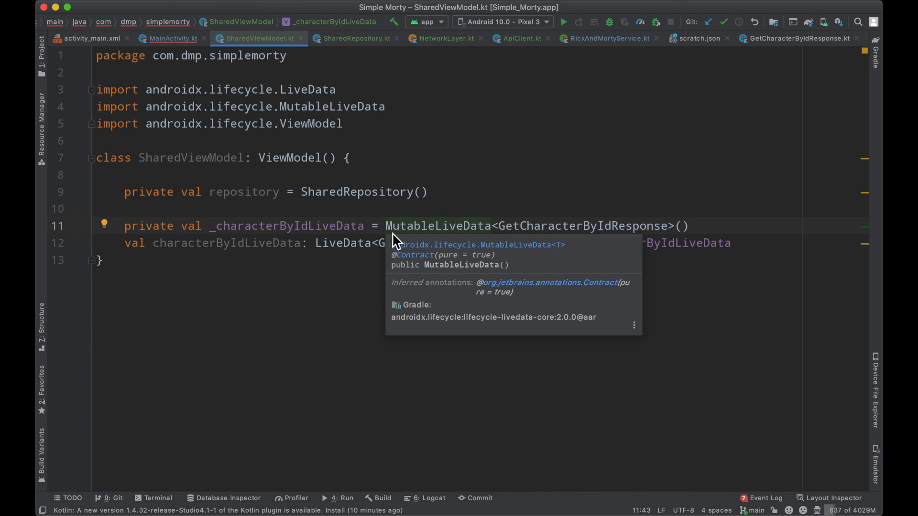
click(315, 243)
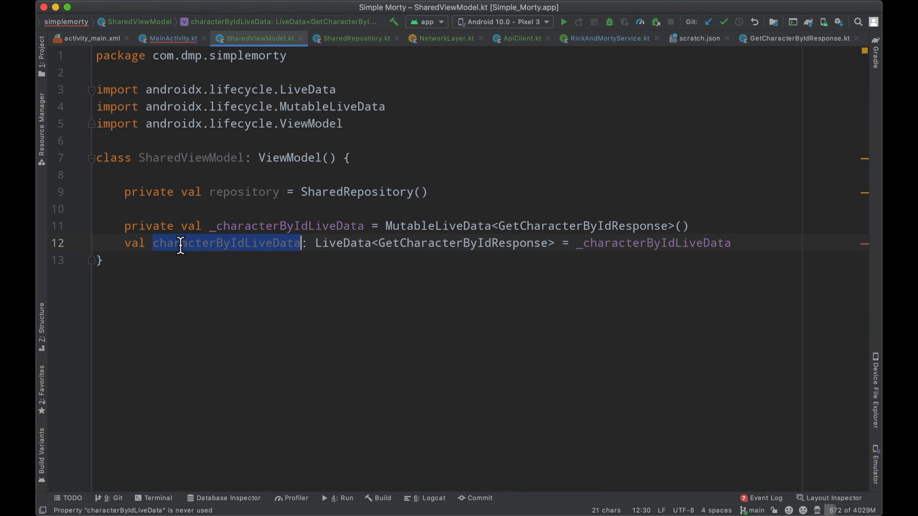
mouse_move(167, 267)
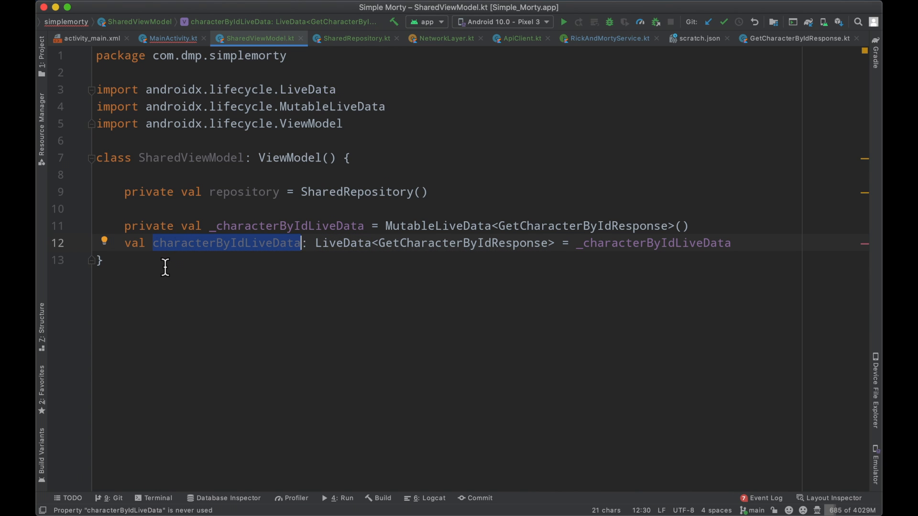
mouse_move(171, 38)
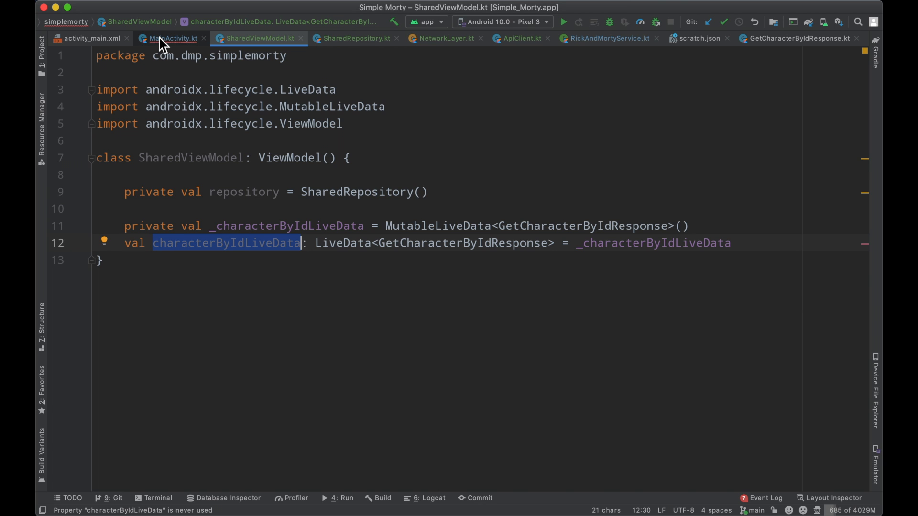
mouse_move(362, 243)
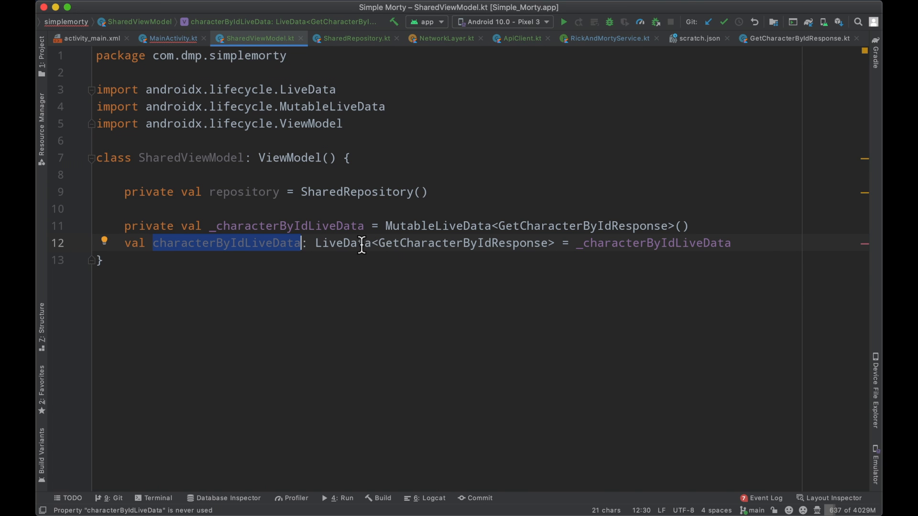
mouse_move(303, 226)
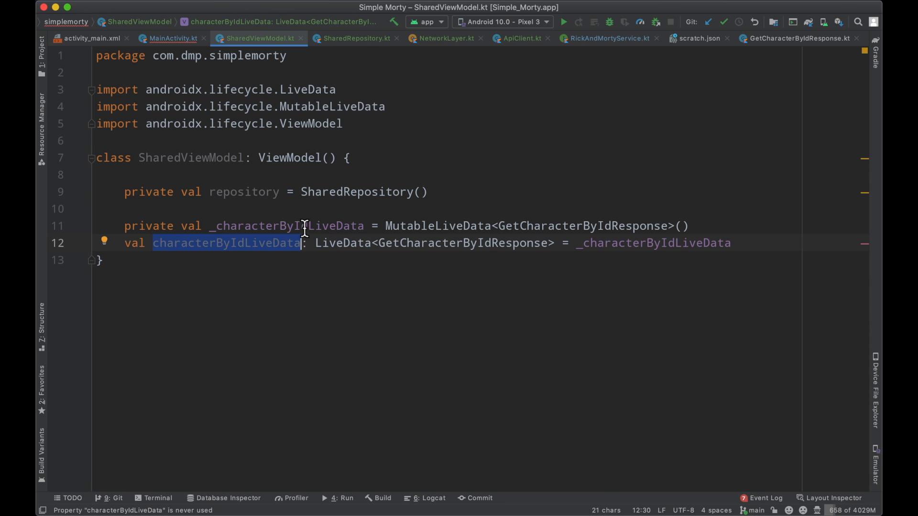
mouse_move(293, 226)
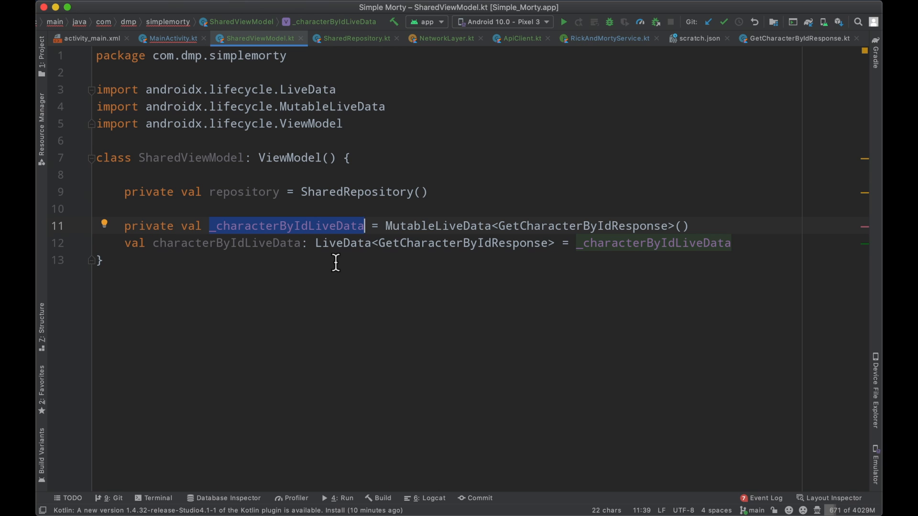
double_click(438, 226)
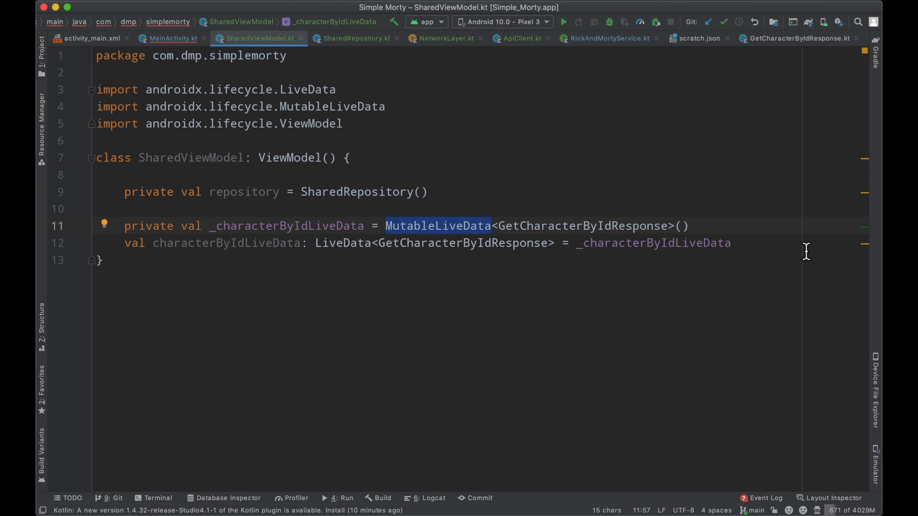
Step: Add an empty fun refreshCharacter(characterId: Int) {} to SharedViewModel
text(fun refreshCharacter(characterId: Int) {)
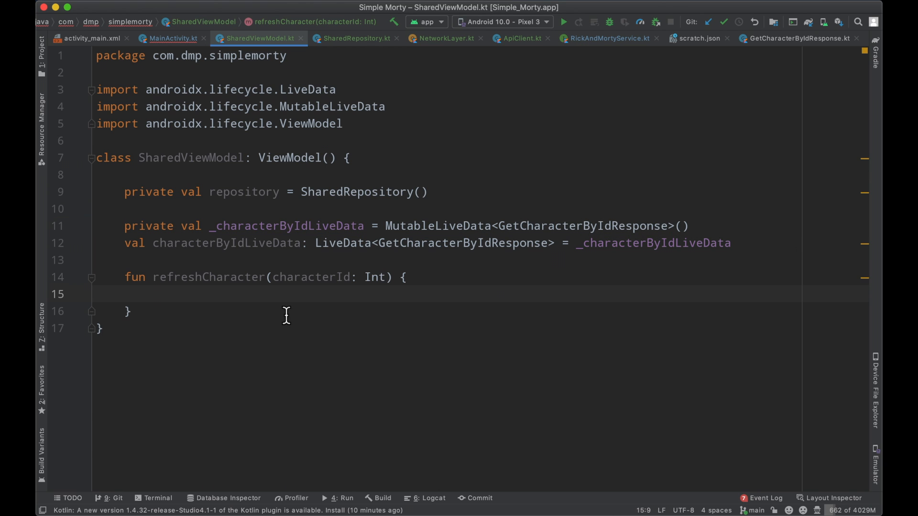
double_click(311, 278)
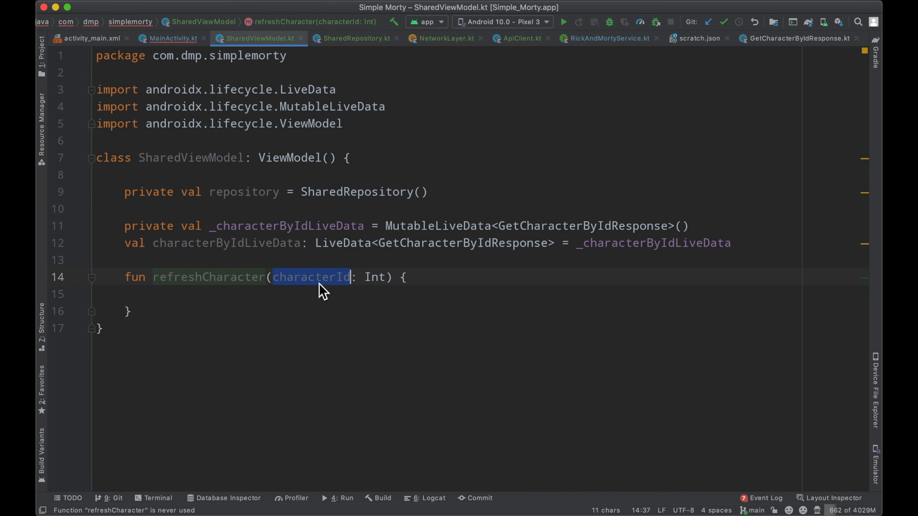
click(375, 294)
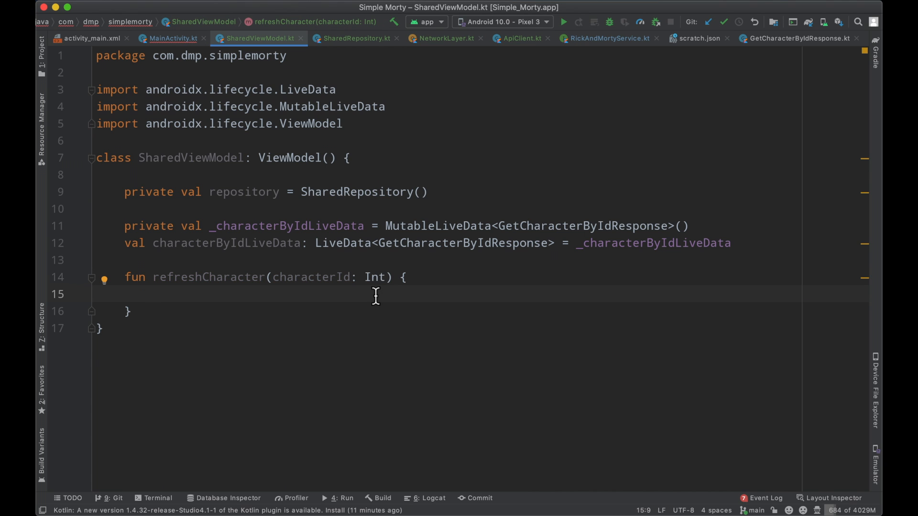
mouse_move(347, 296)
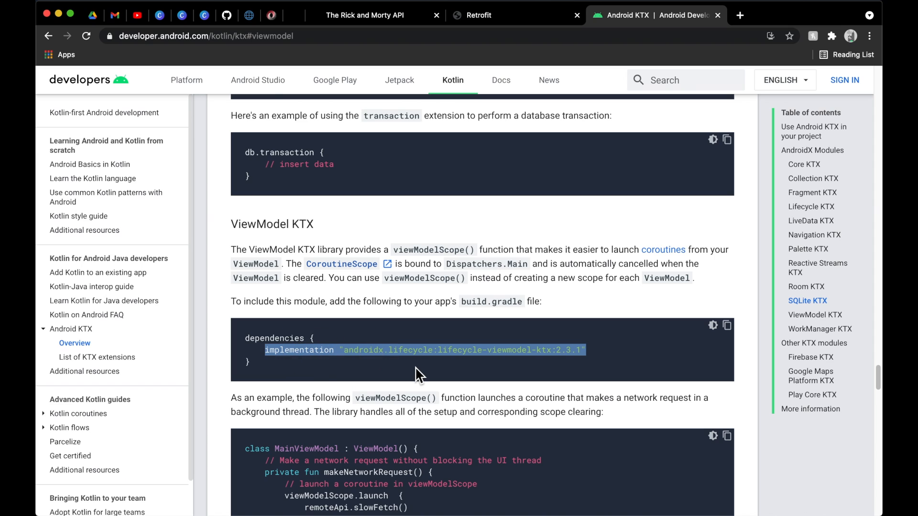
mouse_move(401, 374)
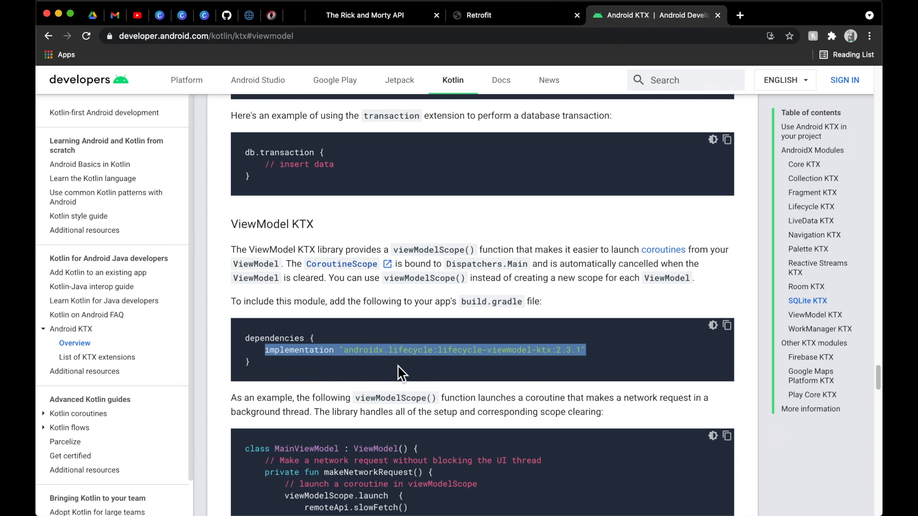
mouse_move(366, 358)
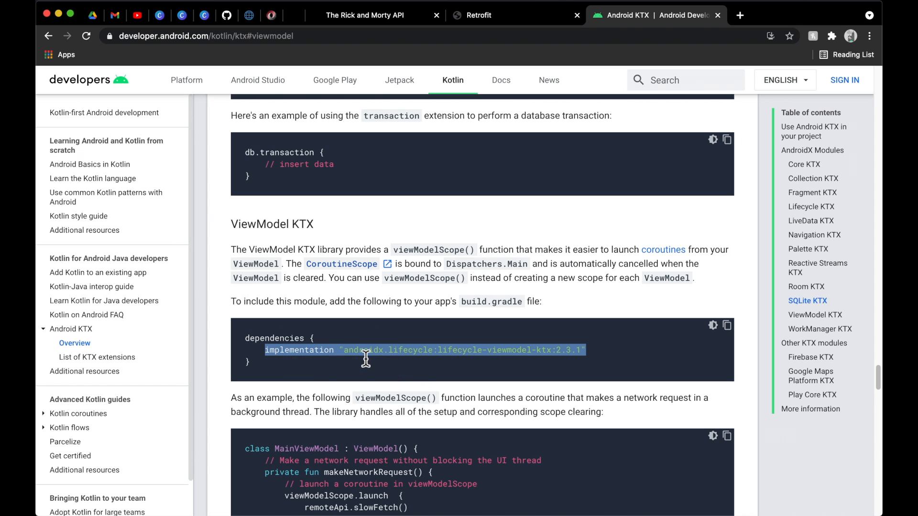
mouse_move(334, 361)
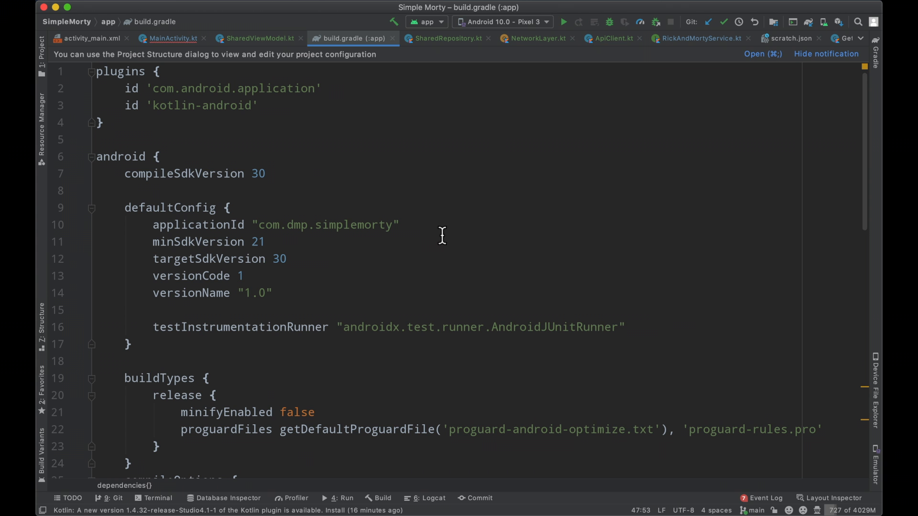
Step: Sync Gradle after adding lifecycle-viewmodel-ktx:2.3.1, then return to SharedViewModel
scroll(down, 3)
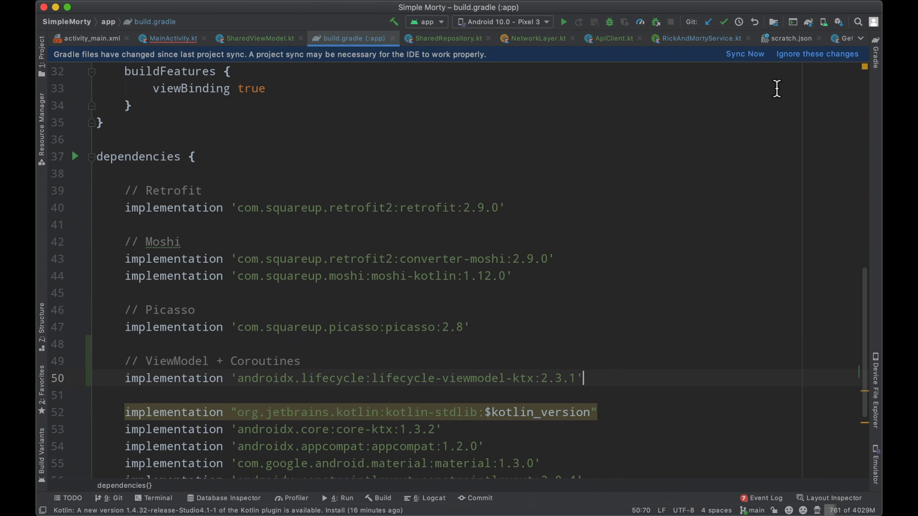
click(745, 54)
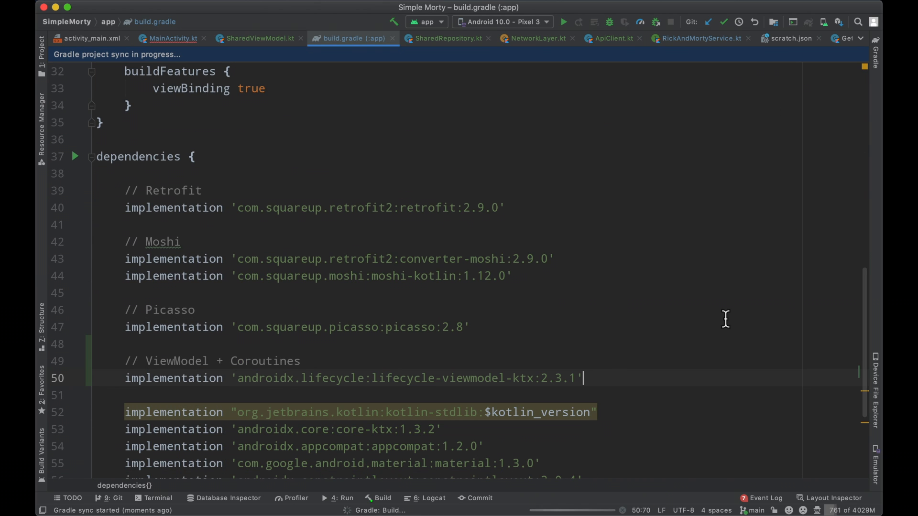
click(257, 38)
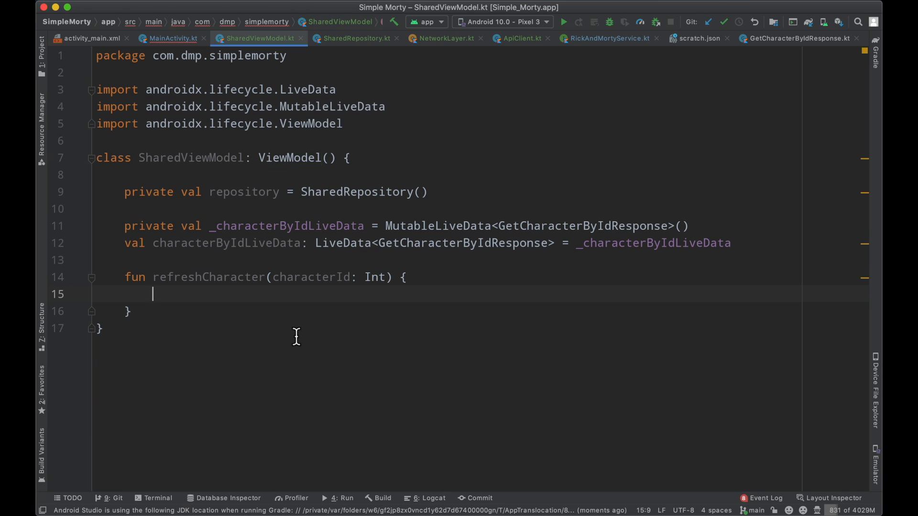
Step: Start the viewModelScope launch block and copy GetCharacterByIdResponse from SharedRepository as the LiveData type
text(viewmodelScope.launch {)
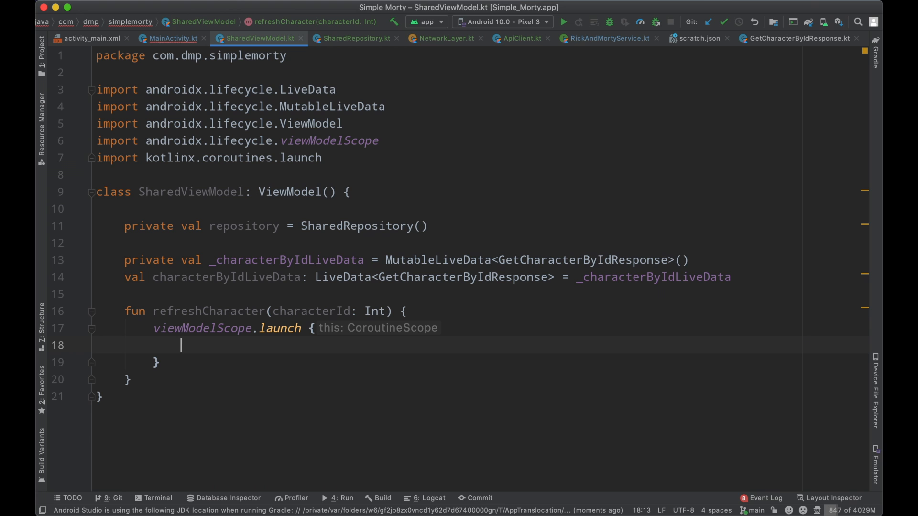
click(354, 38)
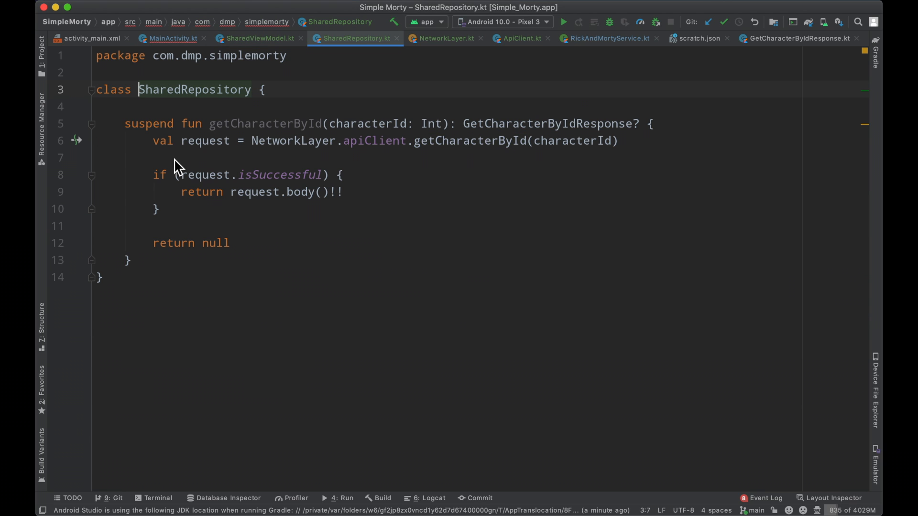
double_click(547, 123)
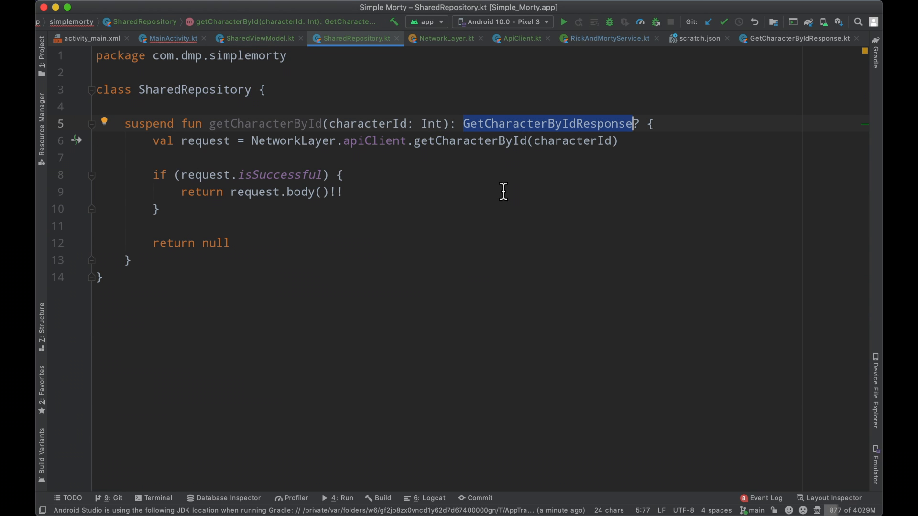
mouse_move(597, 135)
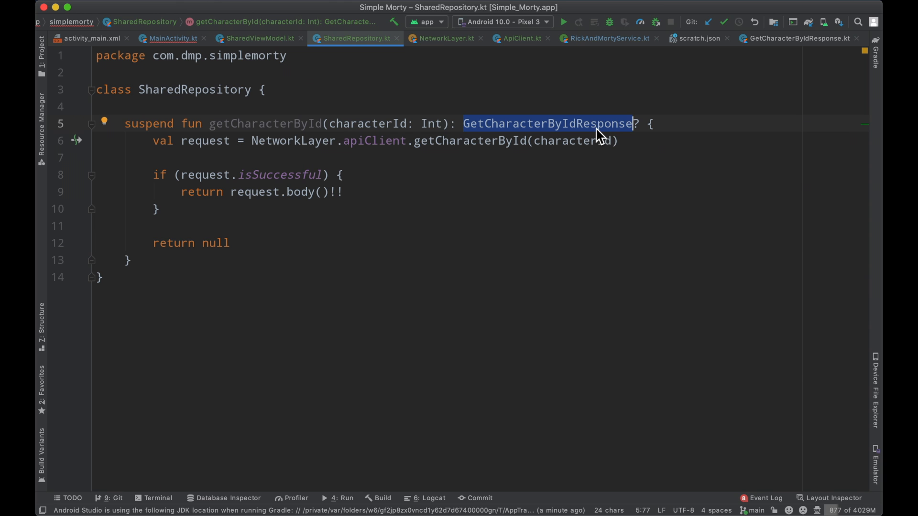
click(259, 39)
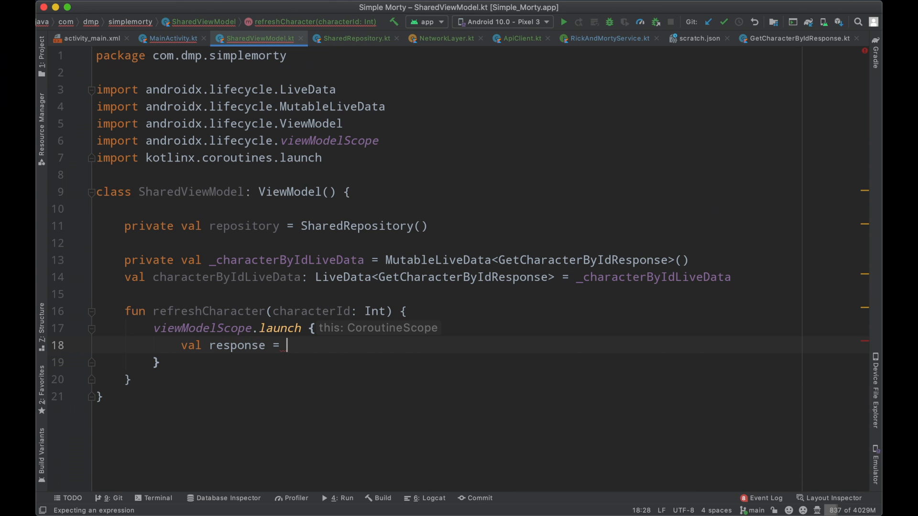
Step: Call repository.getCharacterById(characterId), post the response to _characterByIdLiveData, and make the type nullable
text(repository.getCharacterById(characterId)
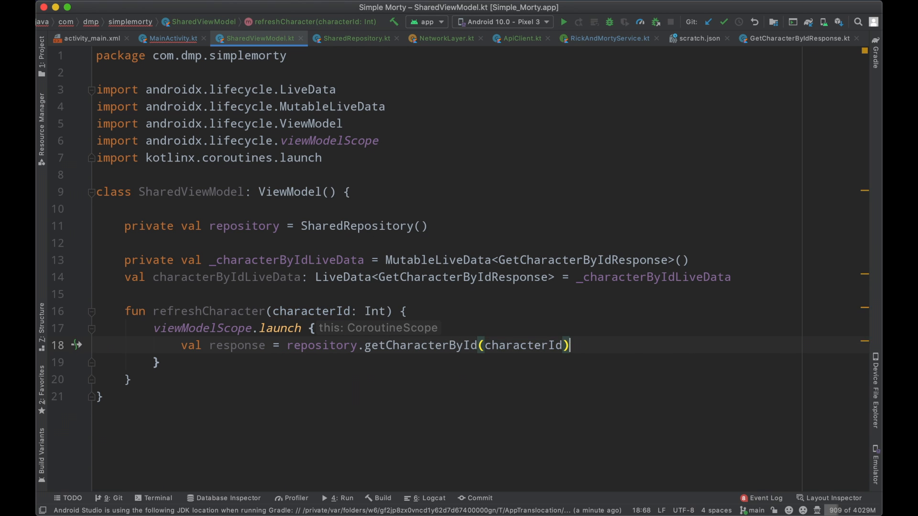
text(_c)
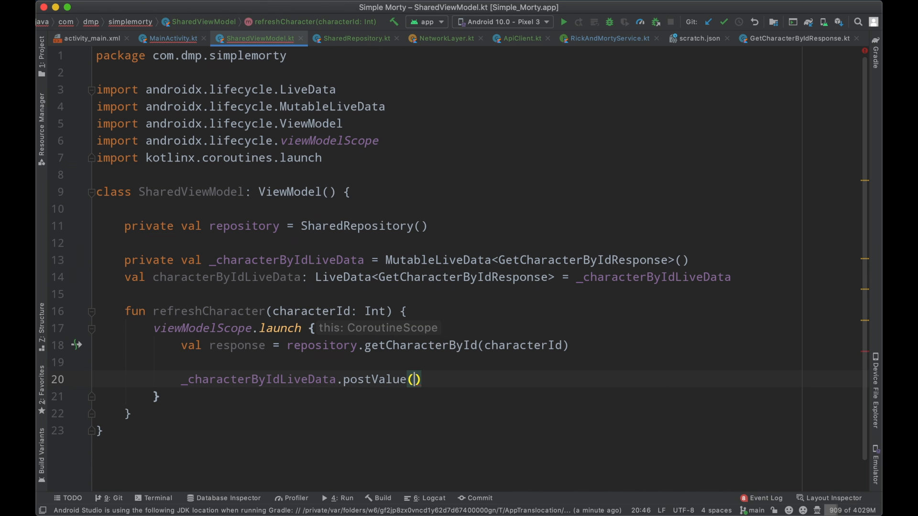
text(response)
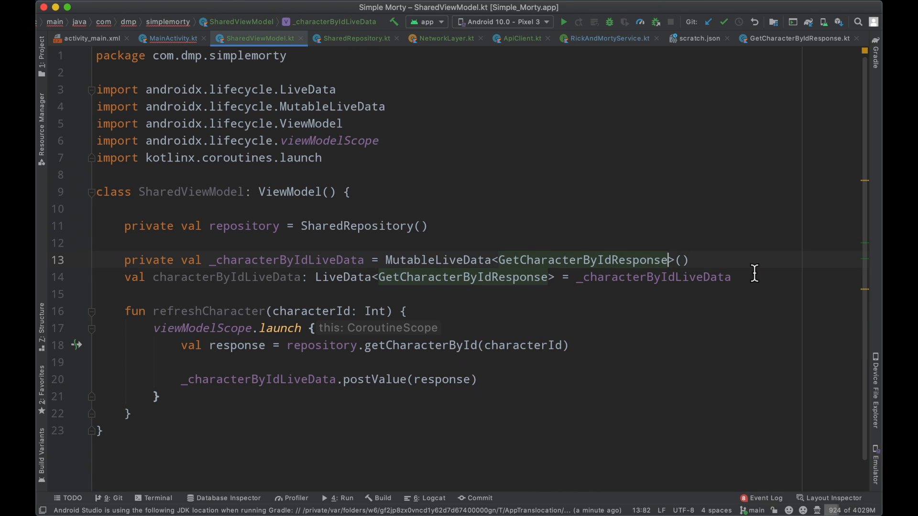
text(?)
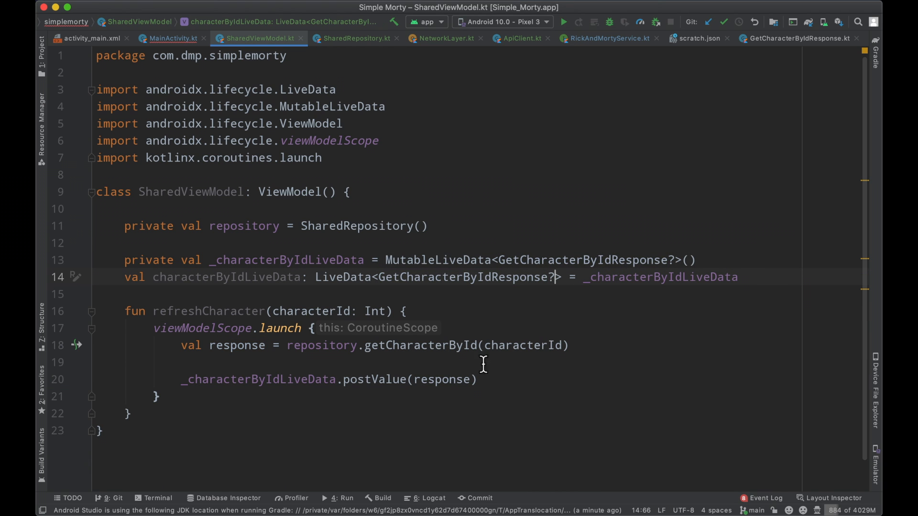
mouse_move(220, 345)
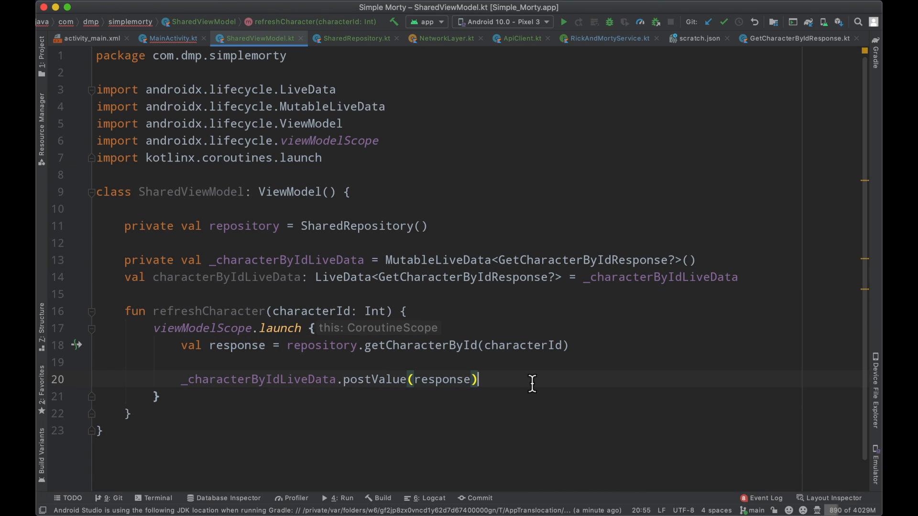
mouse_move(560, 260)
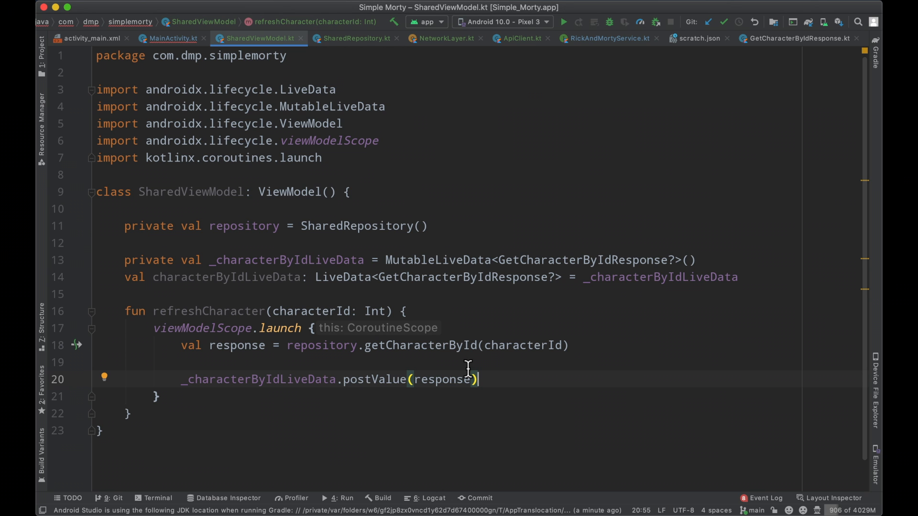
mouse_move(423, 340)
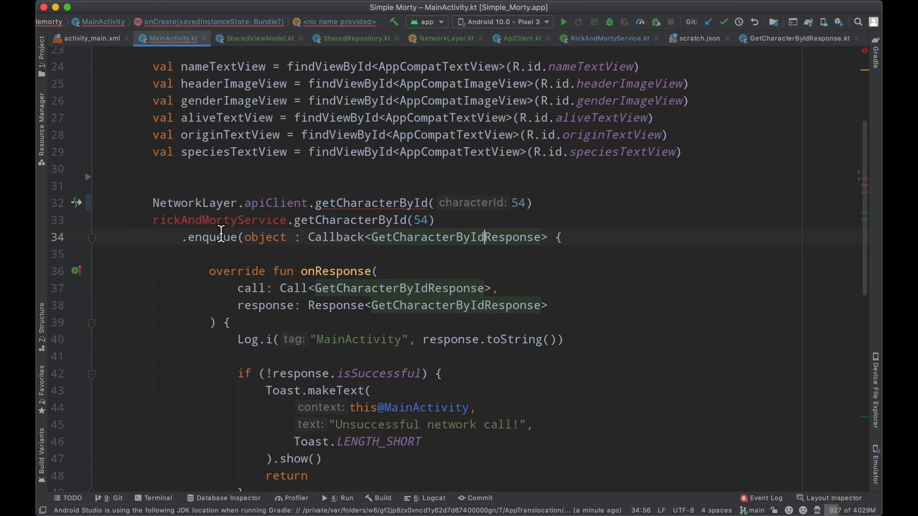
Step: Declare 'val viewModel: SharedViewModel by lazy { ViewModelProvider(this).get(SharedViewModel::class.java) }' in MainActivity
scroll(down, 3)
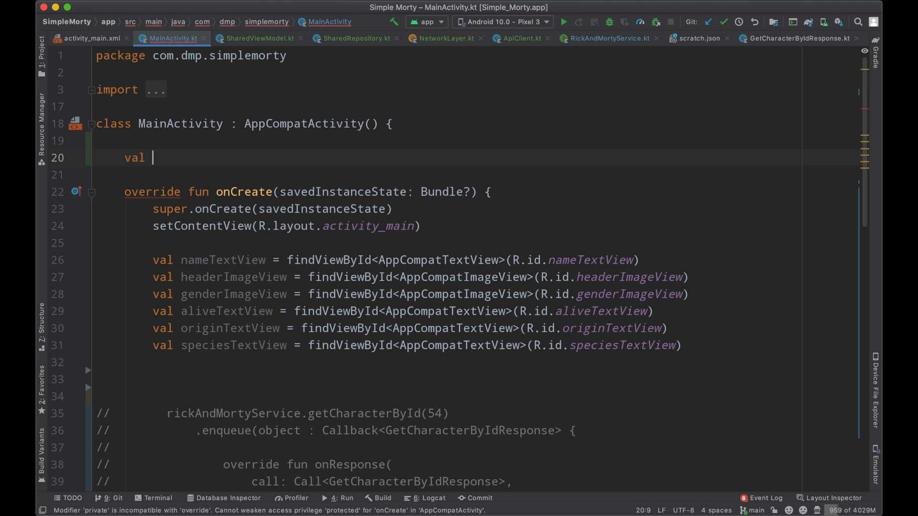
text(viewModel: SharedViewModel by lazy {)
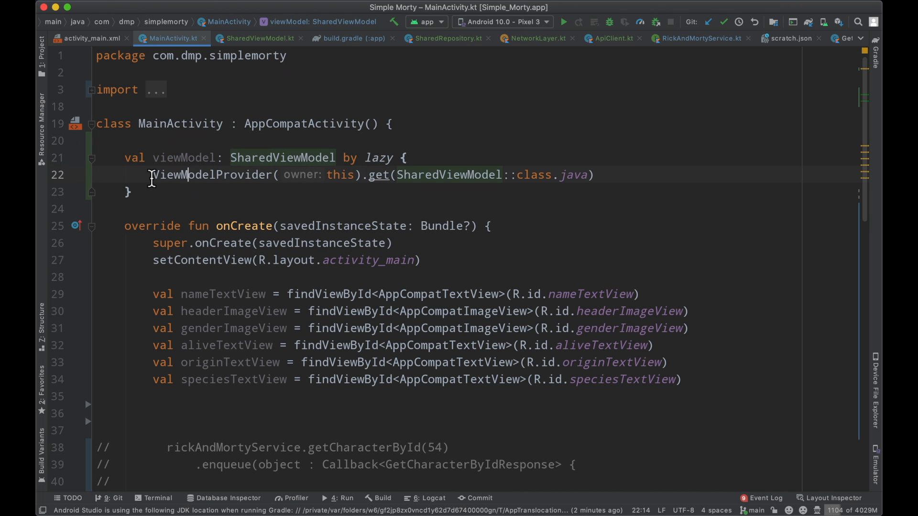
click(596, 174)
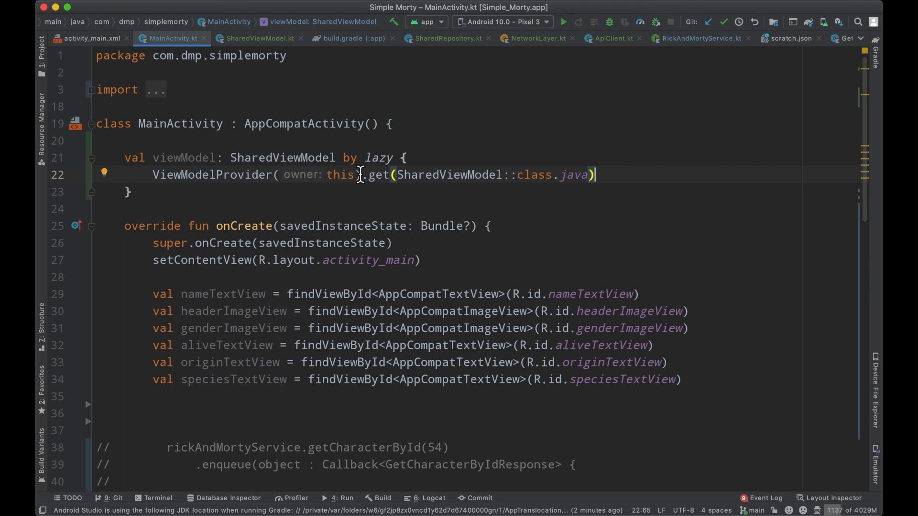
scroll(down, 3)
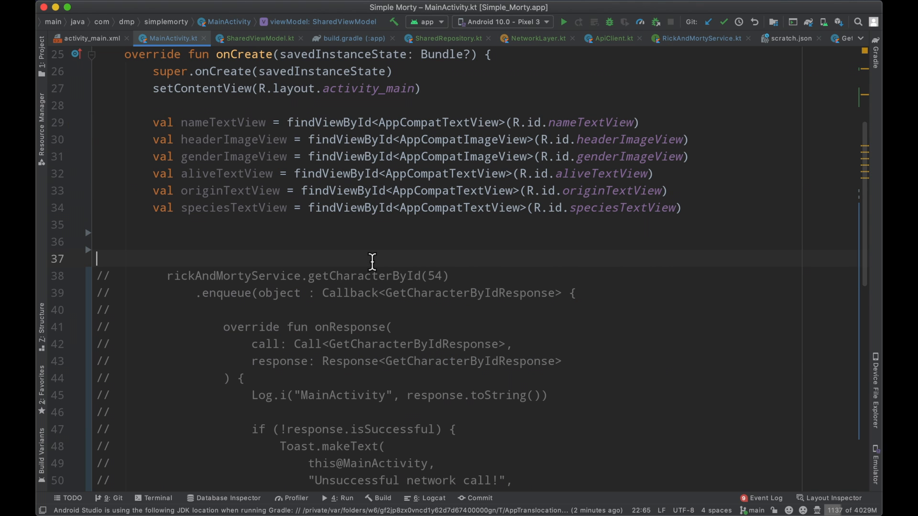
Step: Add viewModel.characterByIdLiveData.observe(this) { response -> } in onCreate
text(v)
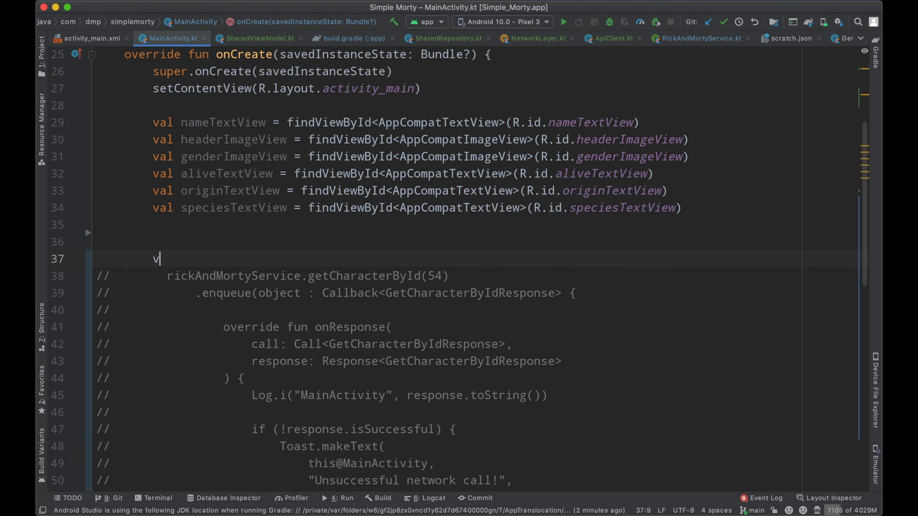
text(iewModel.characterByIdLiveData.observe(this) {)
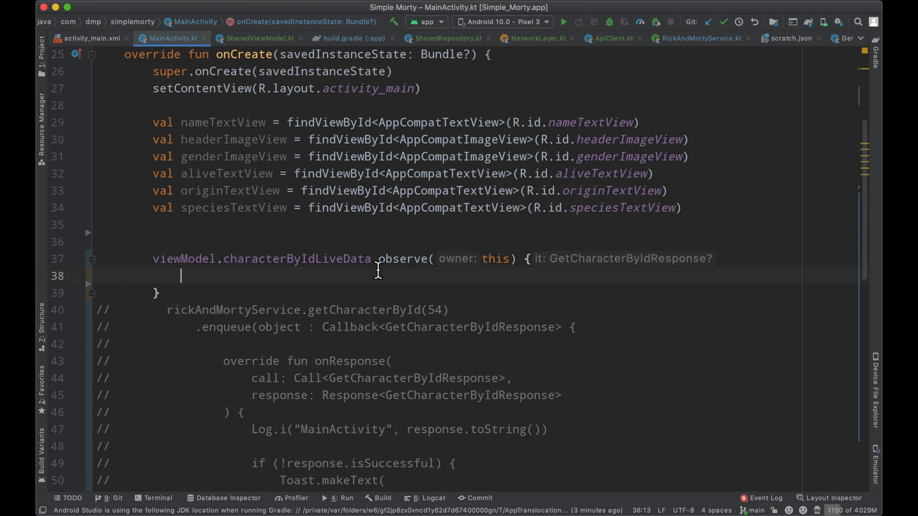
mouse_move(566, 259)
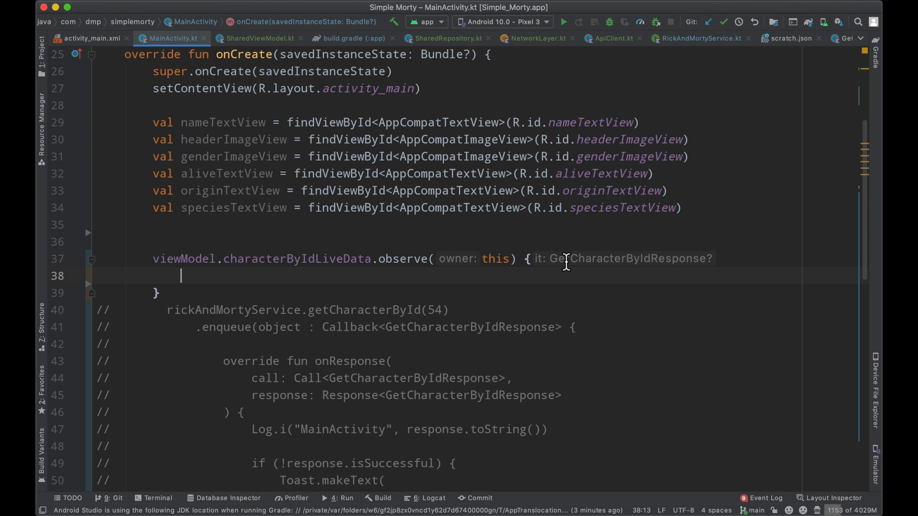
text(response ->)
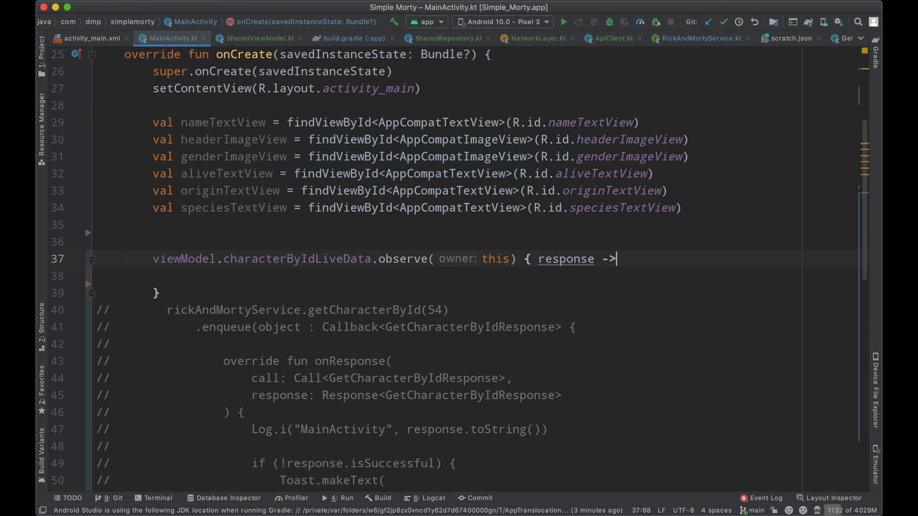
key(enter)
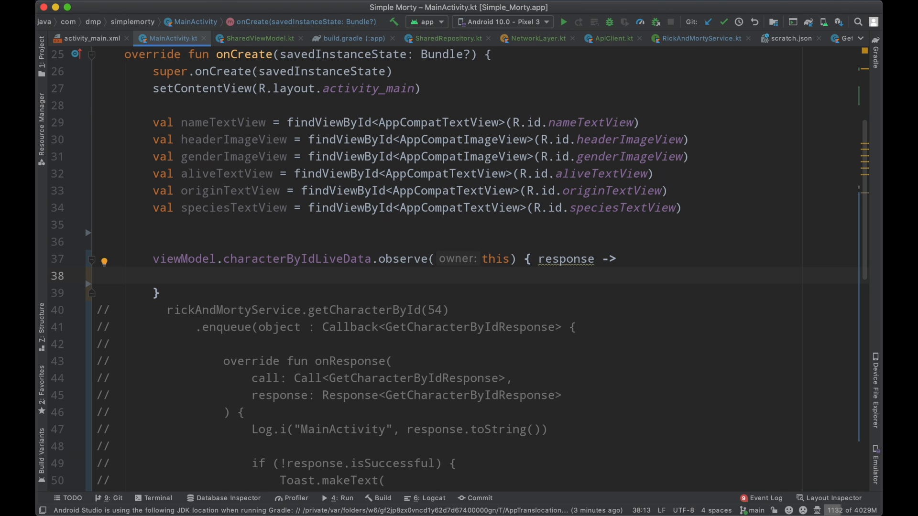
Step: Show the error toast and return@observe when response == null
text(if)
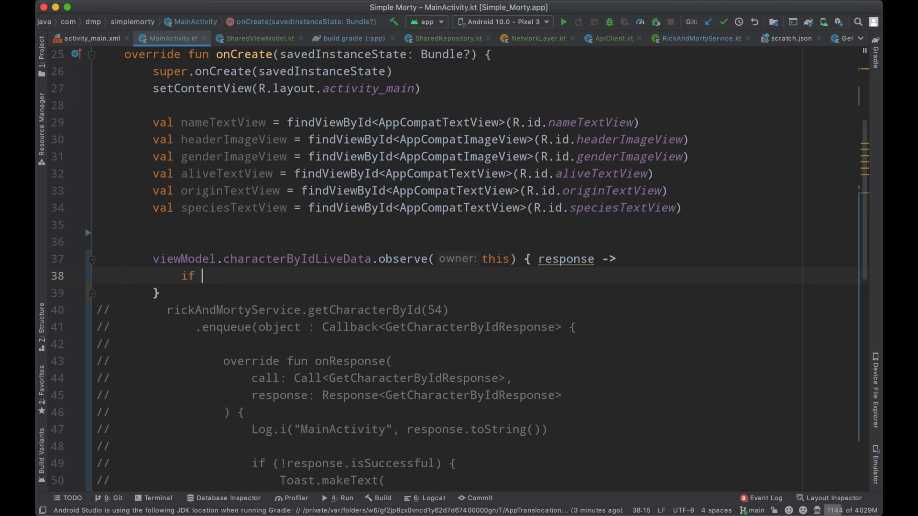
text((response ))
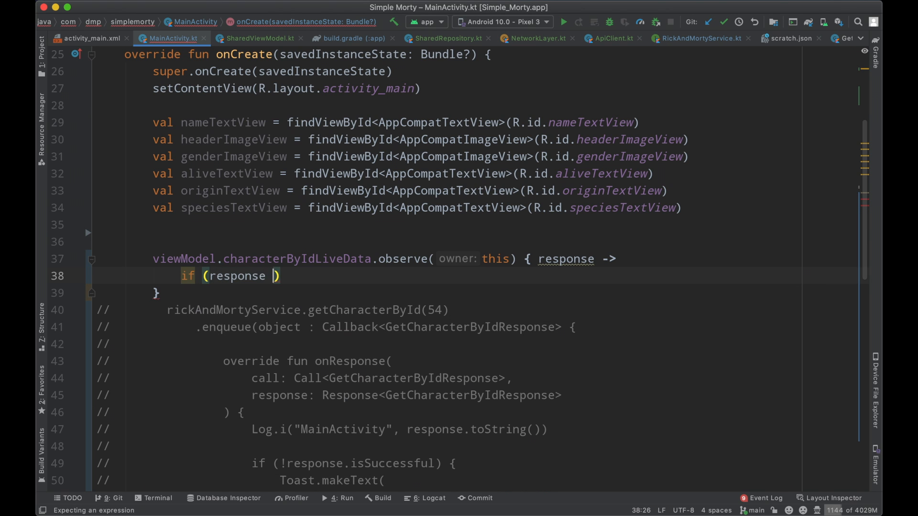
text(== null) {)
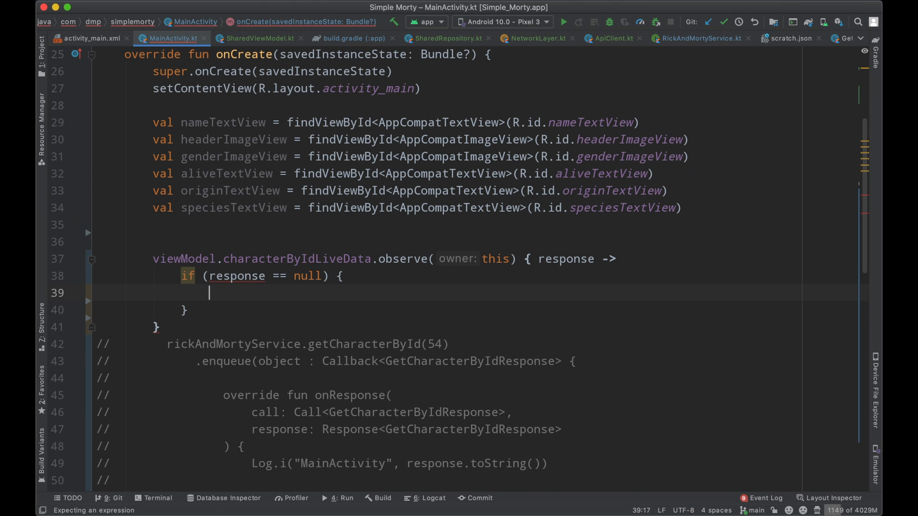
text(return@observe)
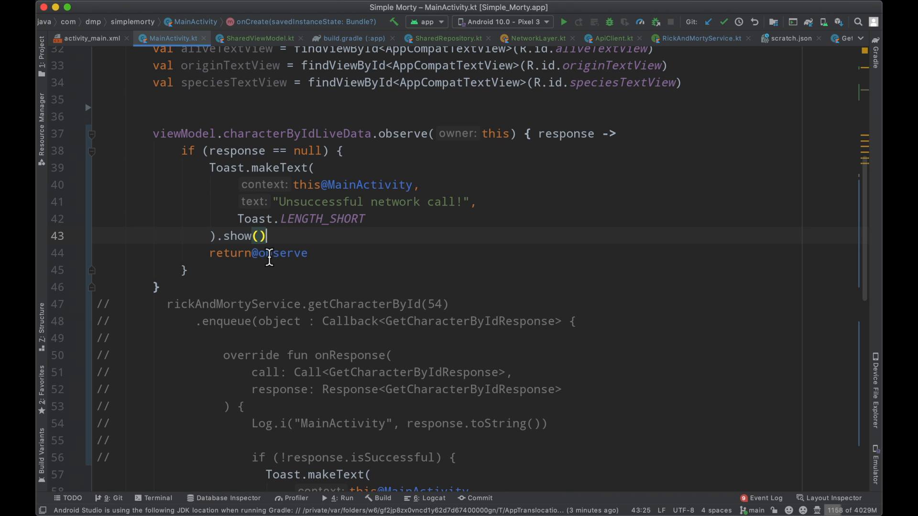
Step: Replace 'body' with 'response' in the view-filling code using multi-caret editing
scroll(down, 3)
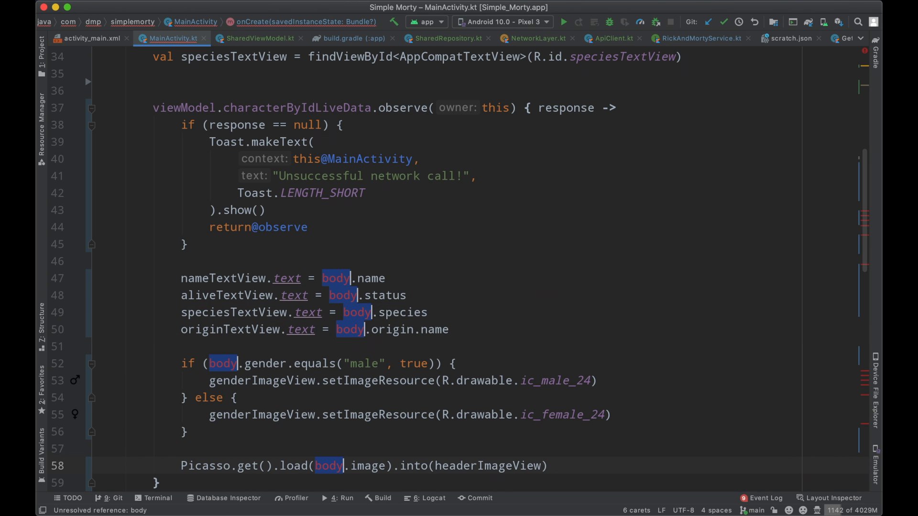
text(response)
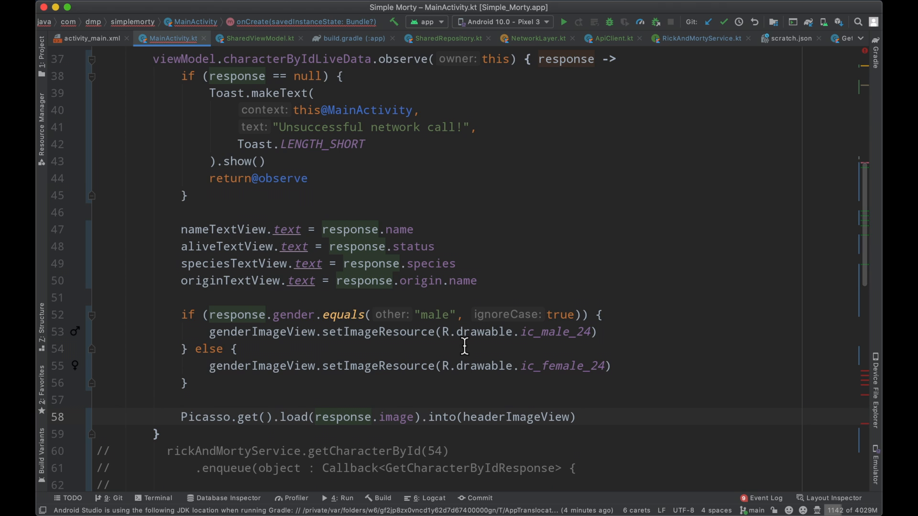
scroll(down, 3)
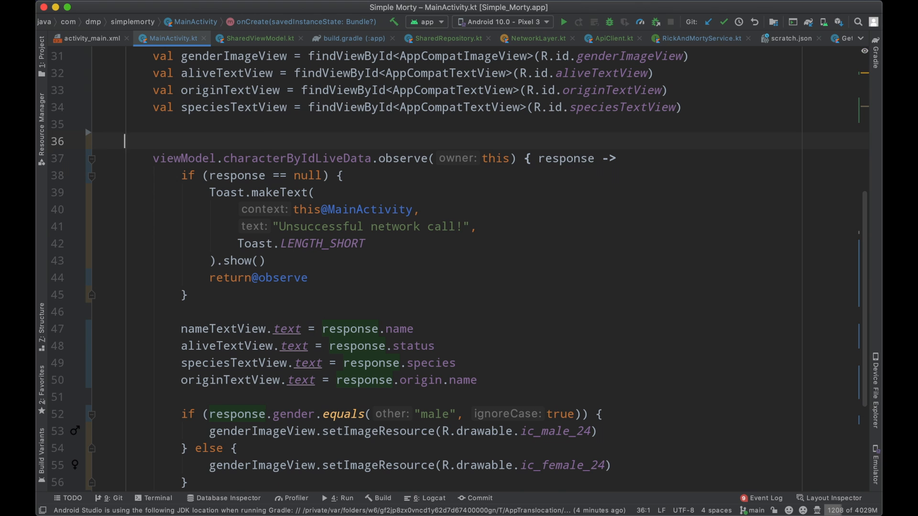
text(viewModel.)
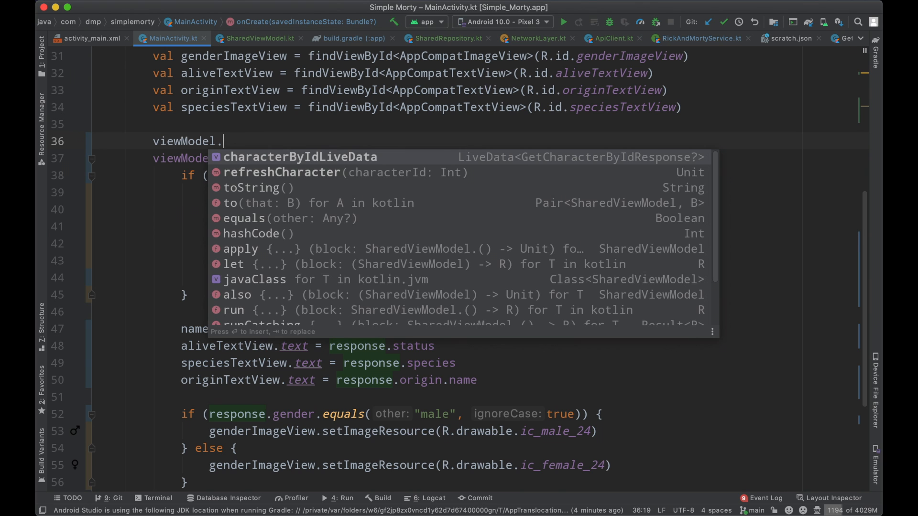
click(283, 172)
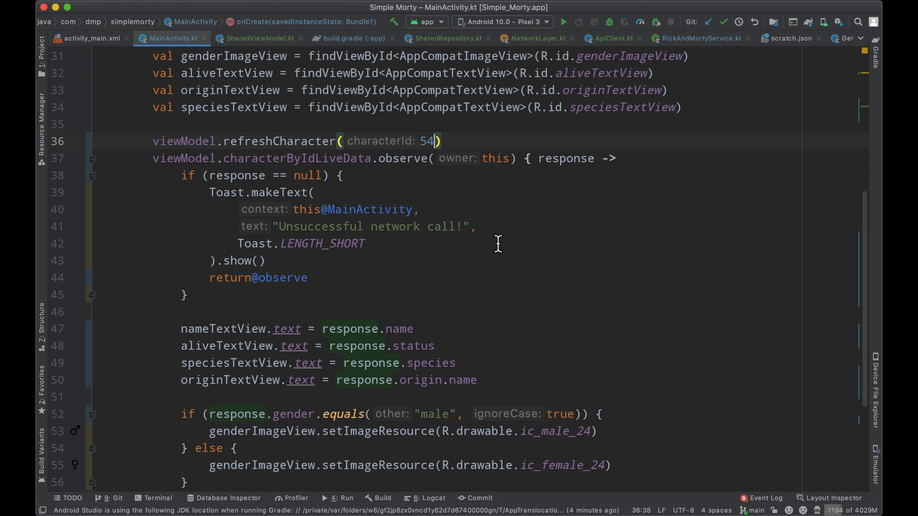
scroll(up, 3)
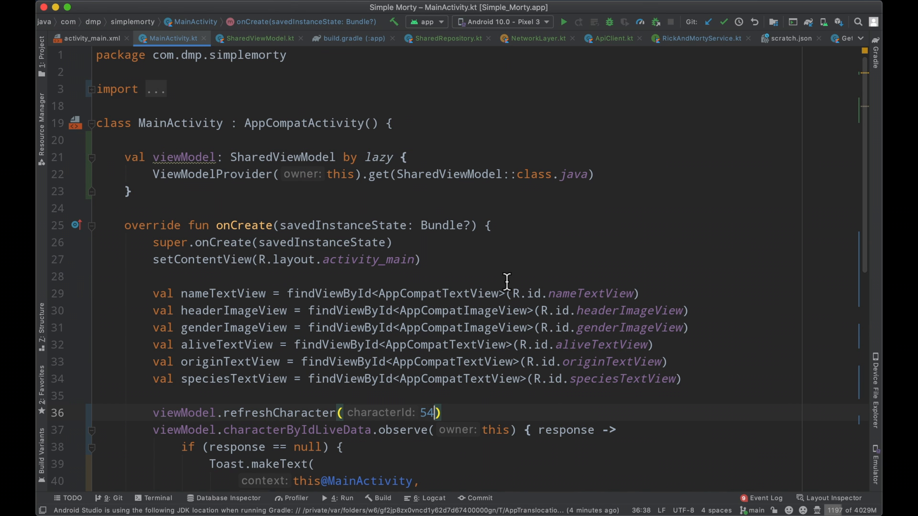
scroll(down, 3)
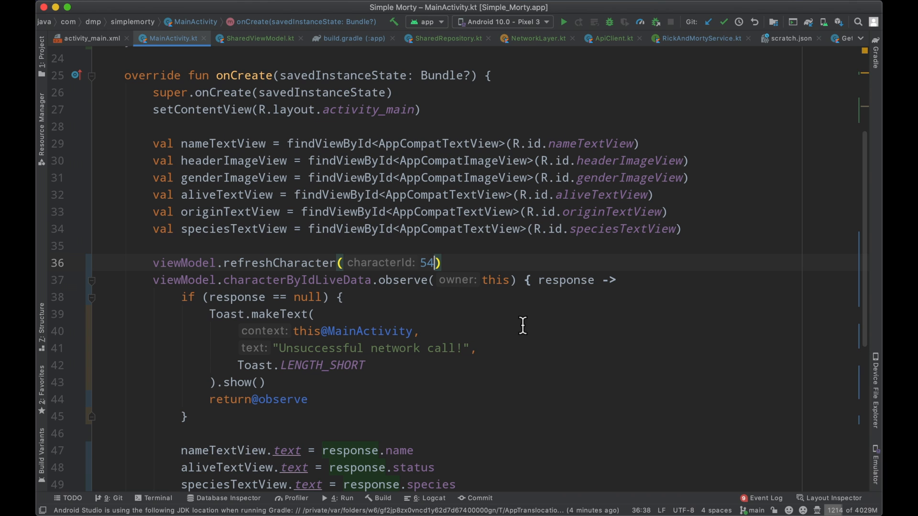
scroll(down, 3)
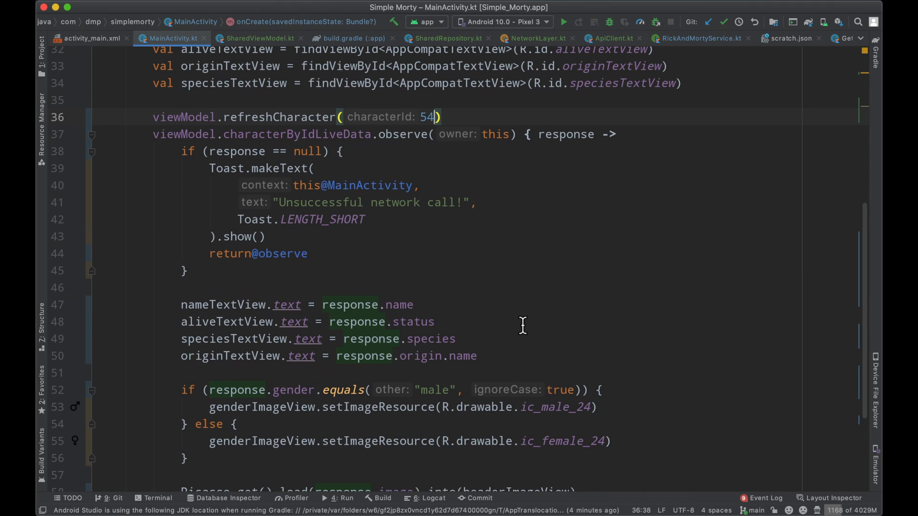
mouse_move(515, 323)
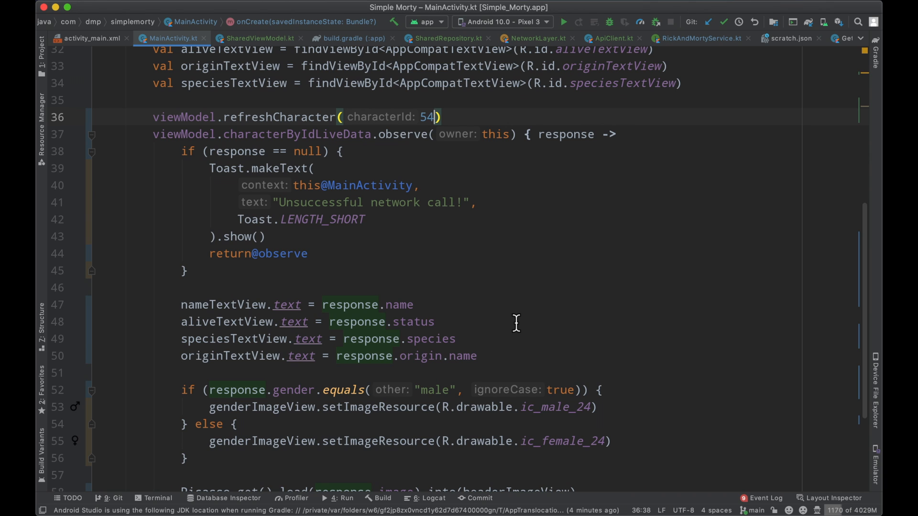
mouse_move(517, 306)
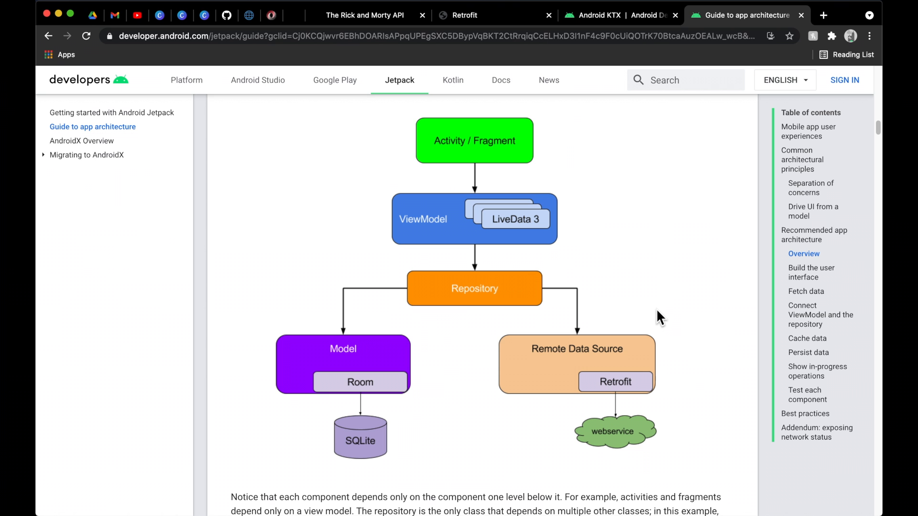
mouse_move(480, 155)
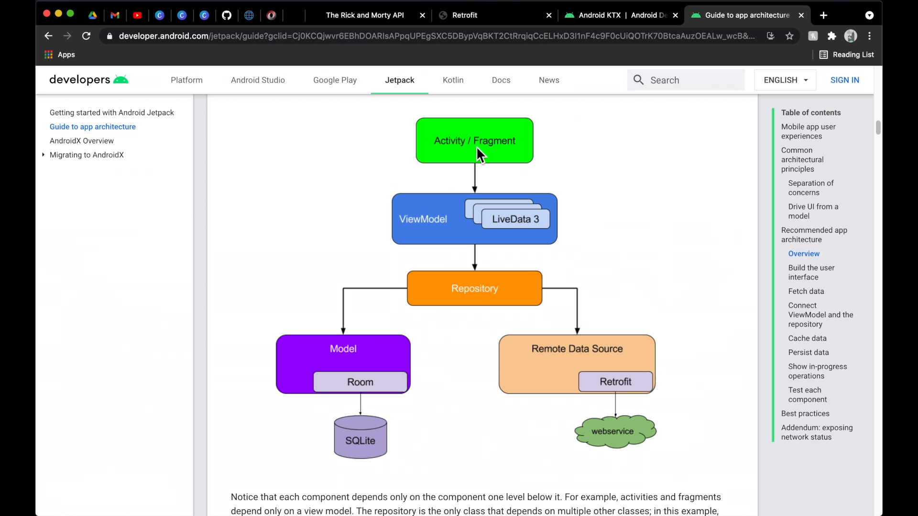
mouse_move(524, 152)
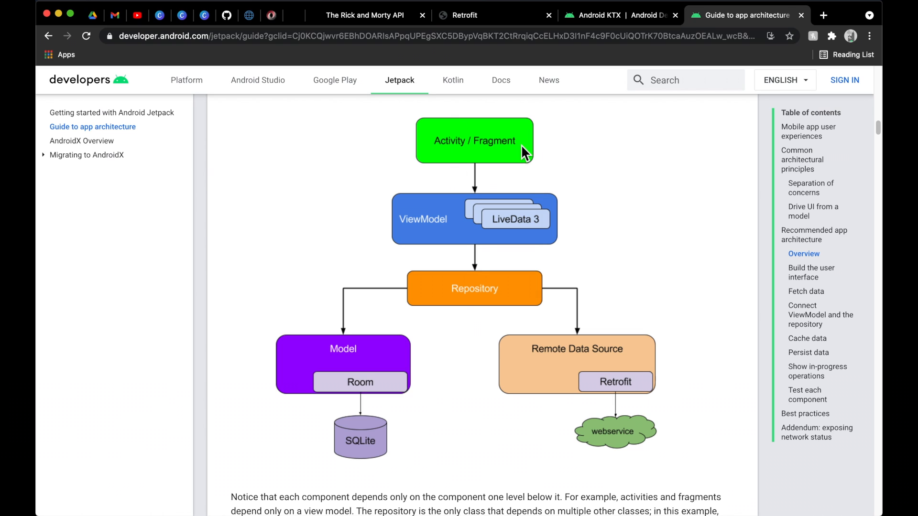
mouse_move(429, 205)
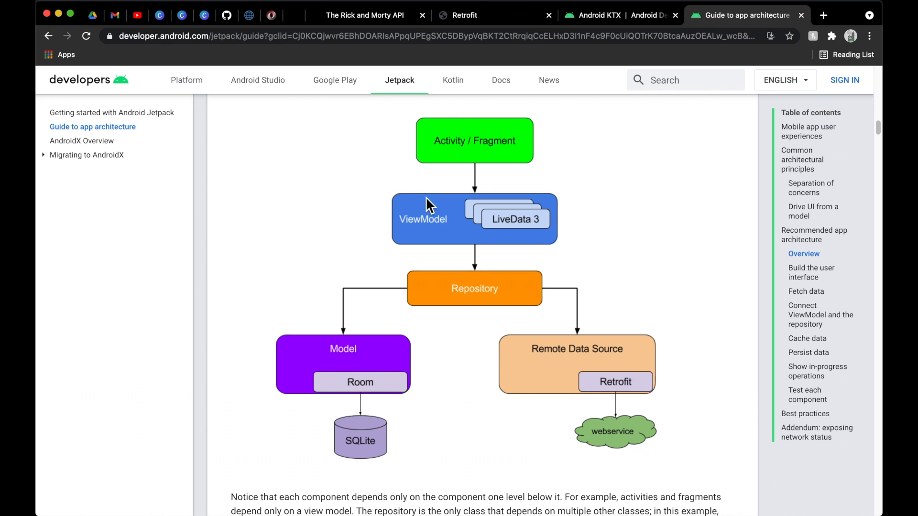
mouse_move(471, 187)
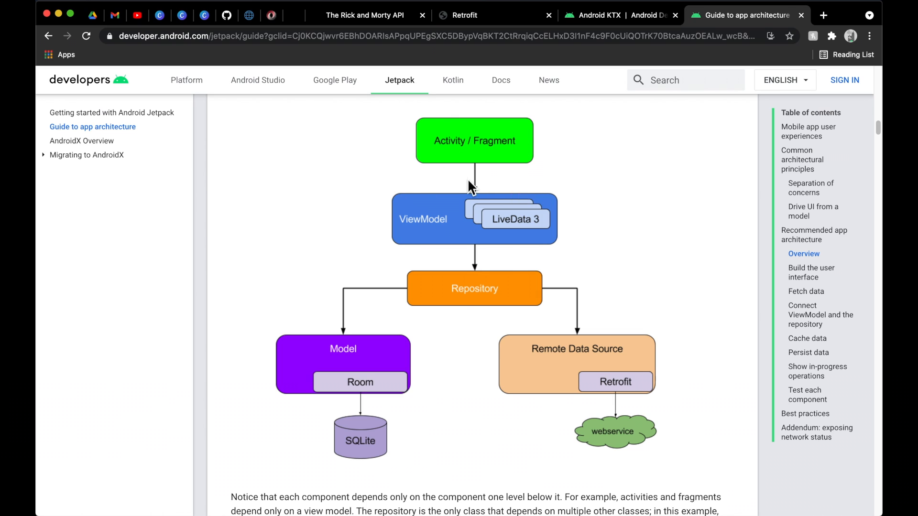
mouse_move(471, 194)
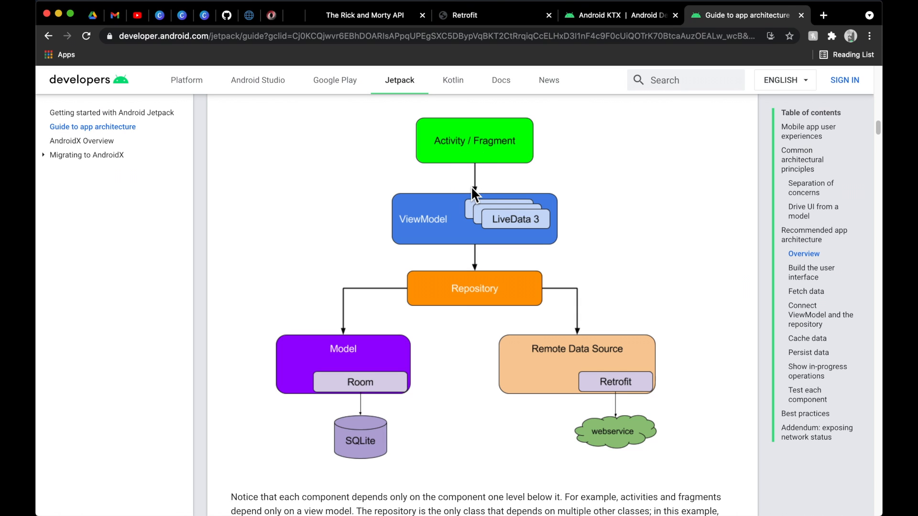
mouse_move(475, 216)
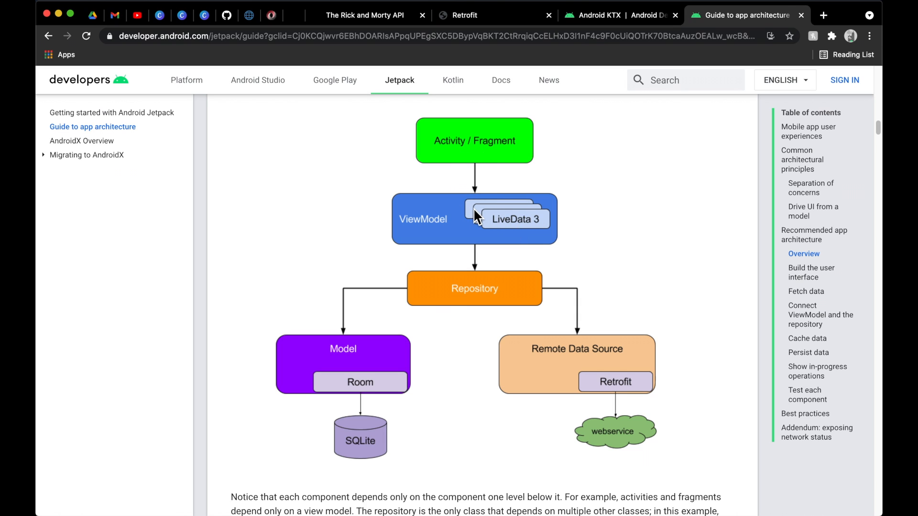
mouse_move(411, 235)
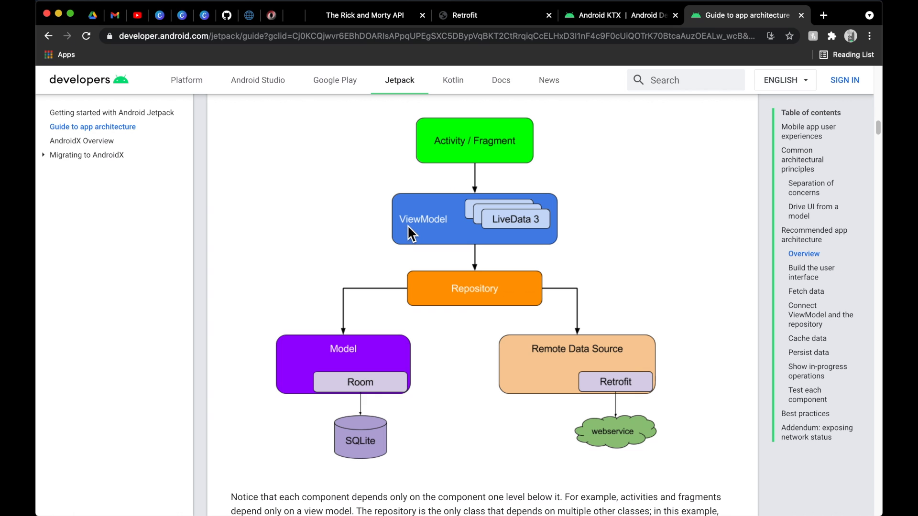
mouse_move(467, 309)
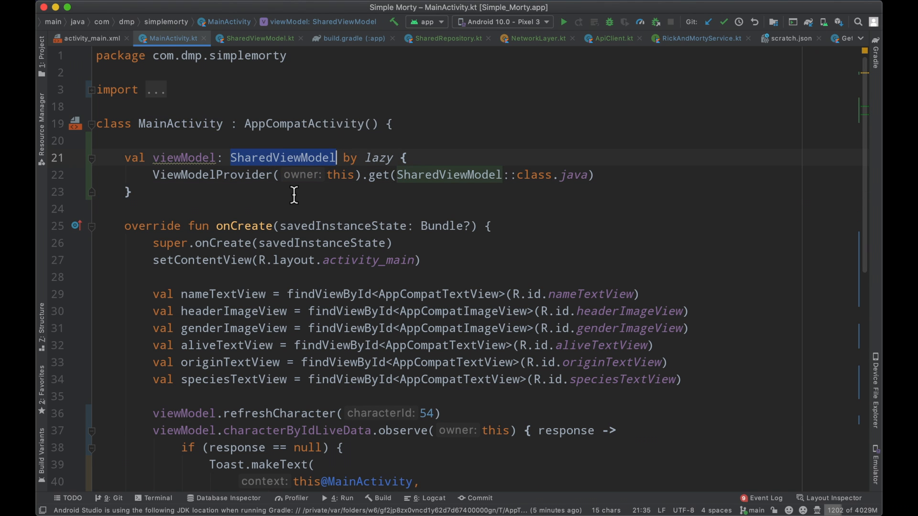
Step: Navigate from MainActivity into SharedViewModel and then its SharedRepository dependency
click(257, 38)
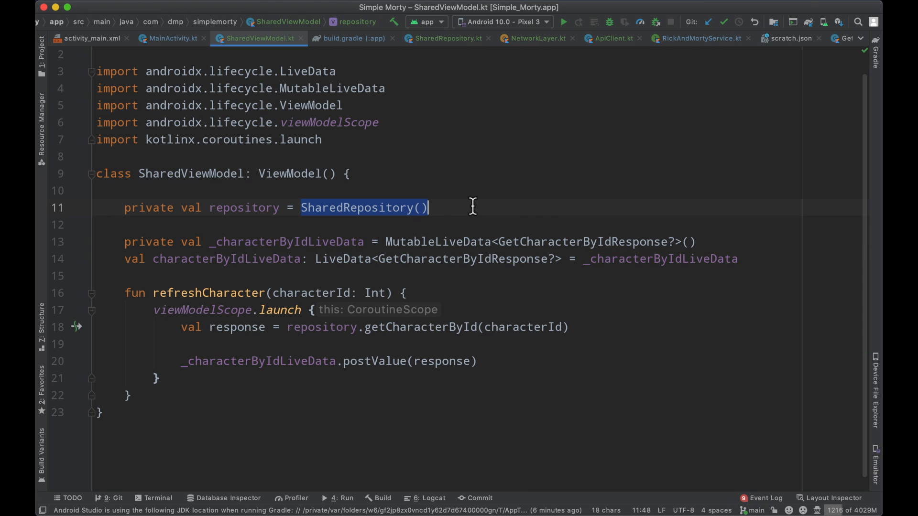
mouse_move(357, 207)
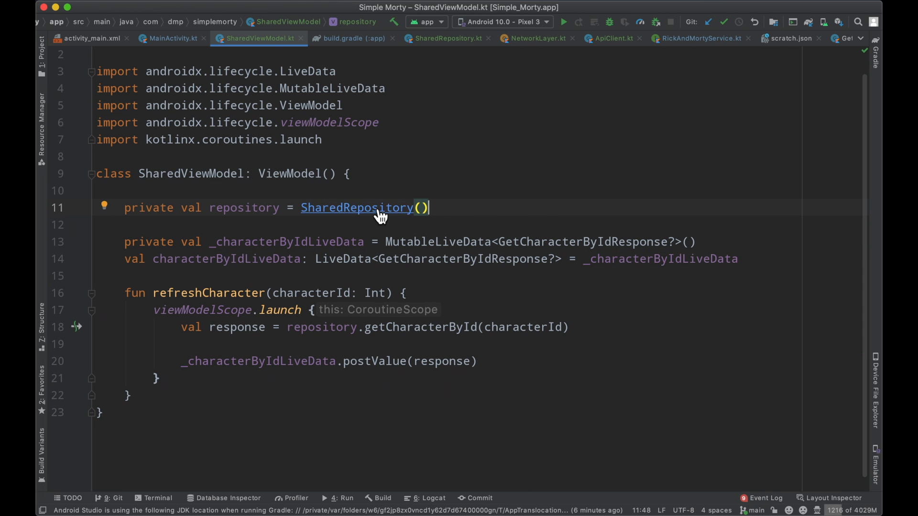
click(357, 207)
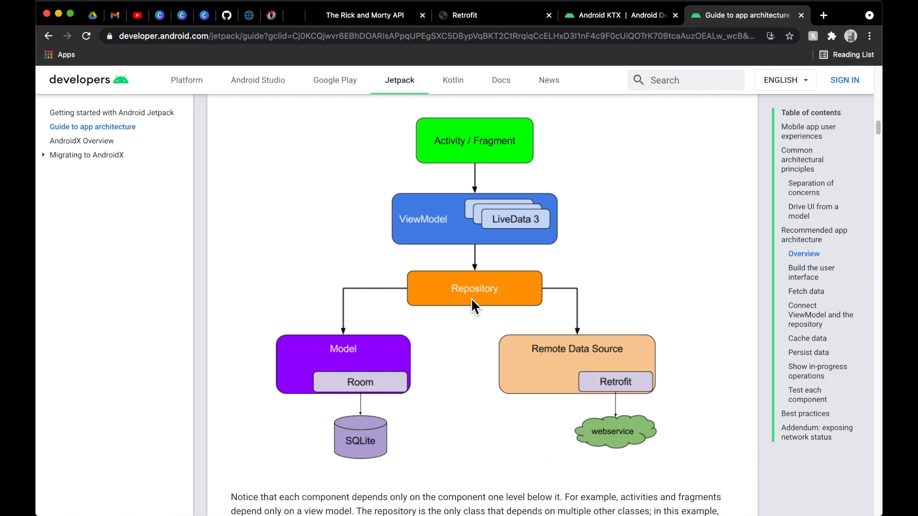
mouse_move(478, 296)
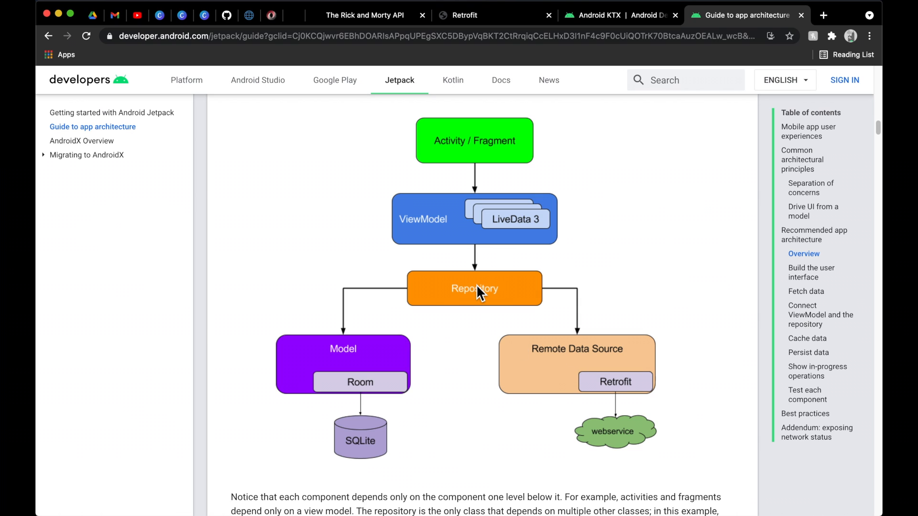
mouse_move(447, 367)
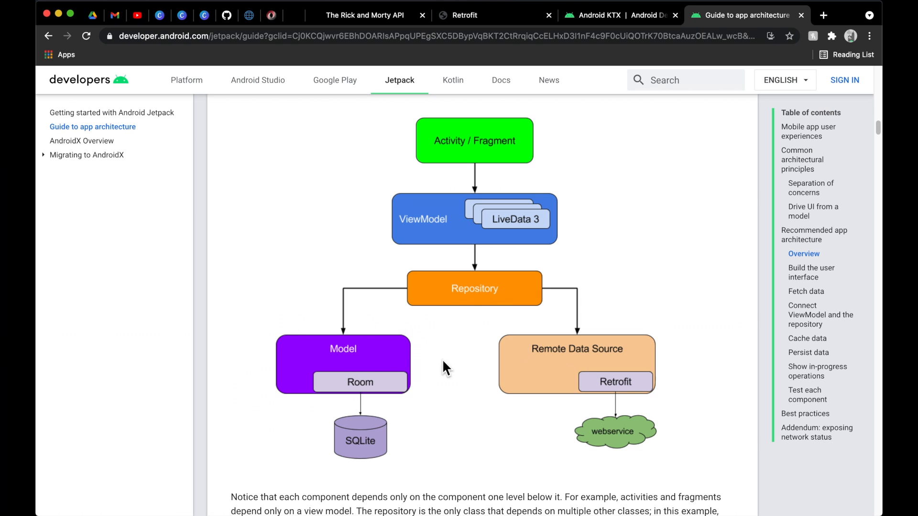
mouse_move(286, 410)
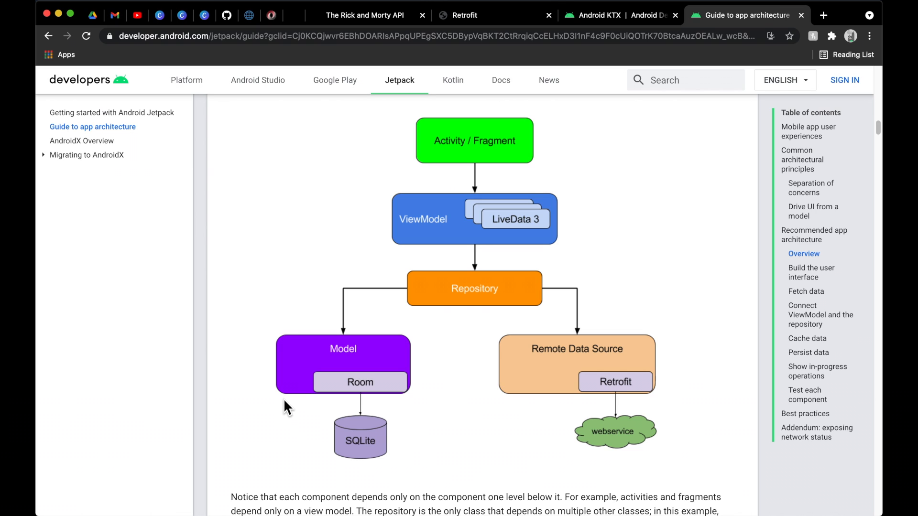
mouse_move(398, 432)
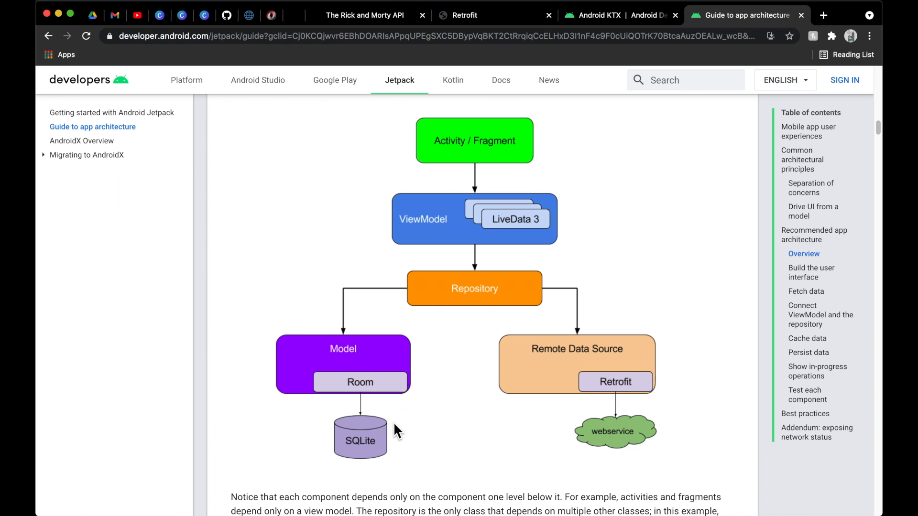
mouse_move(377, 393)
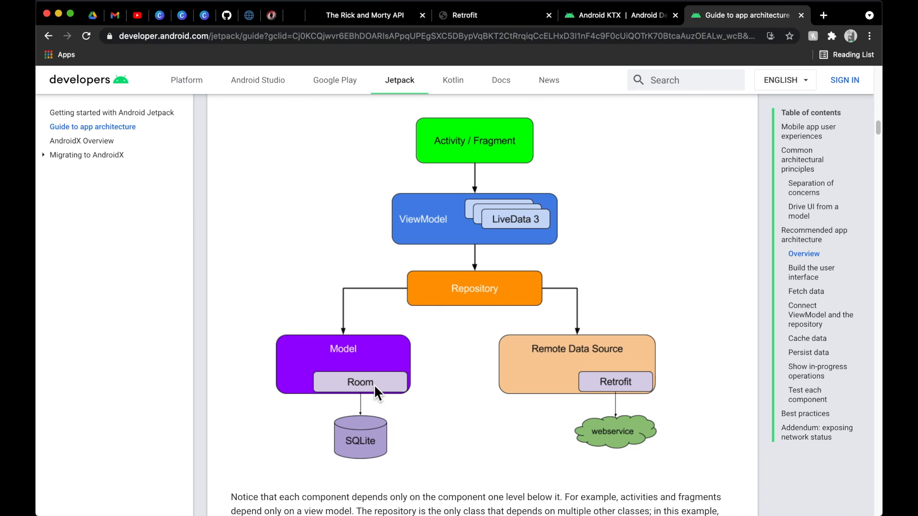
mouse_move(345, 400)
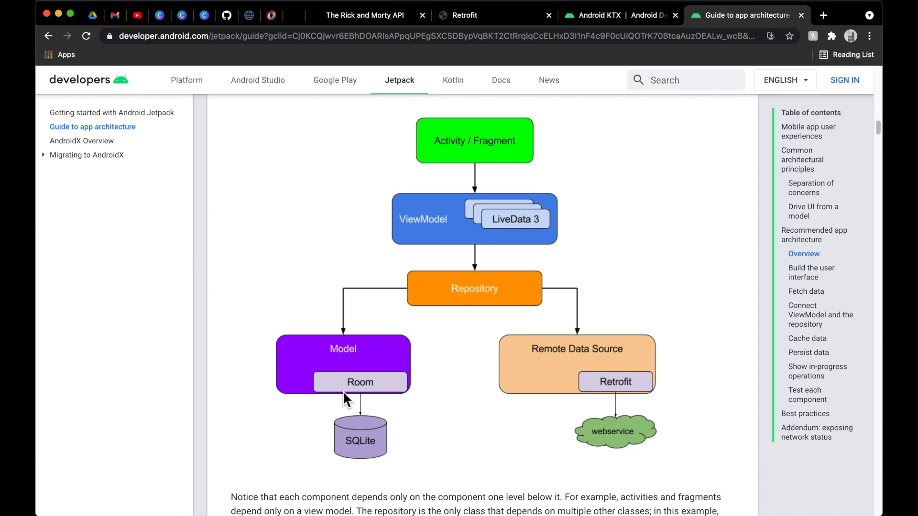
mouse_move(643, 411)
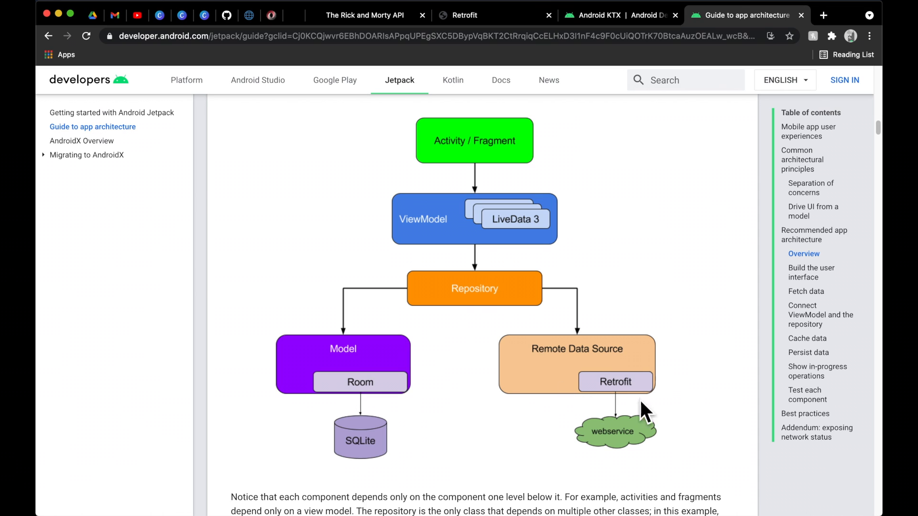
mouse_move(563, 386)
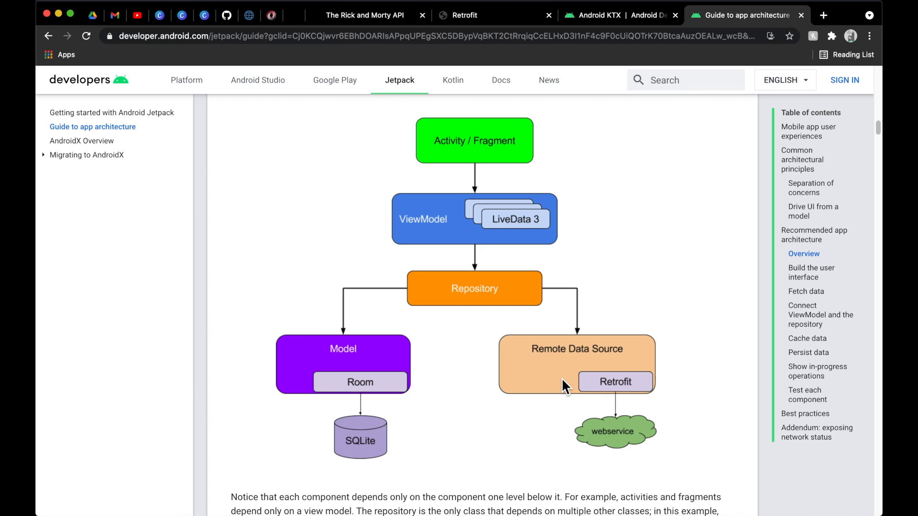
mouse_move(619, 393)
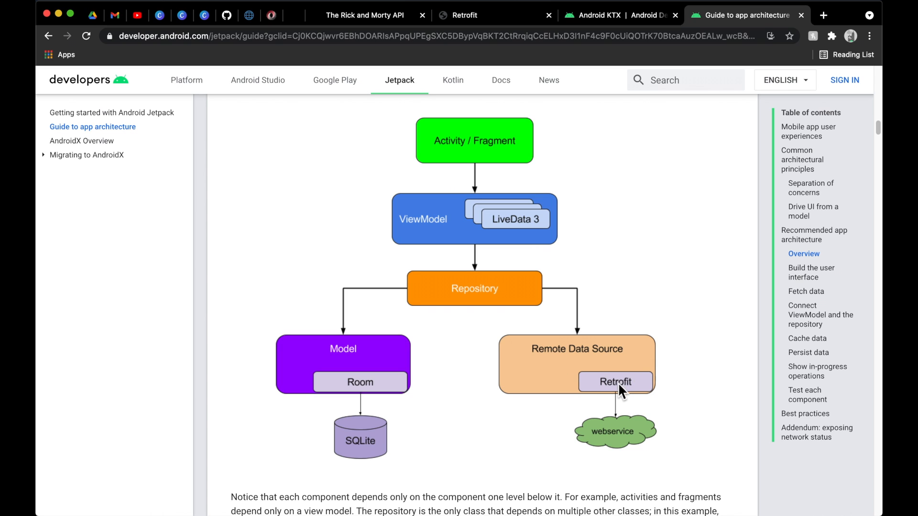
mouse_move(581, 379)
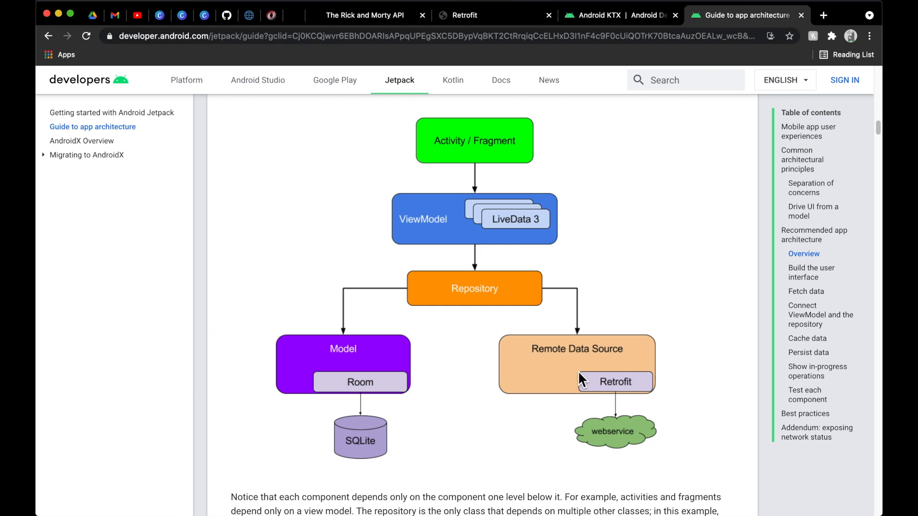
mouse_move(611, 409)
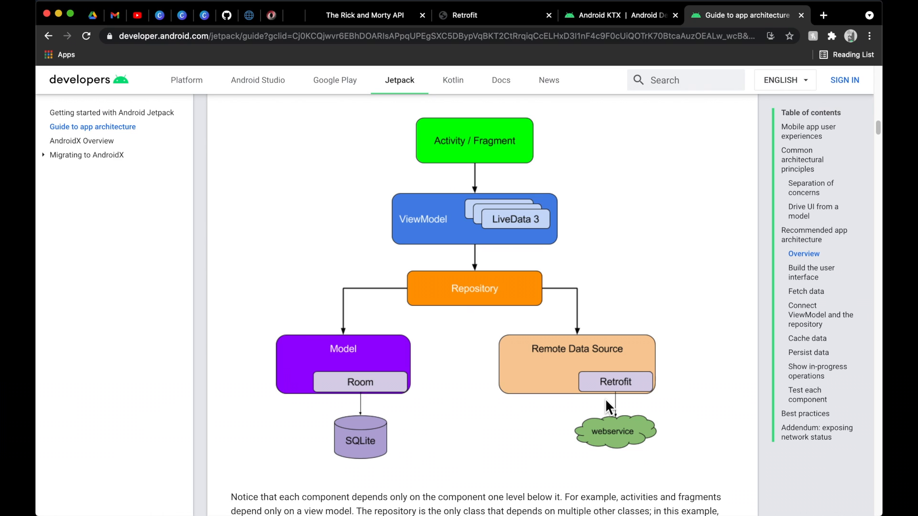
mouse_move(457, 166)
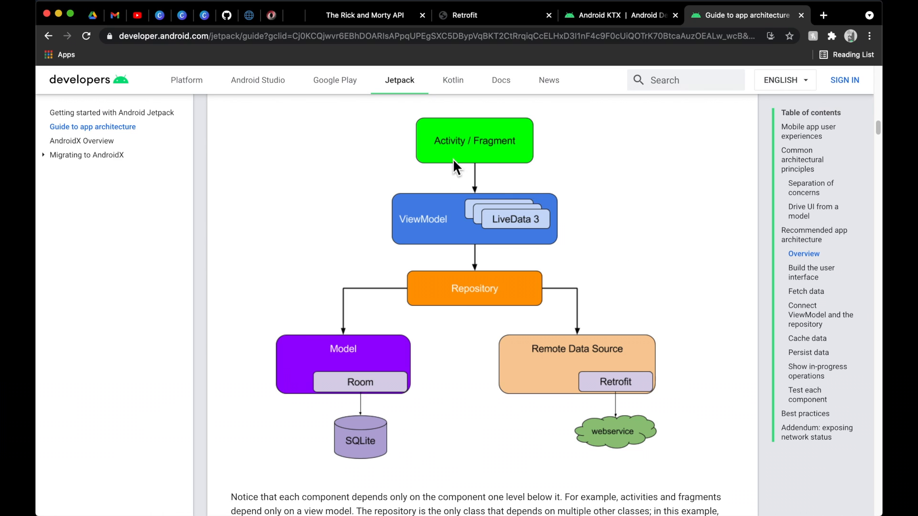
mouse_move(639, 202)
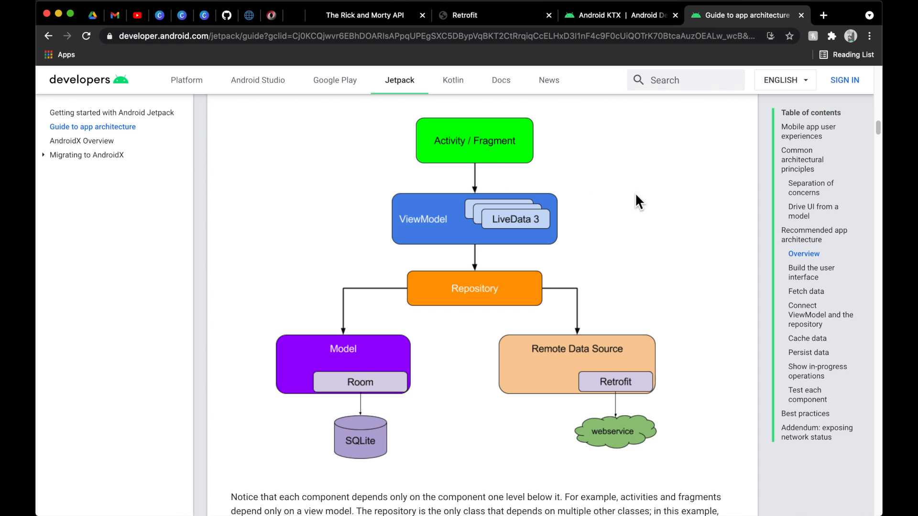
mouse_move(534, 153)
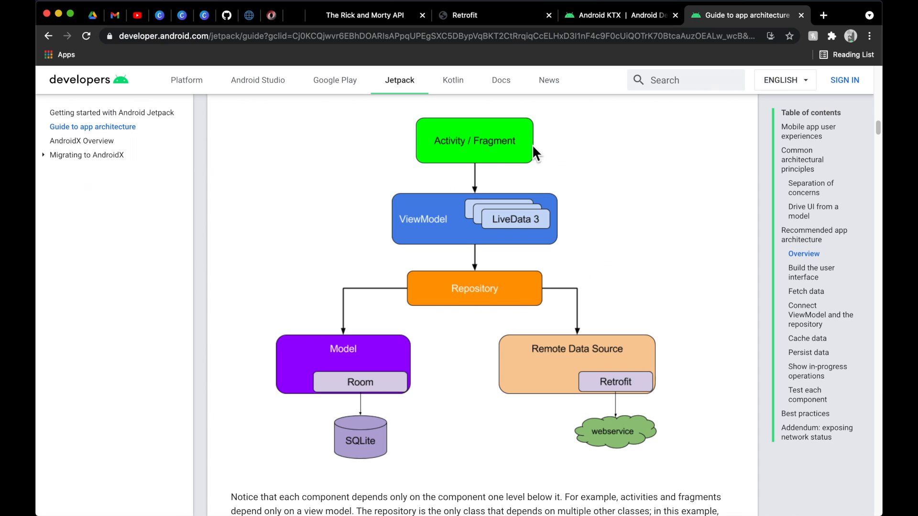
mouse_move(637, 396)
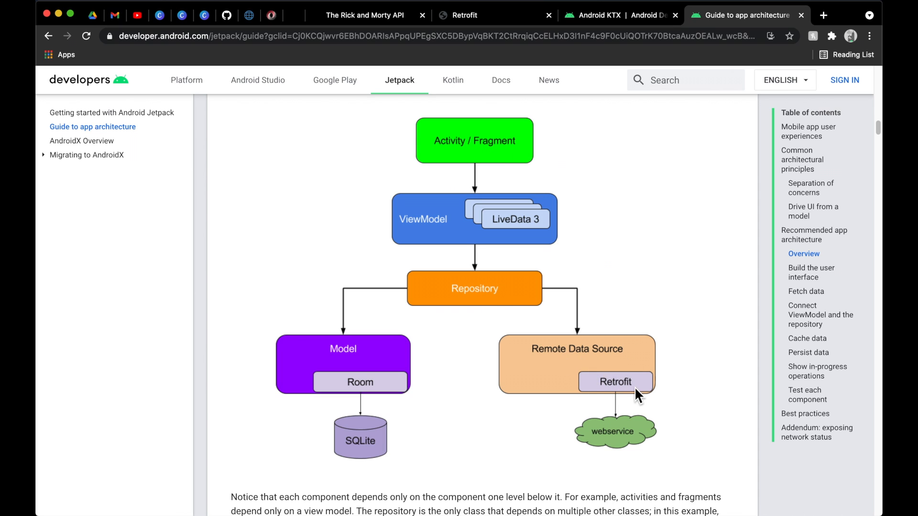
mouse_move(411, 147)
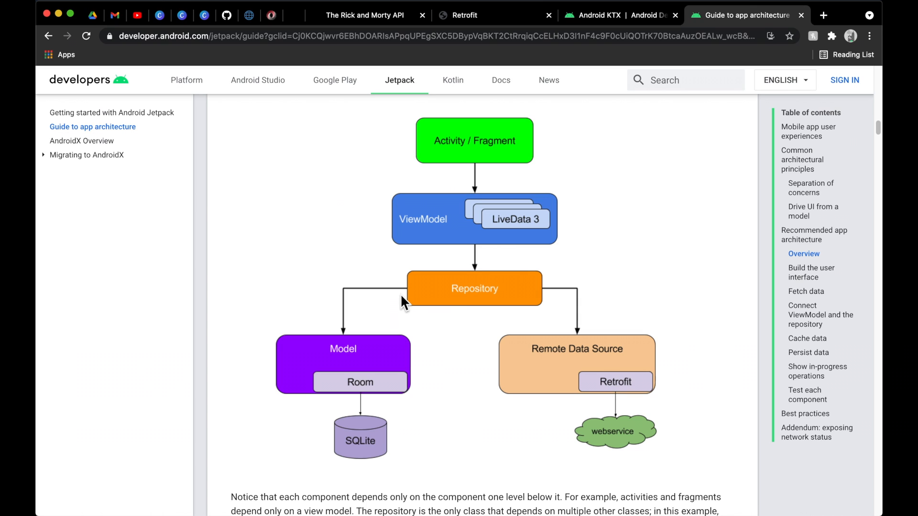
mouse_move(425, 188)
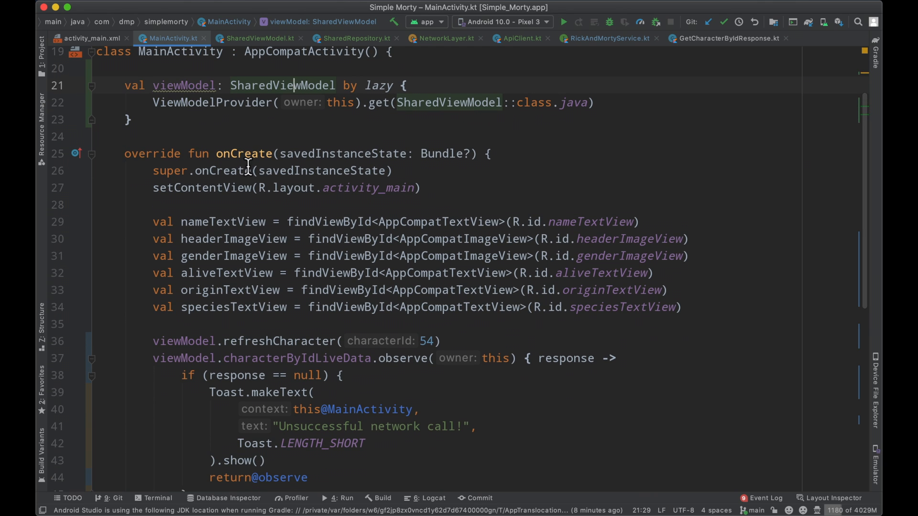
scroll(down, 3)
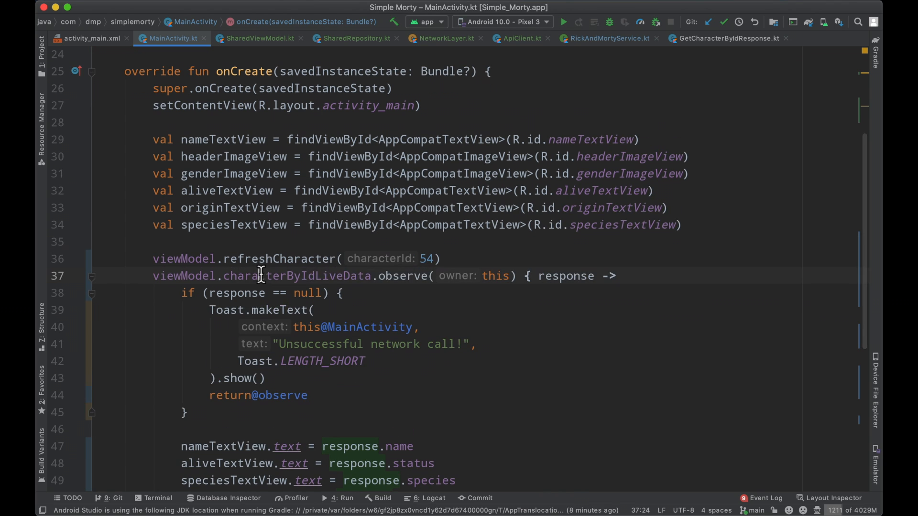
double_click(296, 275)
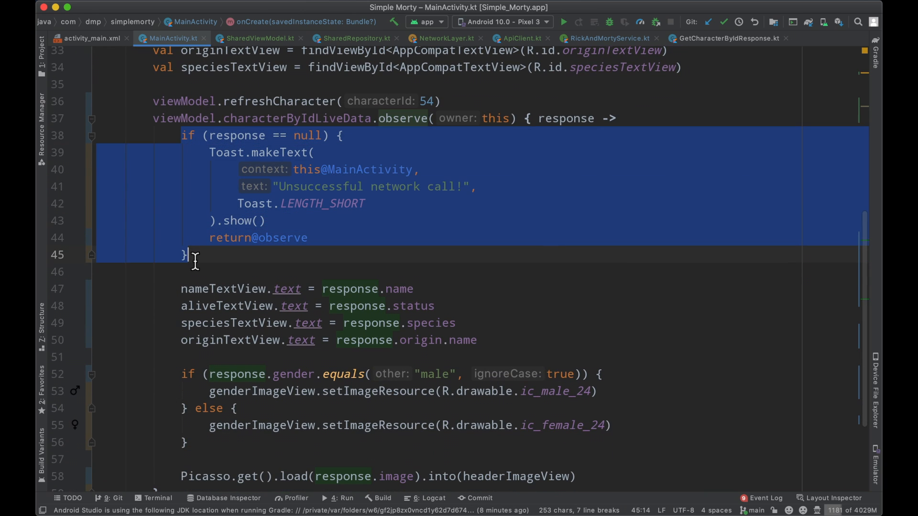
mouse_move(307, 262)
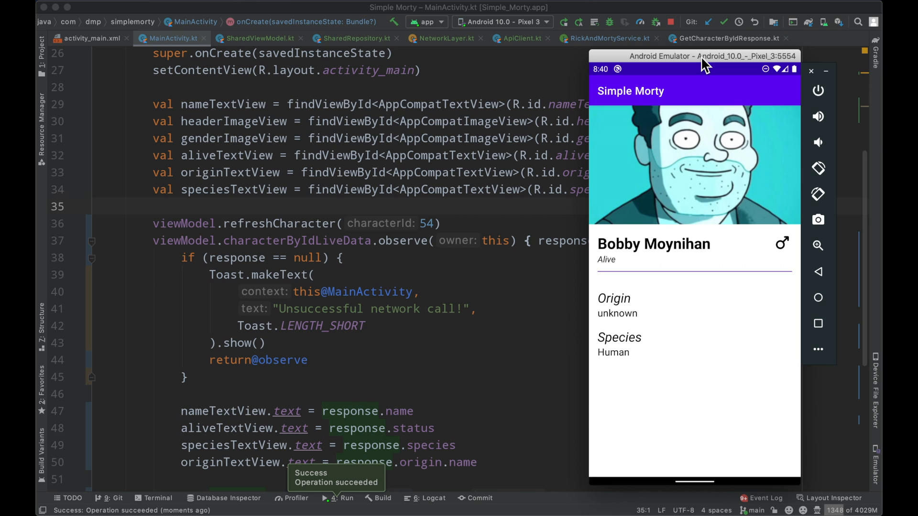
mouse_move(700, 167)
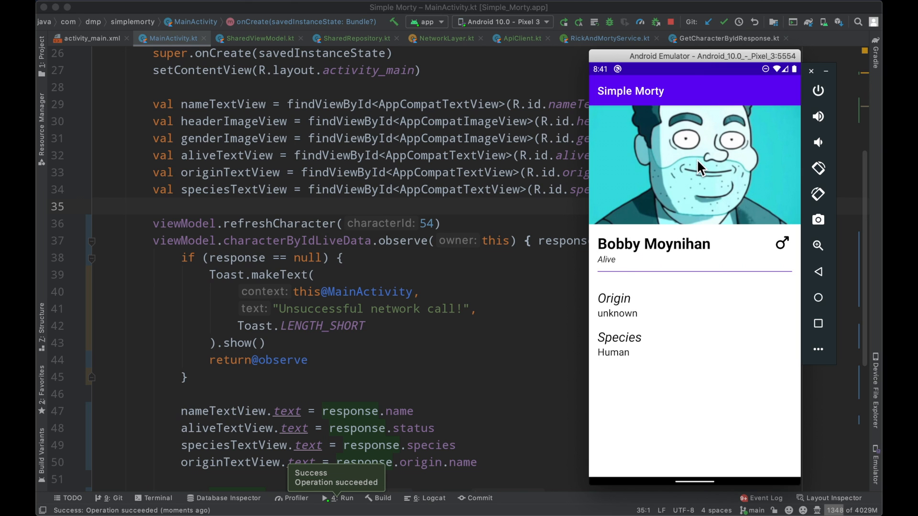
mouse_move(615, 305)
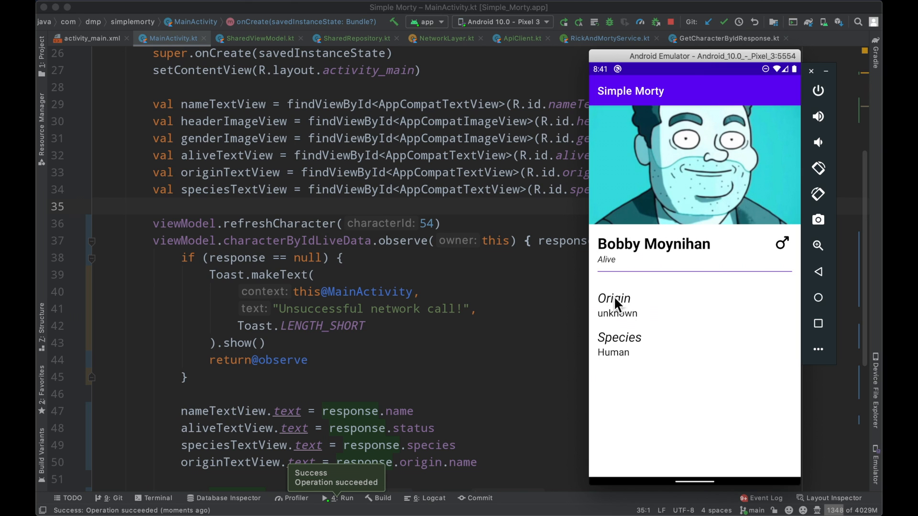
mouse_move(618, 333)
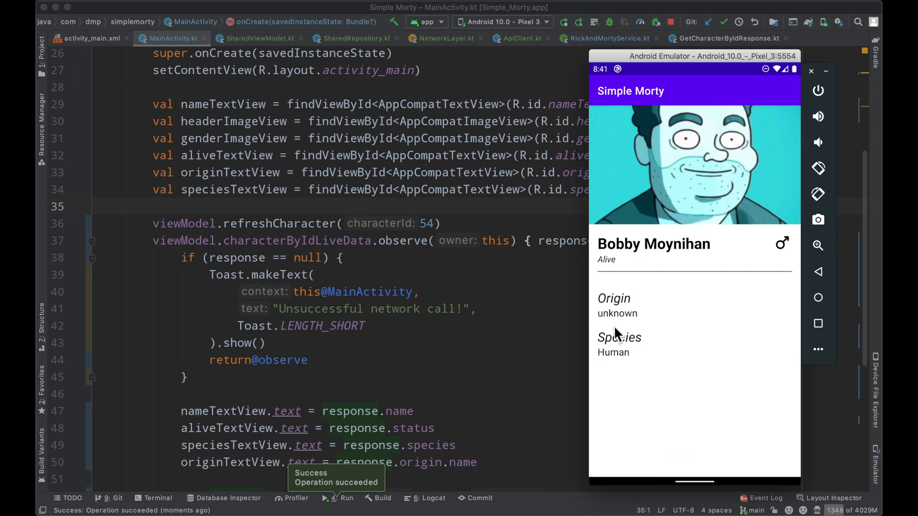
mouse_move(628, 344)
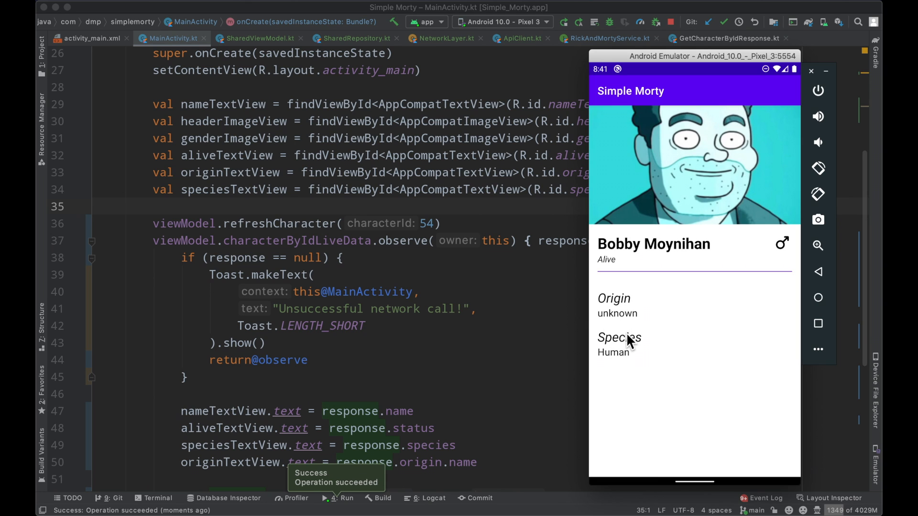
mouse_move(637, 348)
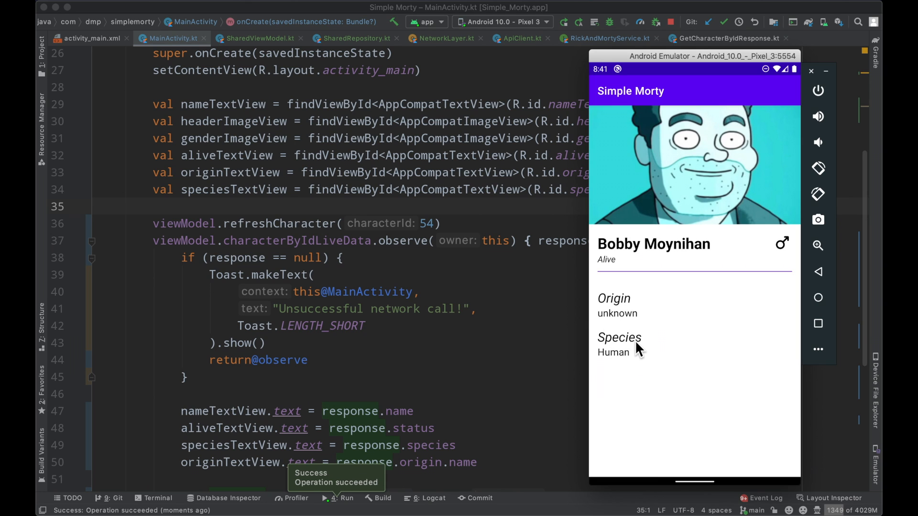
mouse_move(668, 275)
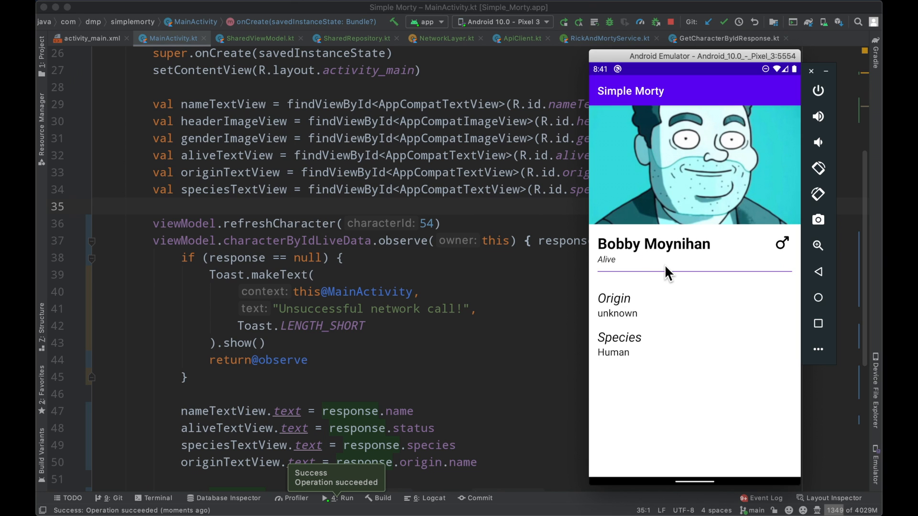
mouse_move(667, 354)
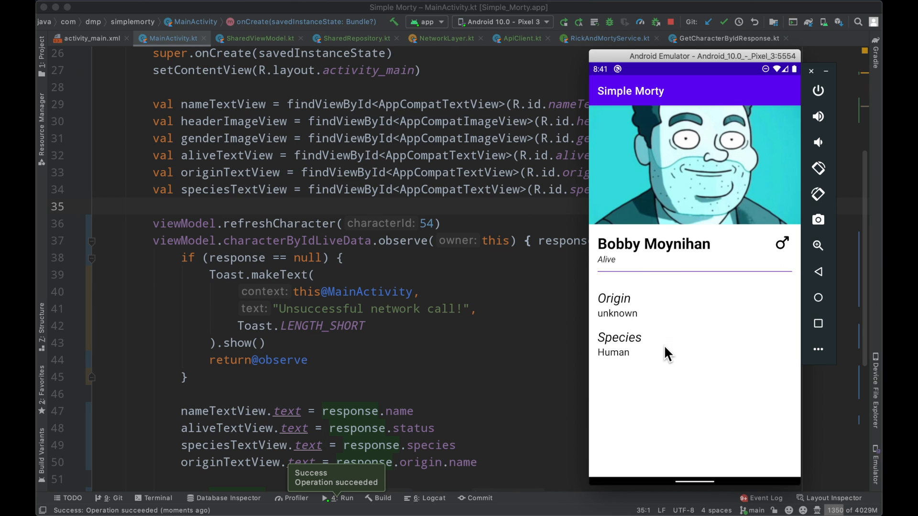
mouse_move(601, 253)
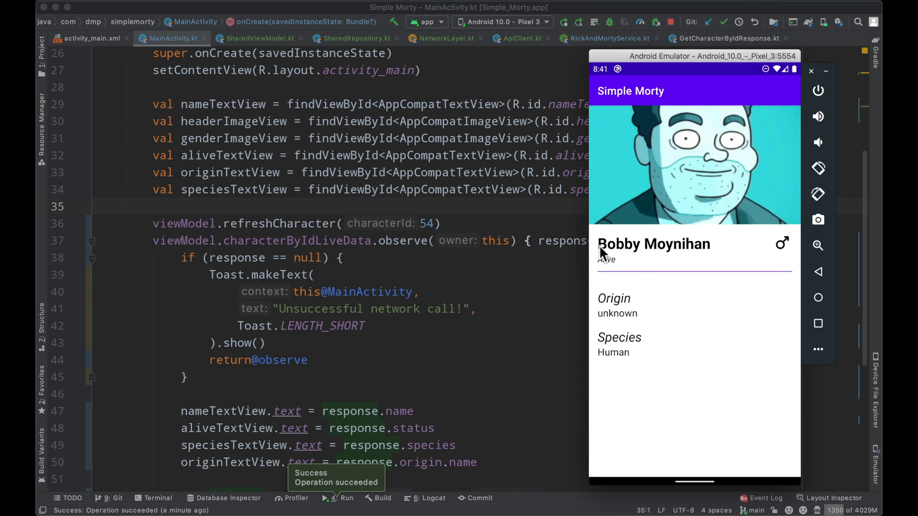
mouse_move(731, 260)
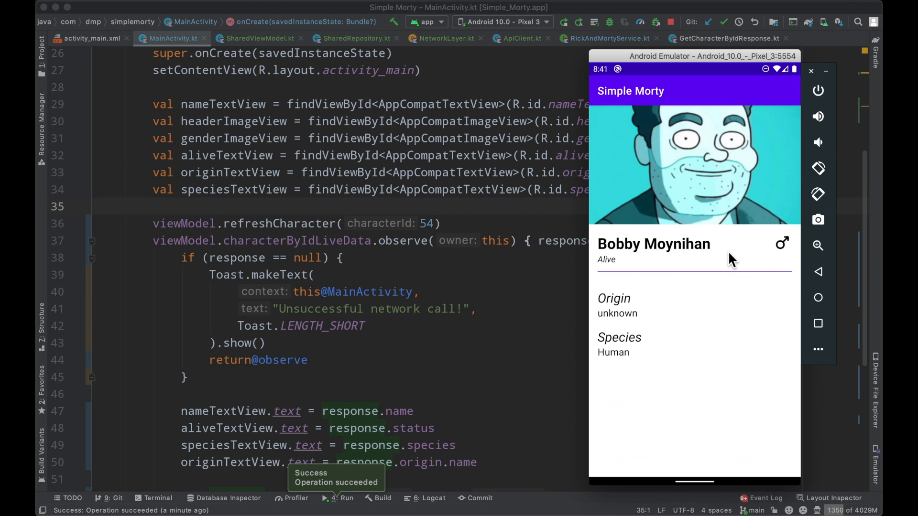
Step: Scroll through MainActivity's observer code after the emulator shows Bobby Moynihan
scroll(down, 3)
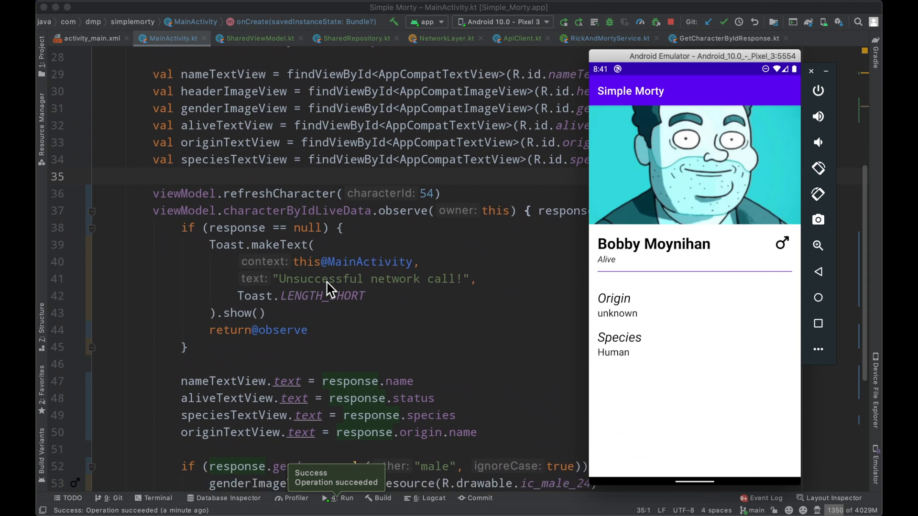
scroll(down, 3)
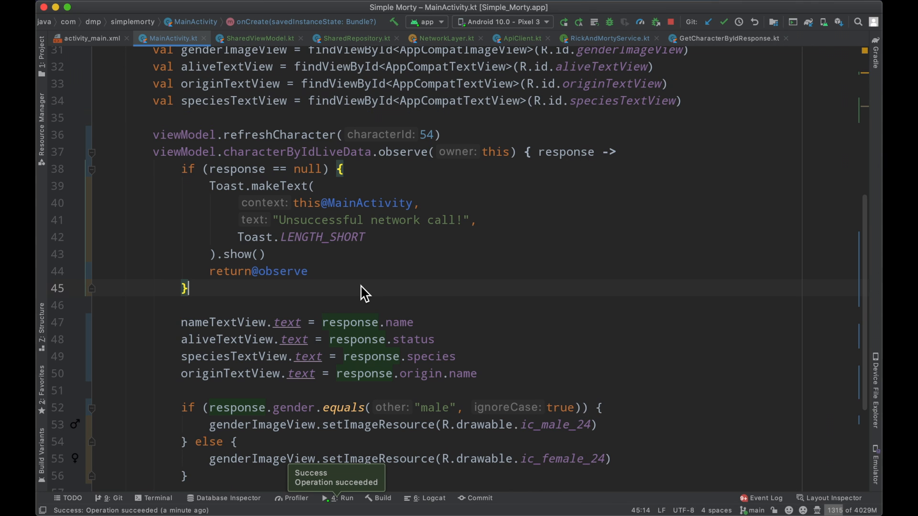
mouse_move(520, 38)
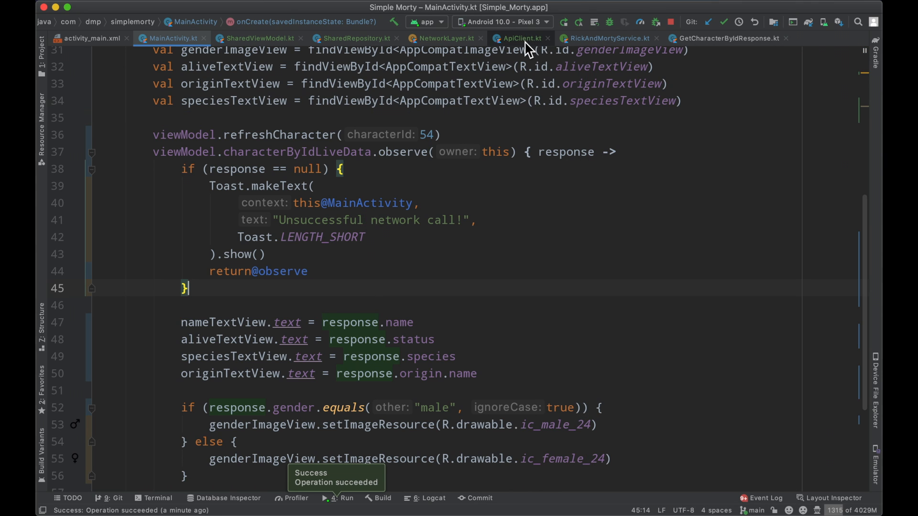
Step: Review ApiClient and the RickAndMortyService suspend GET function, then return to MainActivity
click(520, 38)
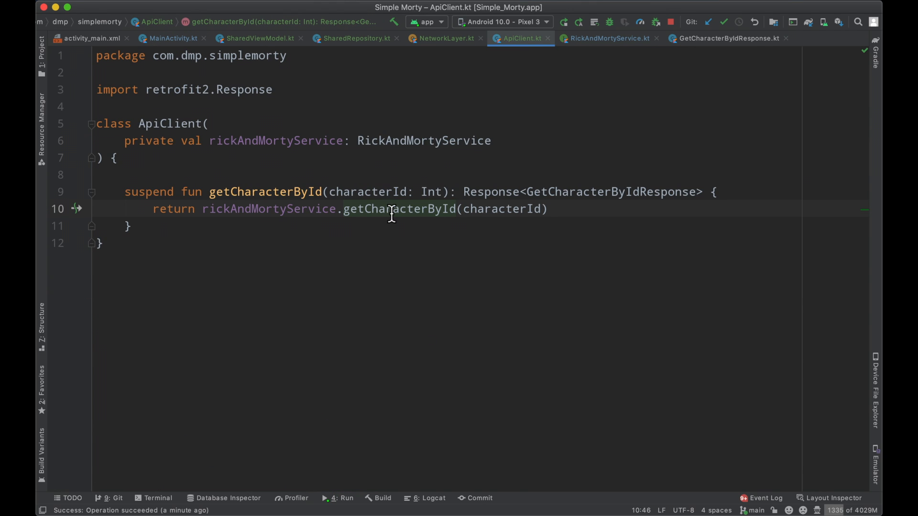
click(610, 39)
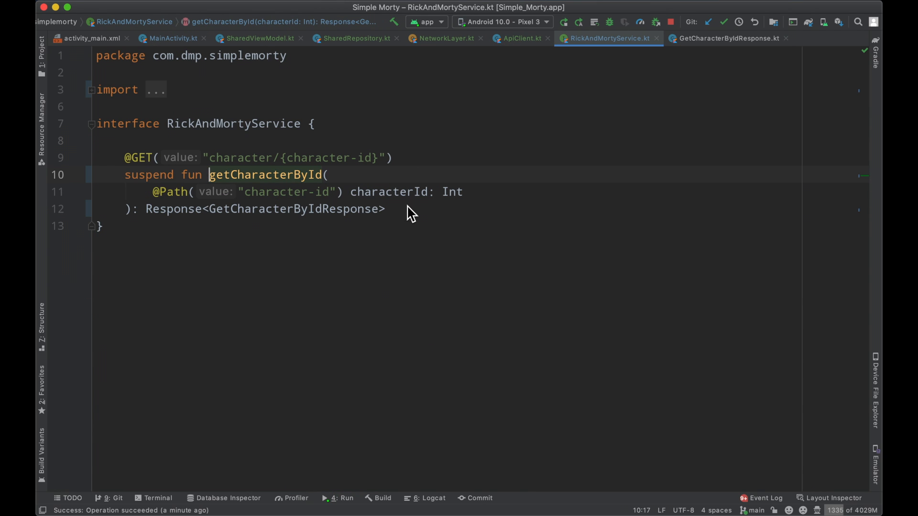
click(386, 210)
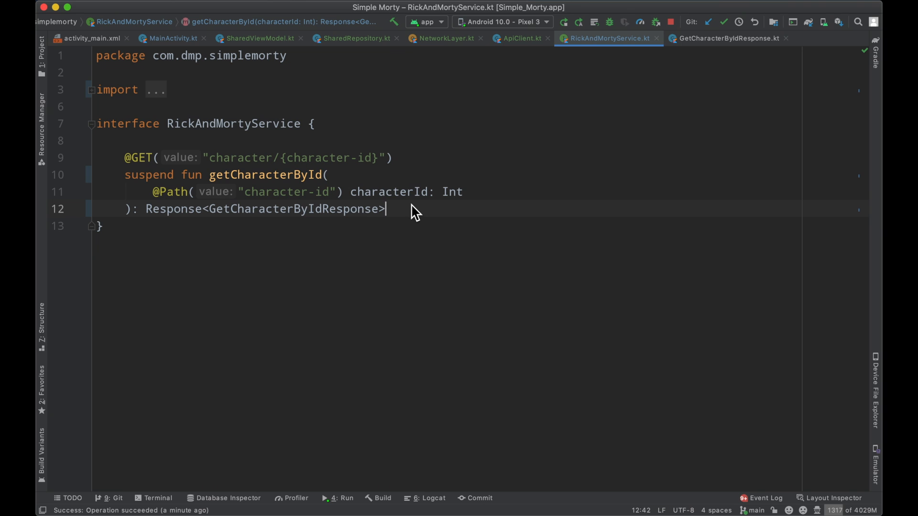
mouse_move(97, 213)
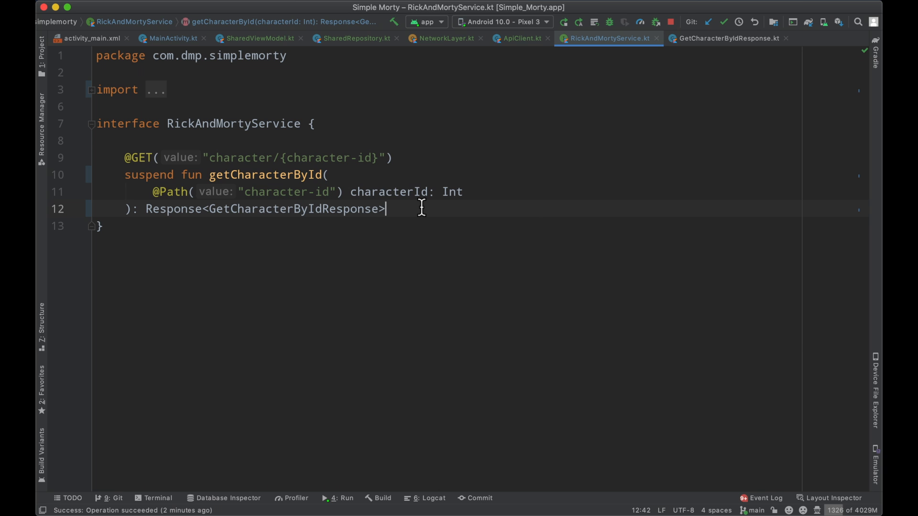
click(171, 38)
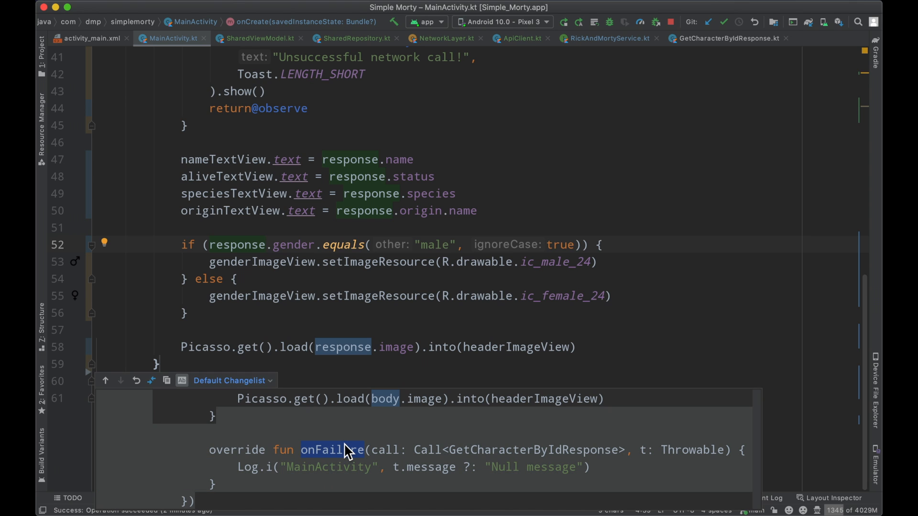
mouse_move(429, 314)
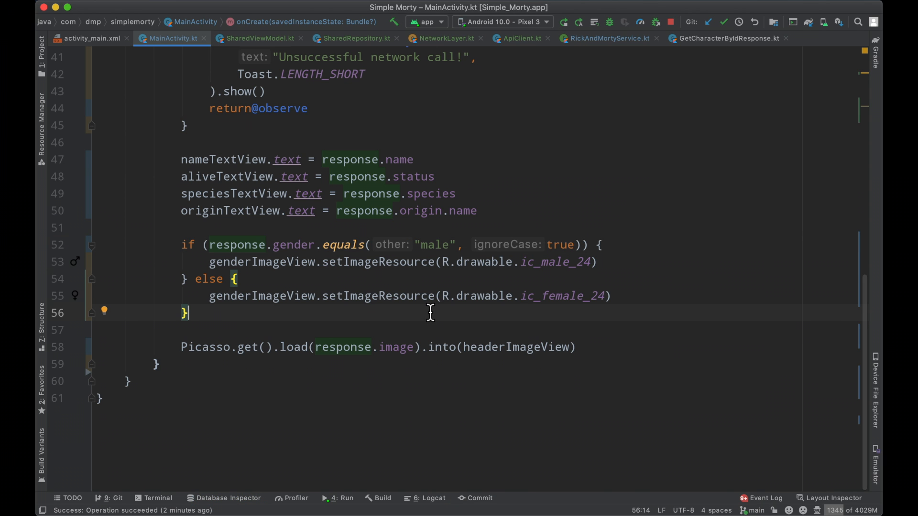
Step: Scroll up to MainActivity's refreshCharacter(54) call and observer
scroll(up, 3)
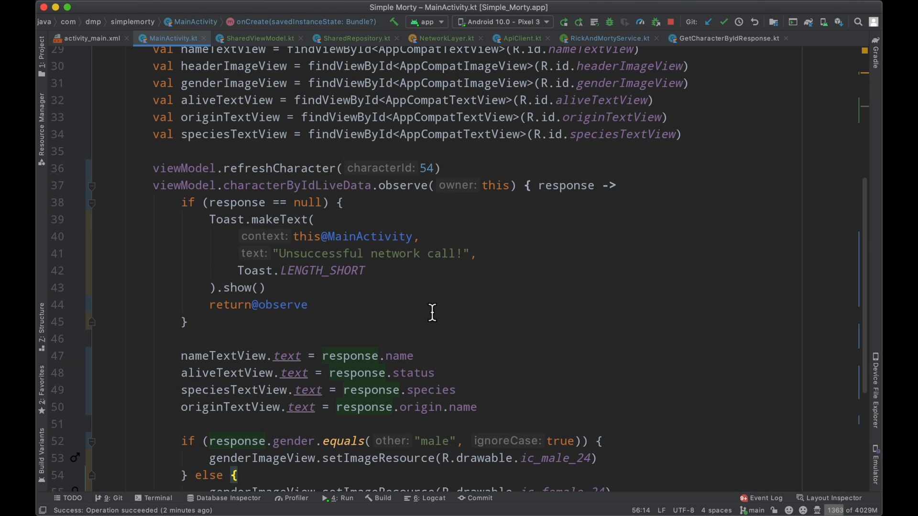
mouse_move(418, 312)
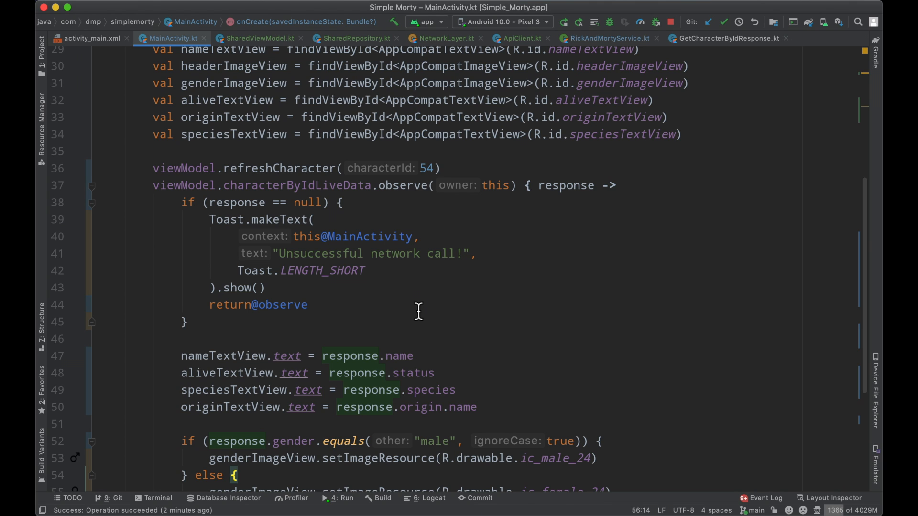